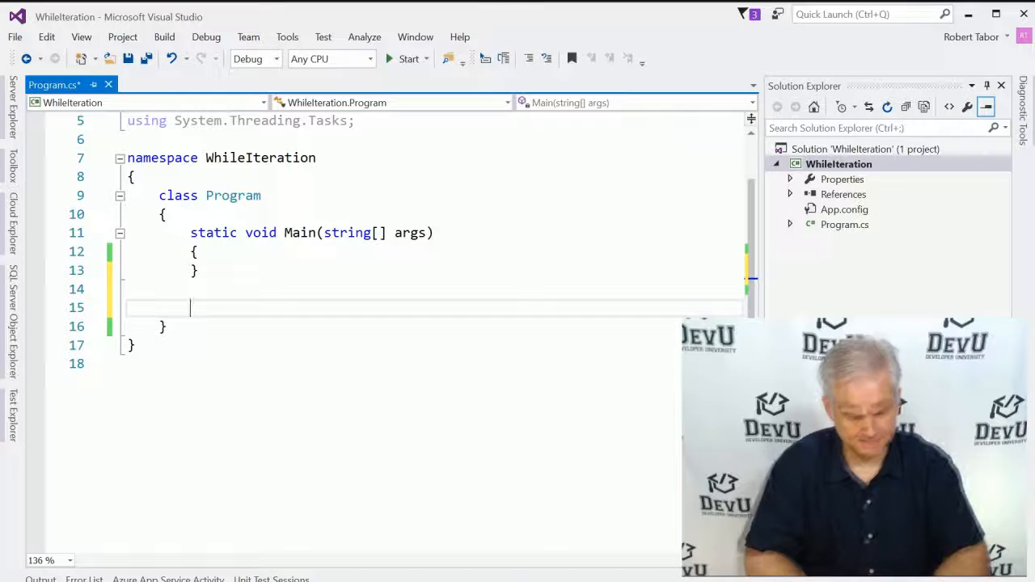
Step: Declare private static void MainMenu() with a Console.WriteLine for "Choose an option:"
text(private static)
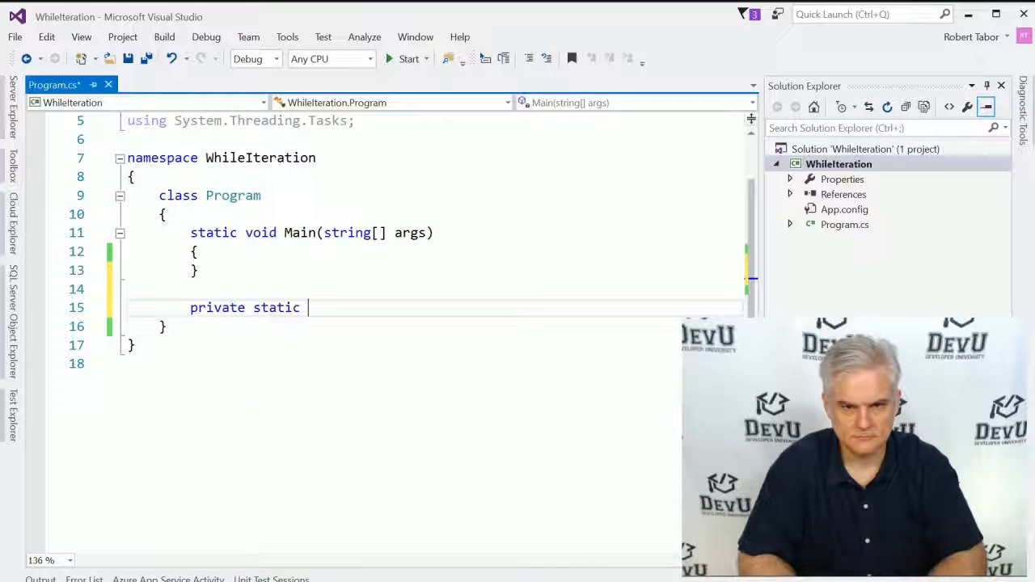
text(void)
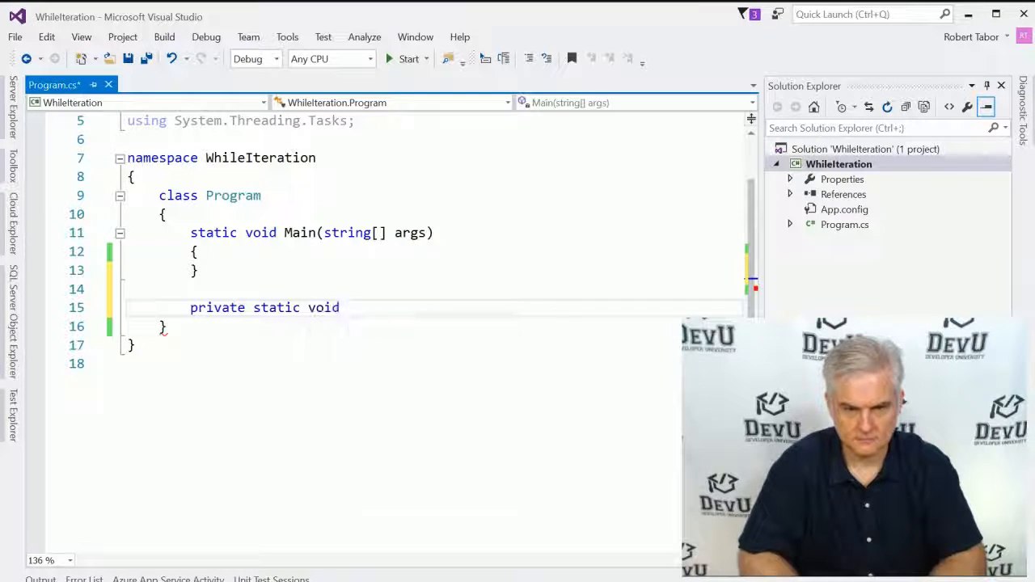
text(MainMenu())
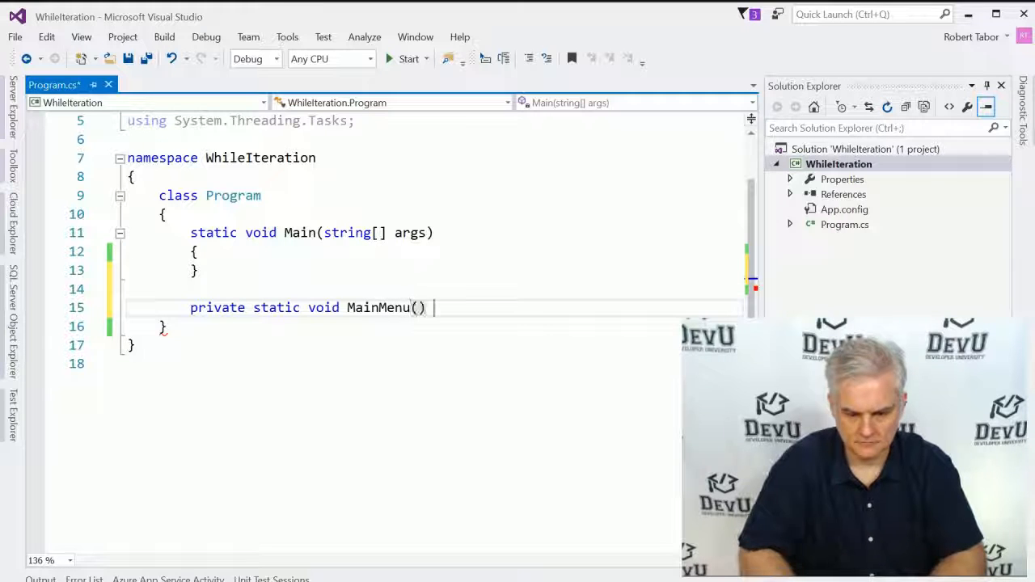
text(Co)
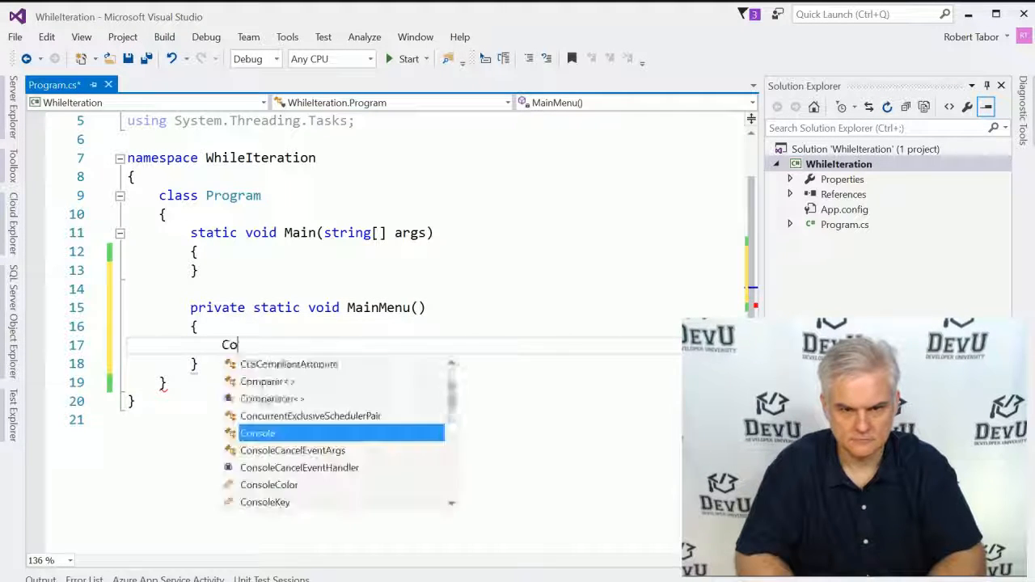
text(.Wr9iteLine(")
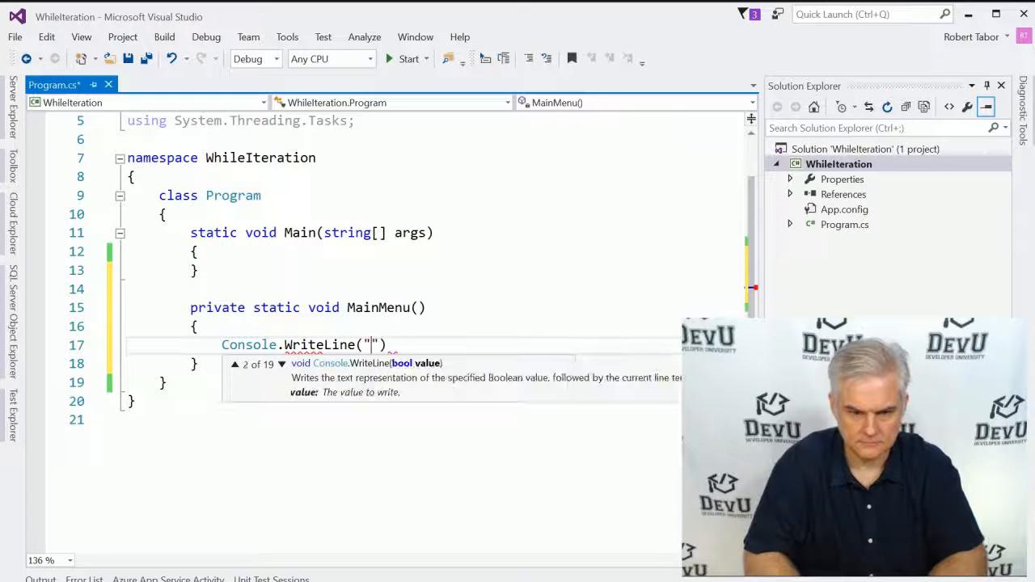
text();)
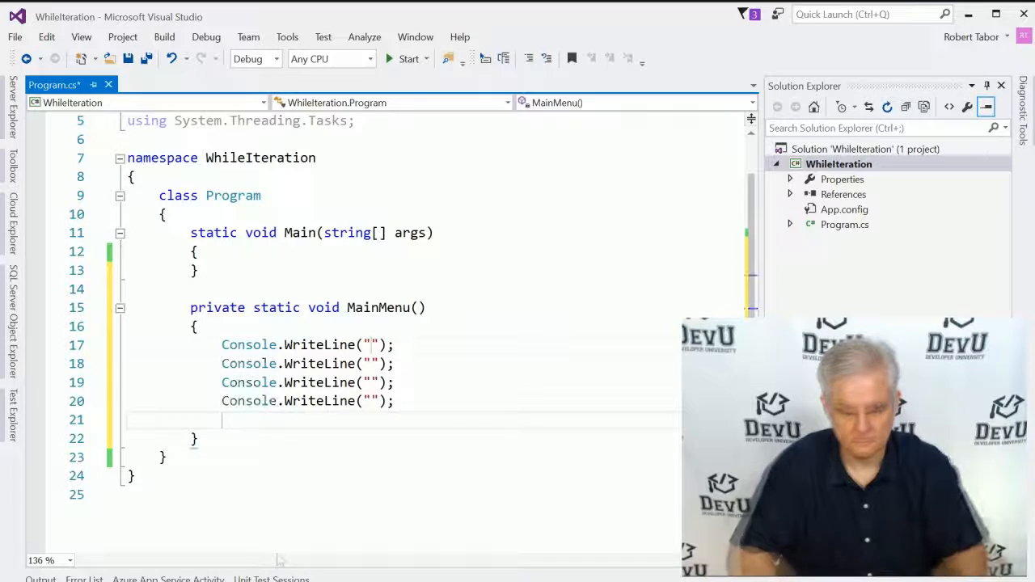
text(Choose and)
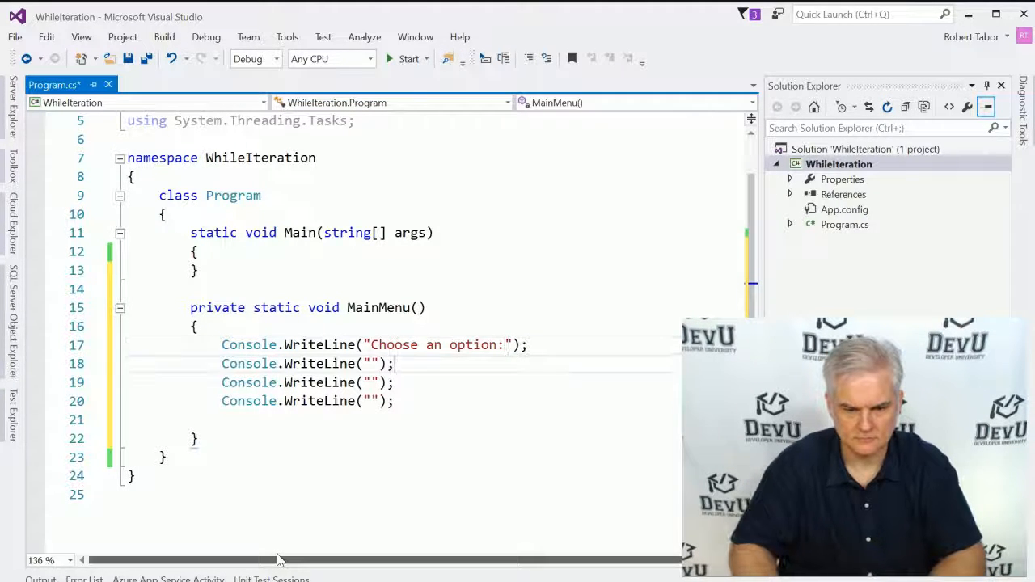
Step: Print "1) Option 1", "2) Option 2" and "3) Exit", then begin a string result declaration
text(1) Option 1)
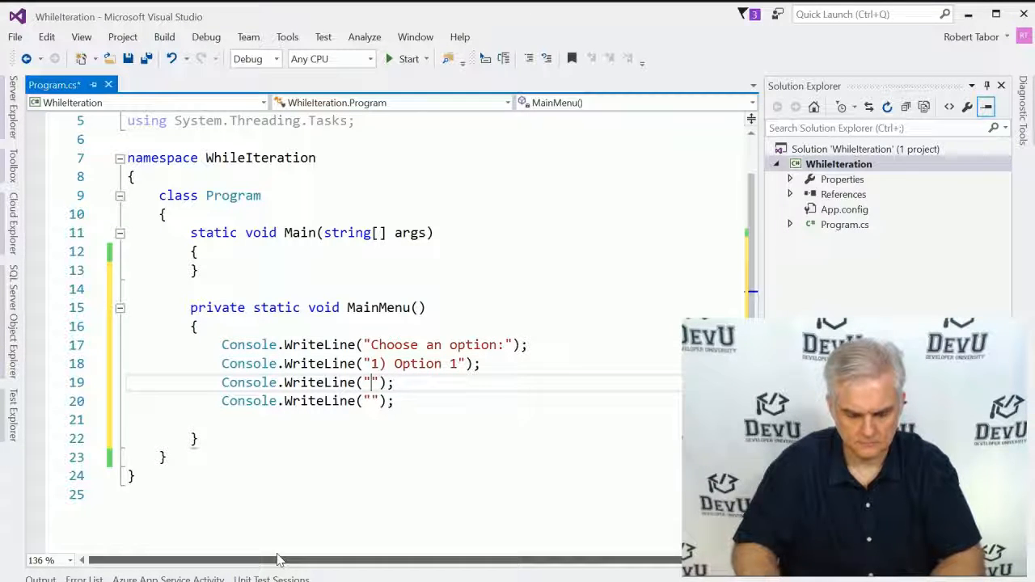
text(2) OP)
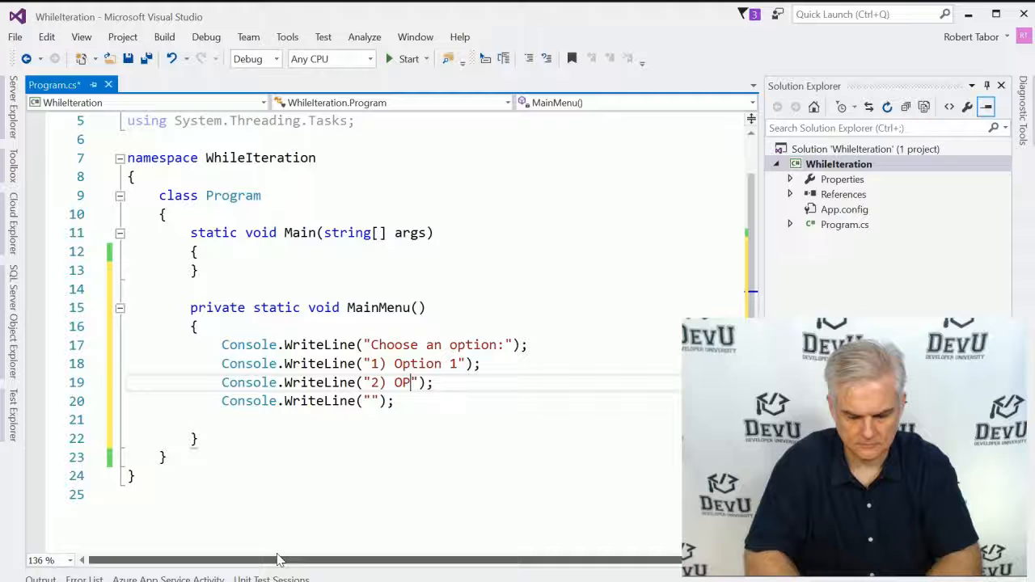
text(tion 2)
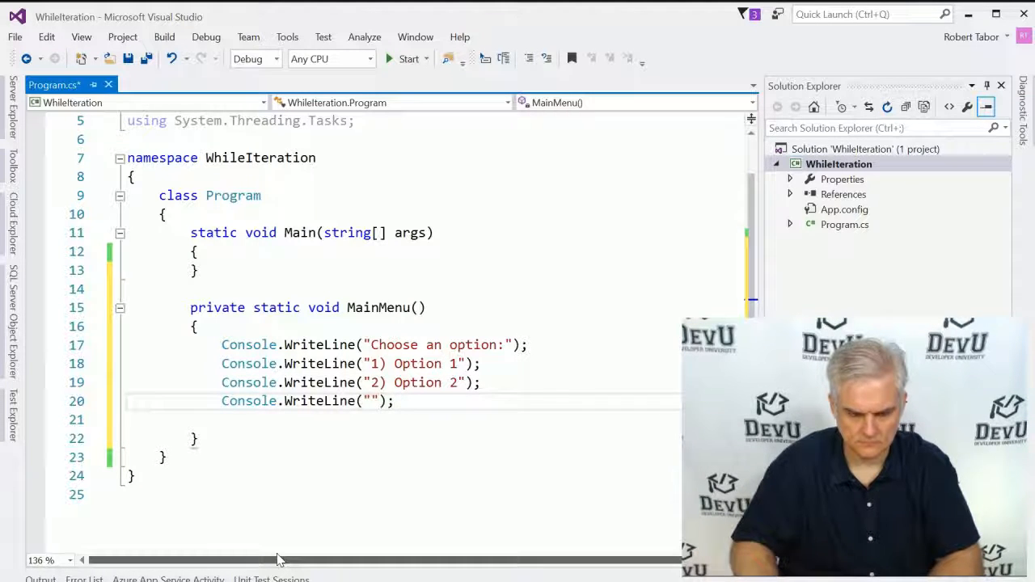
text(3) Exit)
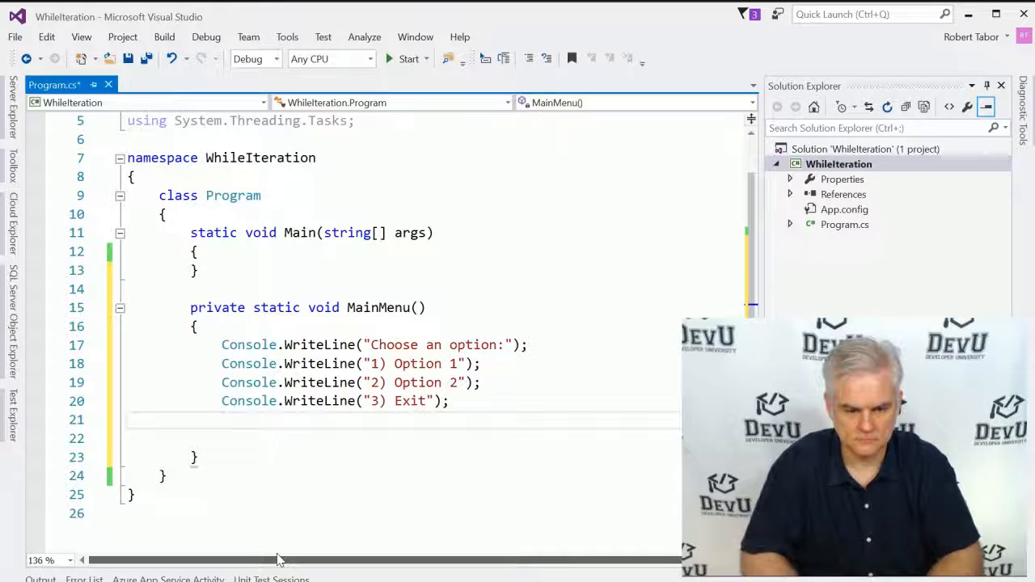
text(string result = Consol)
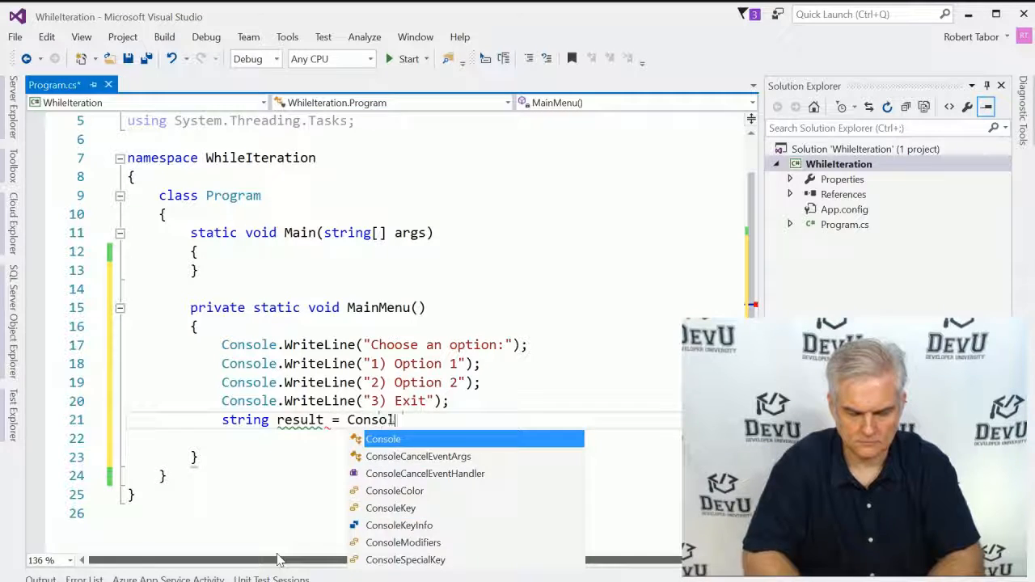
Step: Assign Console.ReadLine() to result and start the if/else-if chain for "1" and "2"
text(e.ReadLine();)
click(403, 439)
text(if ()
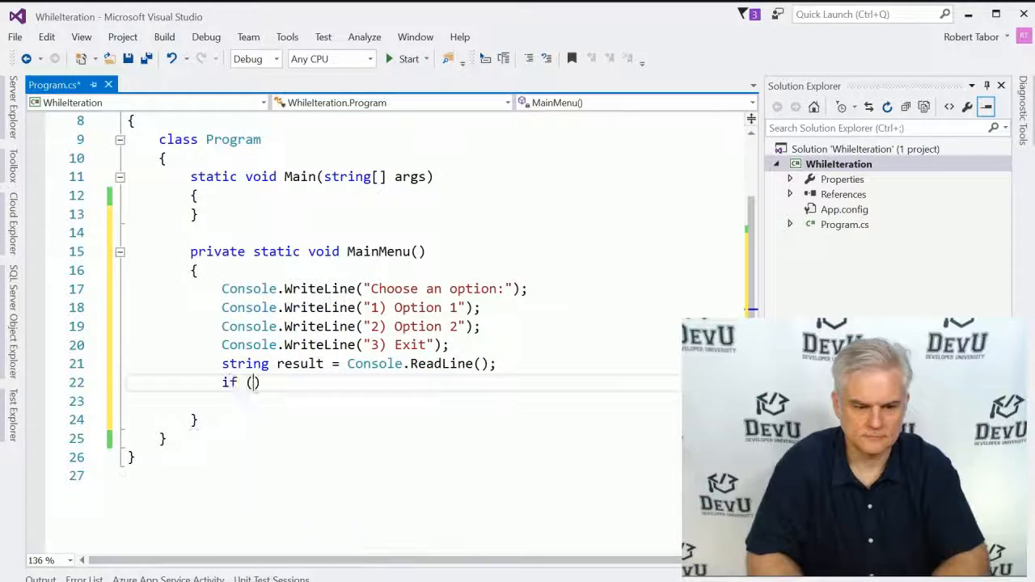
text(result == "1)
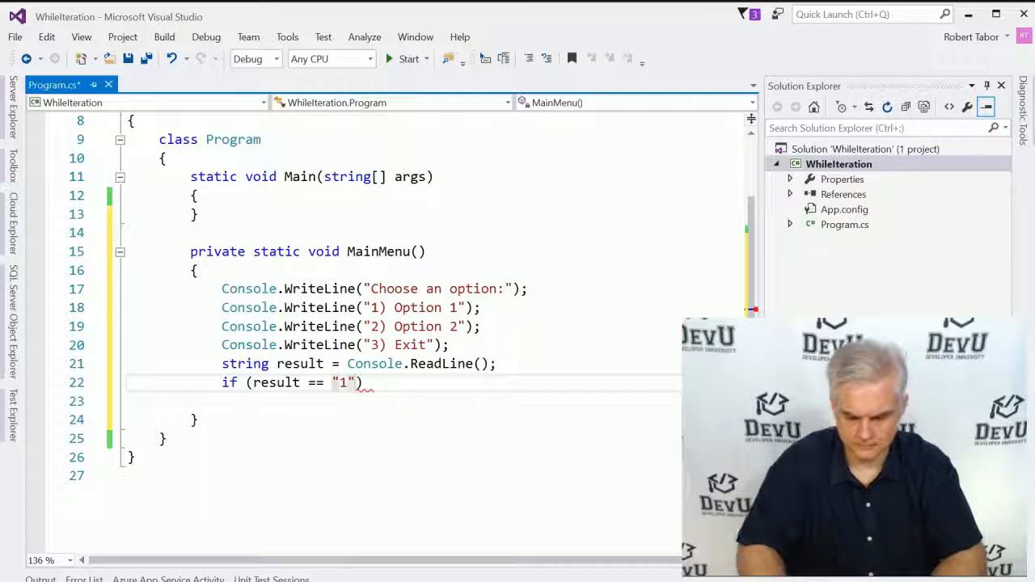
text({)
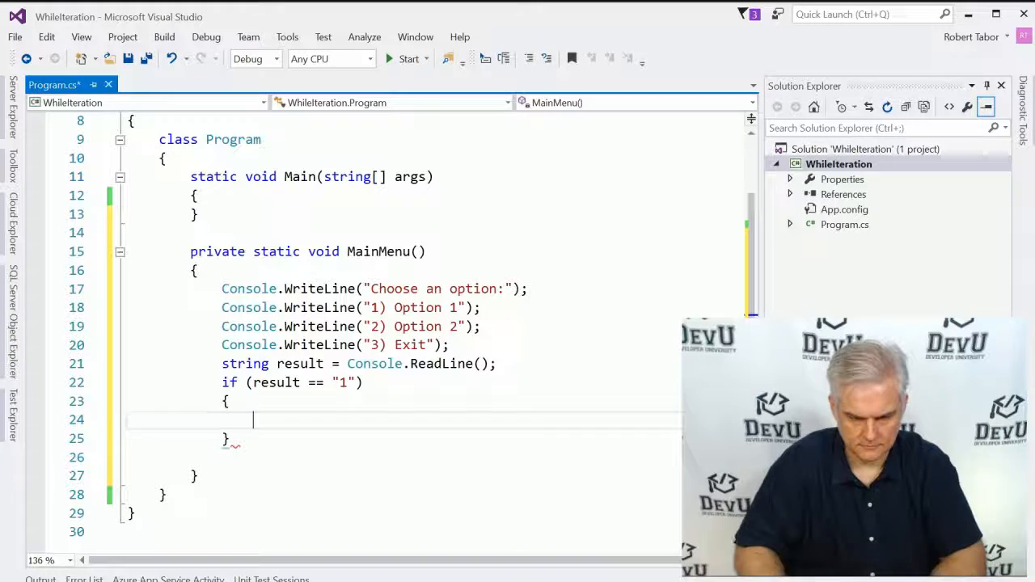
text(else if (result == "2"))
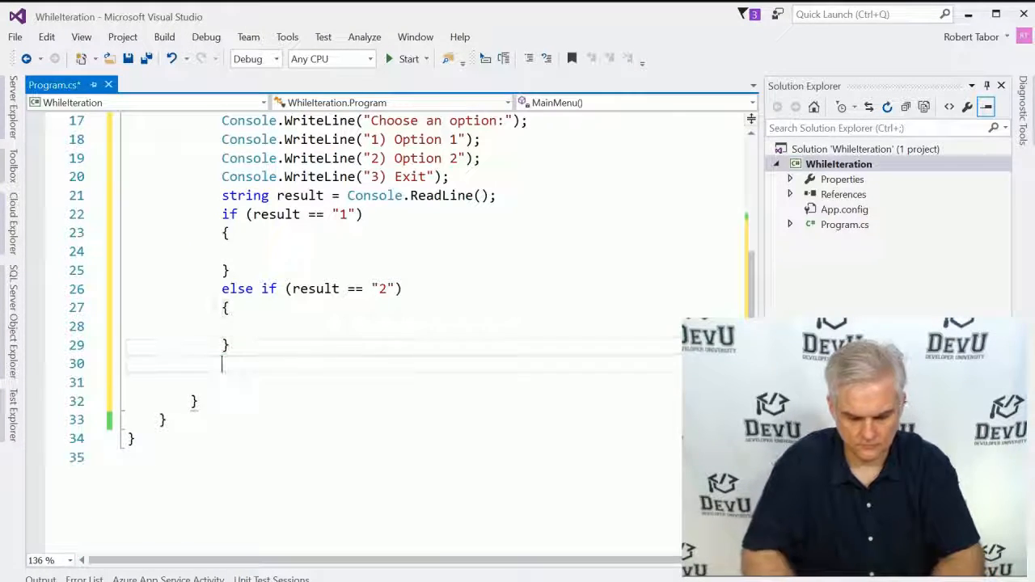
Step: Add an else if branch for result == "3" and a final empty else block
text(else if (re))
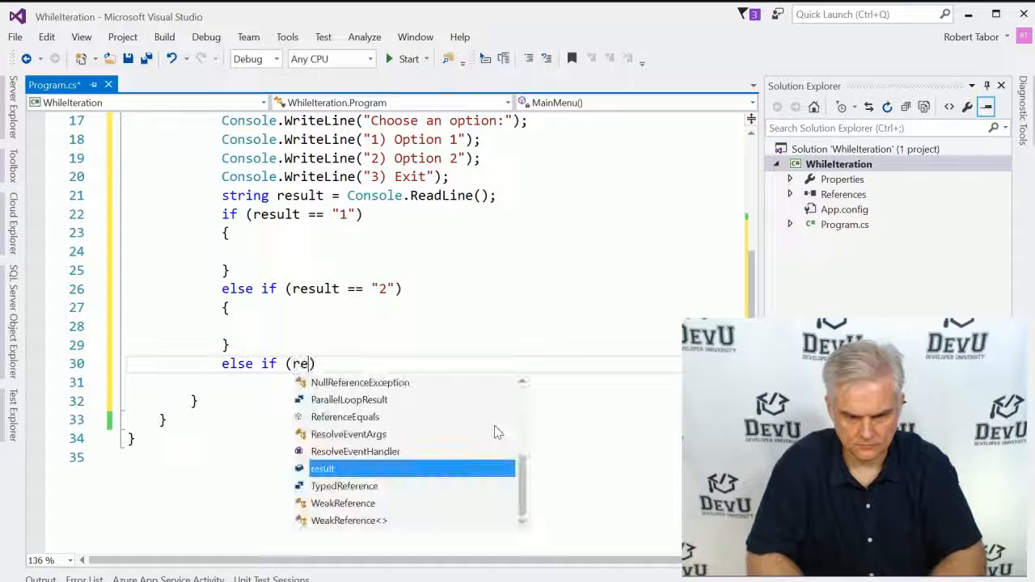
text(sult == "3"))
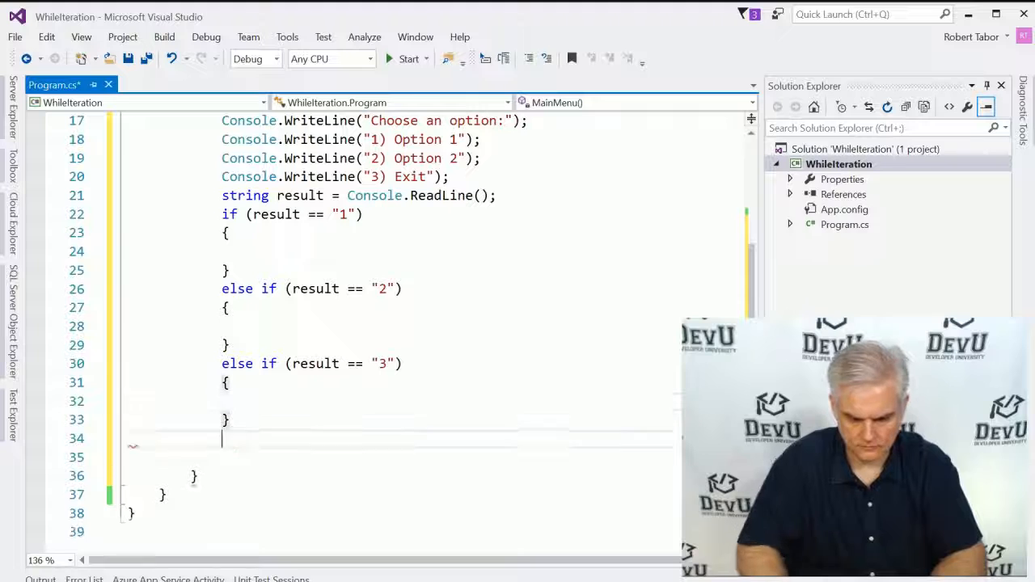
text(else)
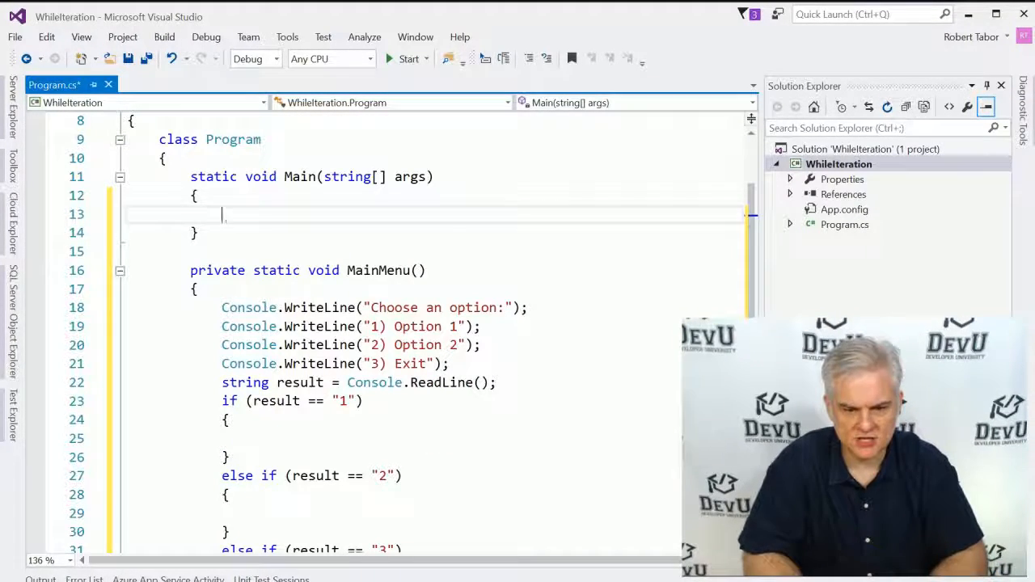
Step: Call MainMenu() from Main, run the app to see the menu, then close the console
text(MainMenu();)
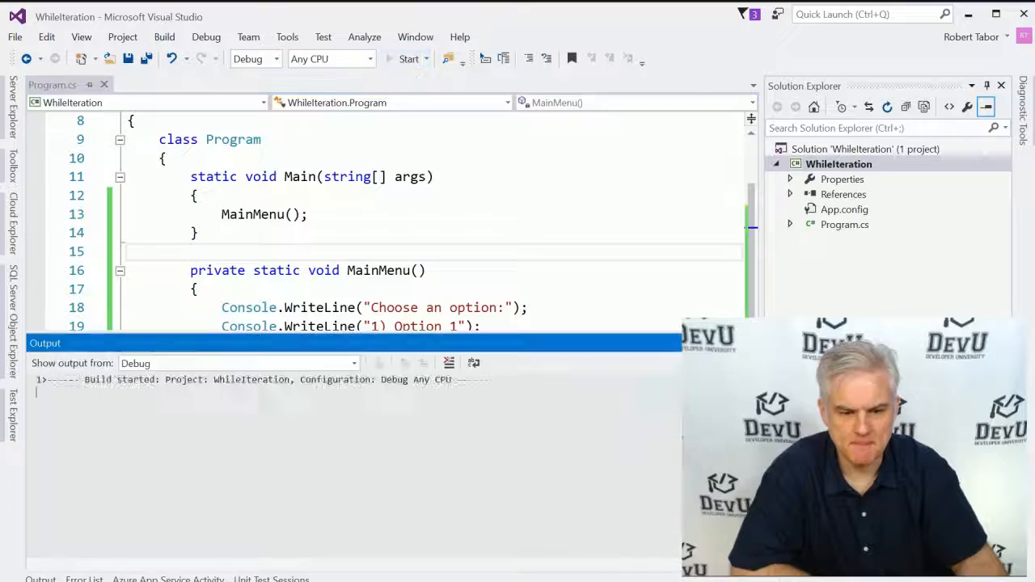
click(408, 58)
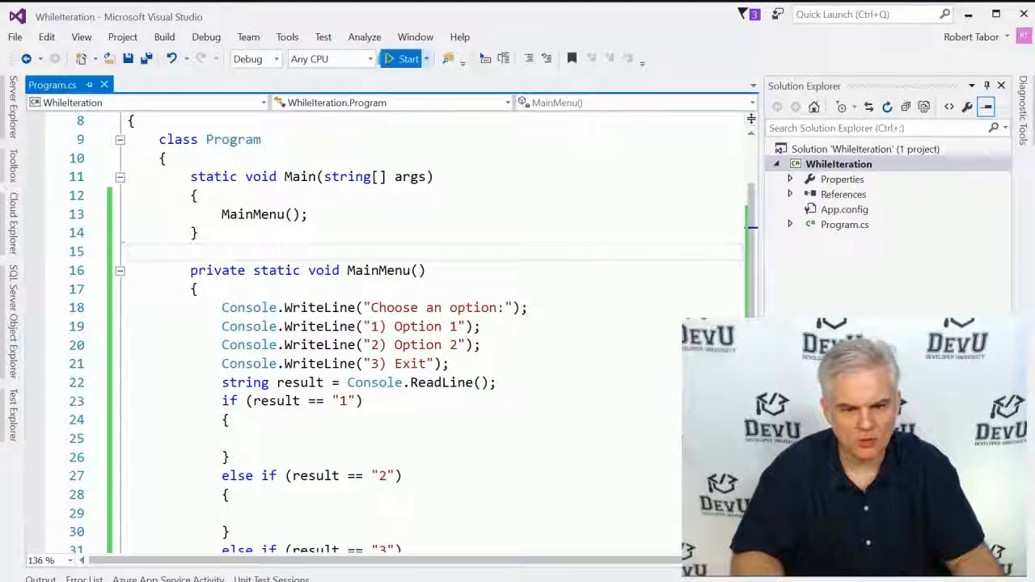
click(408, 58)
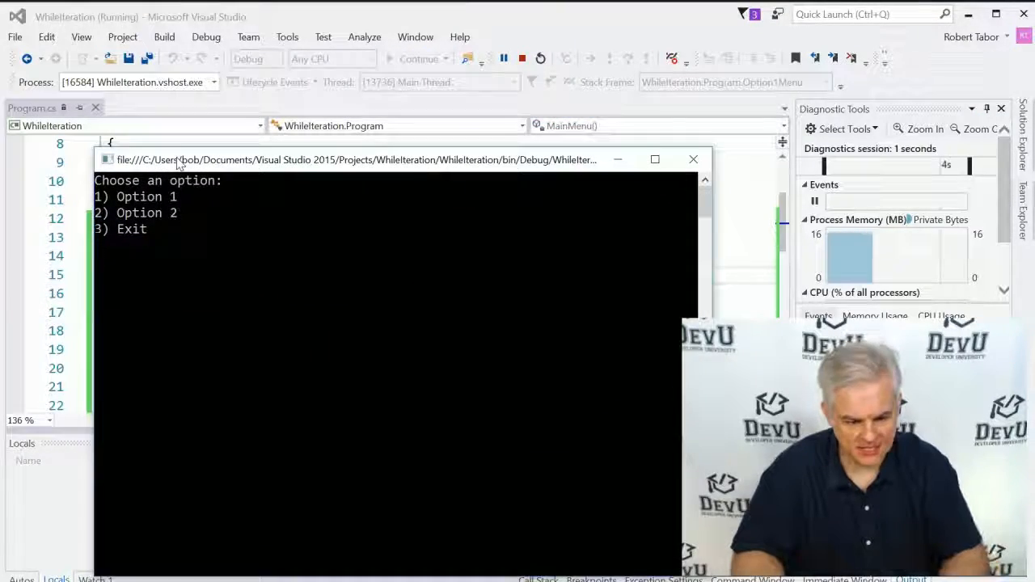
click(521, 58)
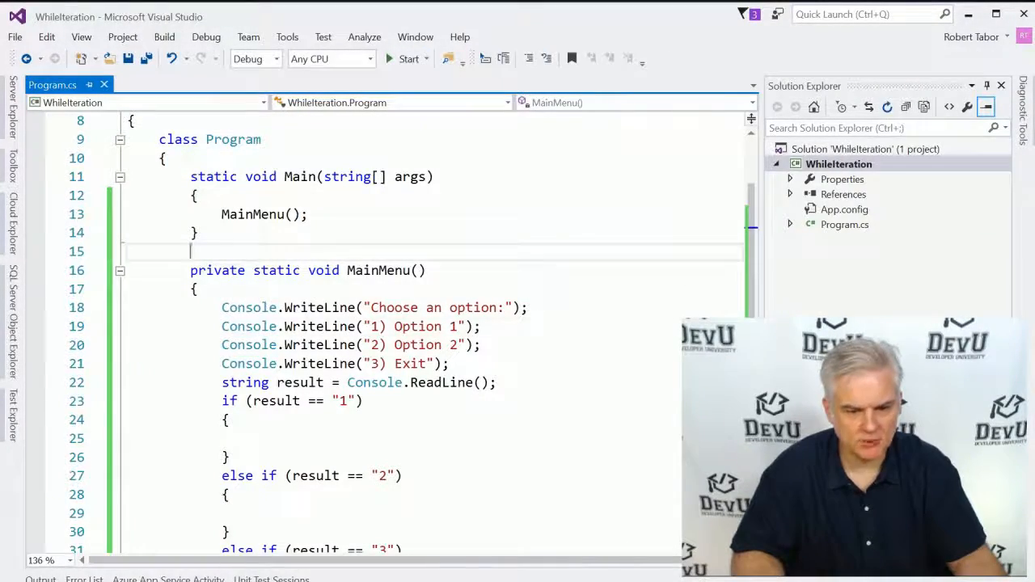
scroll(down, 3)
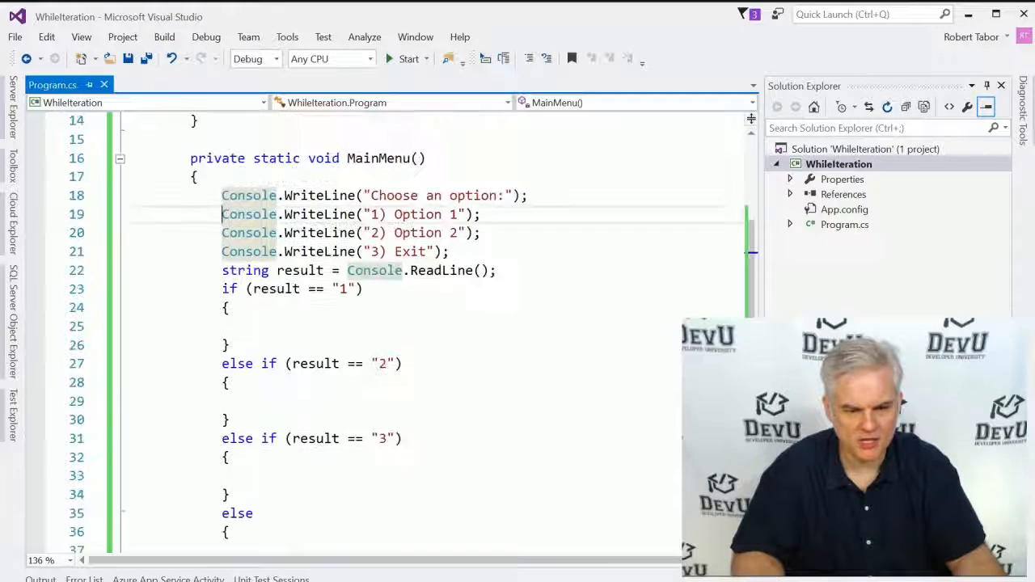
scroll(down, 3)
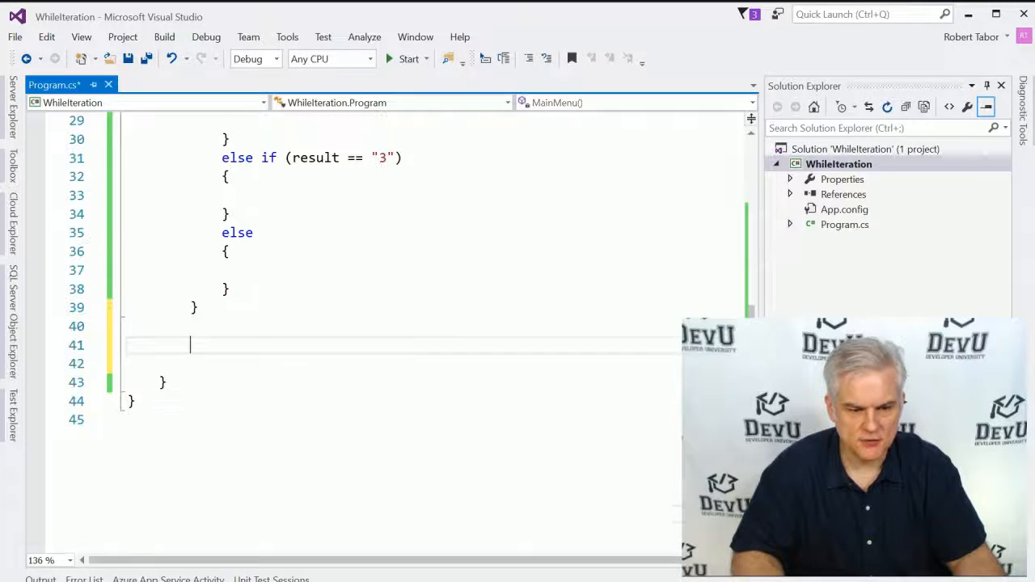
Step: Add private static void PrintNumbers() and GuessingGame() method stubs
text(private static void)
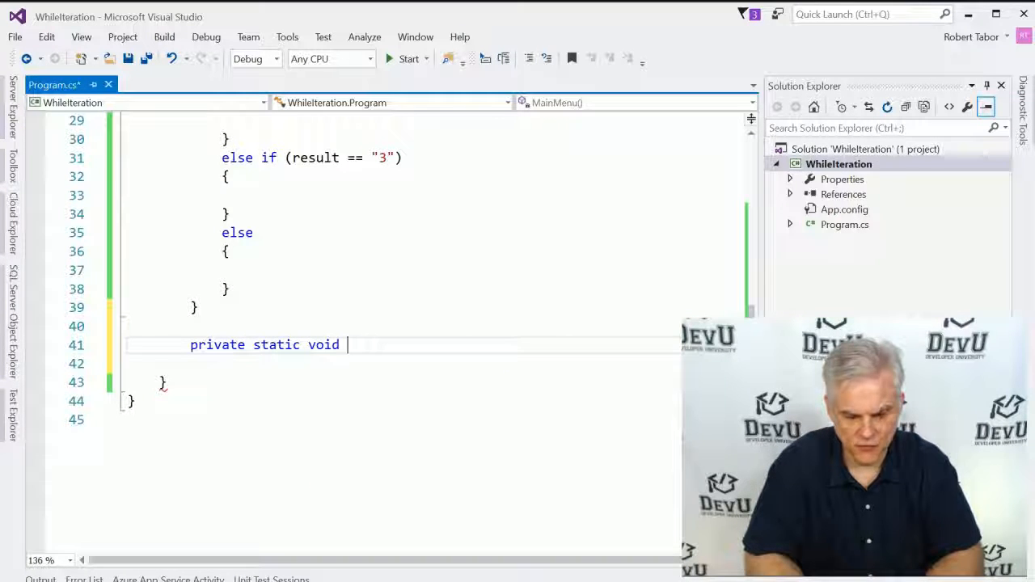
text(PrintNumber)
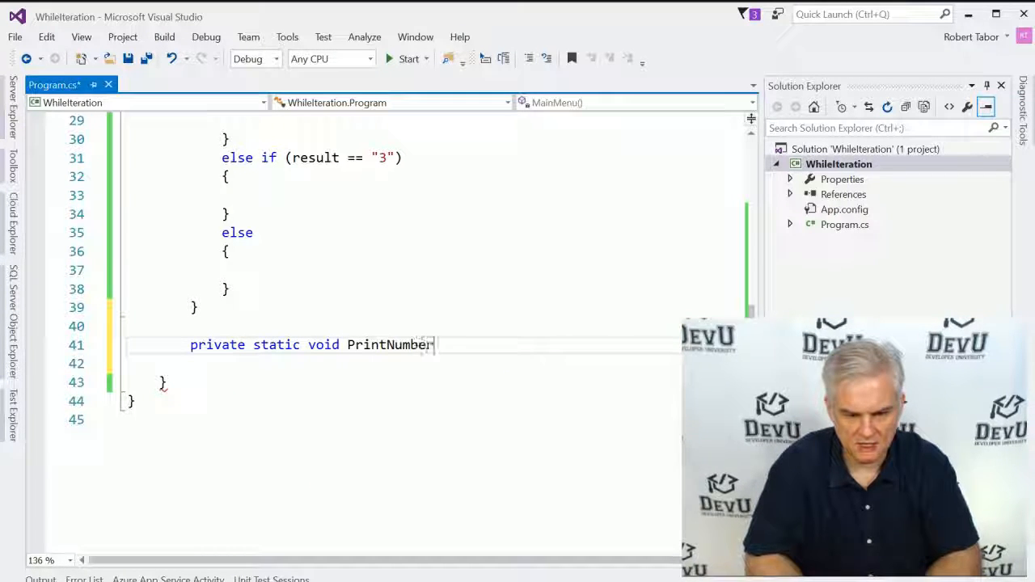
text(s())
text(private st)
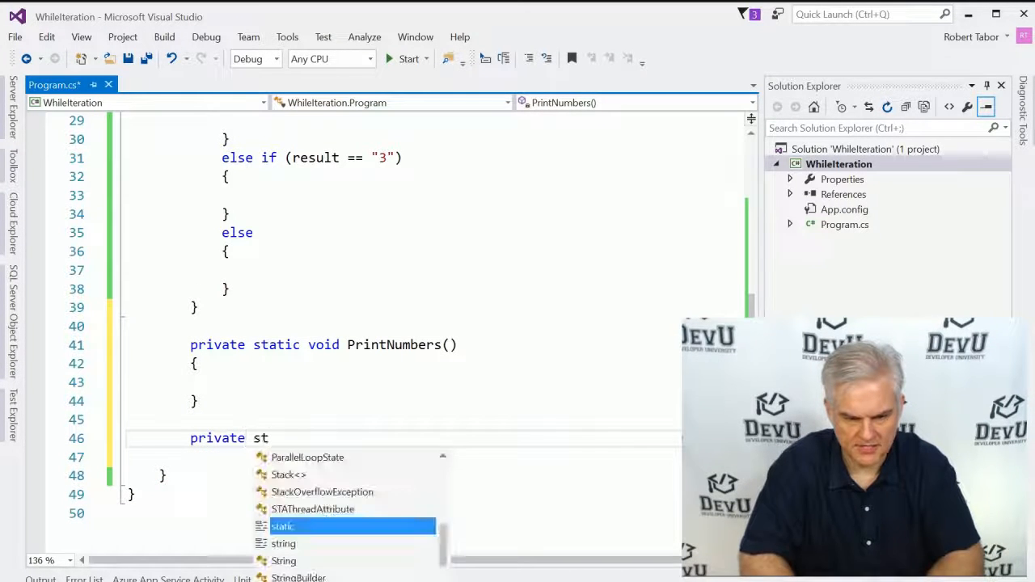
text(atic void)
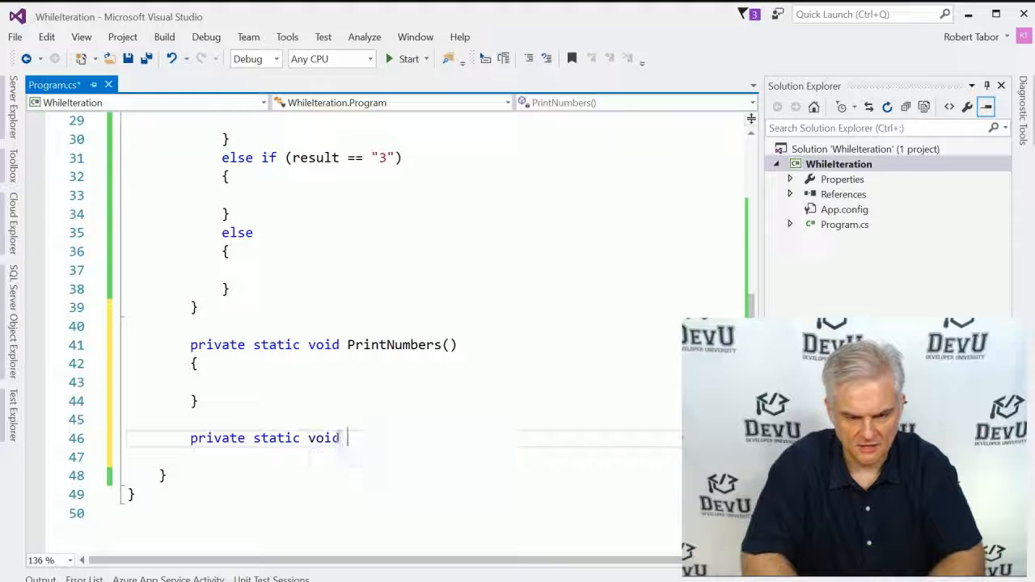
text(Gu)
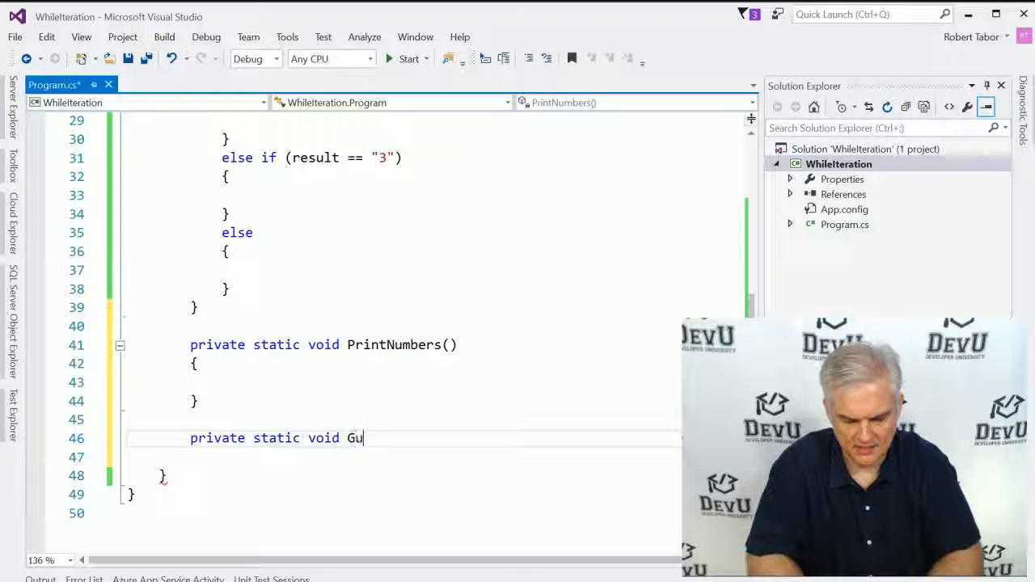
text(essingGame())
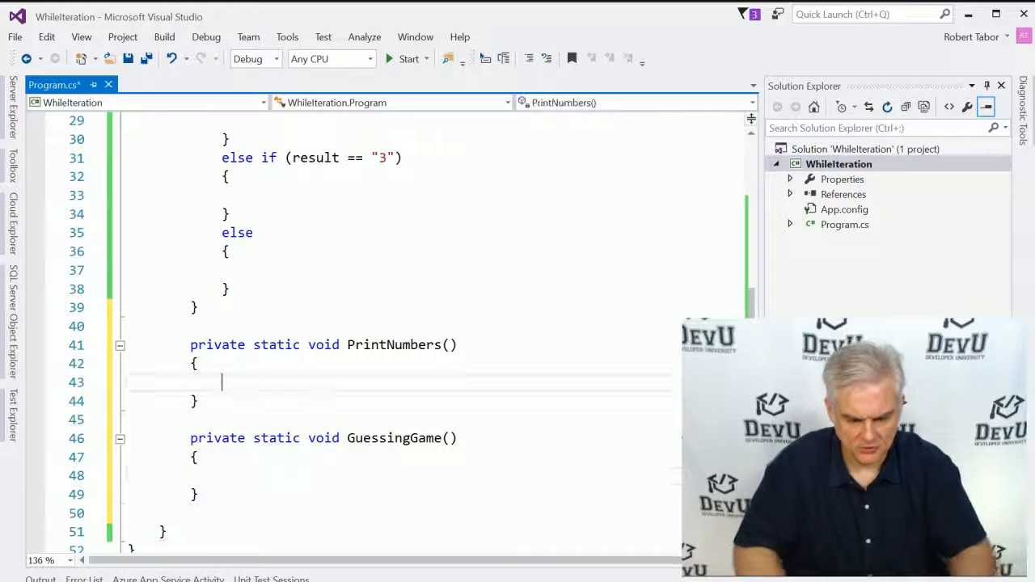
Step: Have PrintNumbers write "Print numbers" and read a line; copy the same into GuessingGame with "Guessing game"
text(Console.WindowHeight)
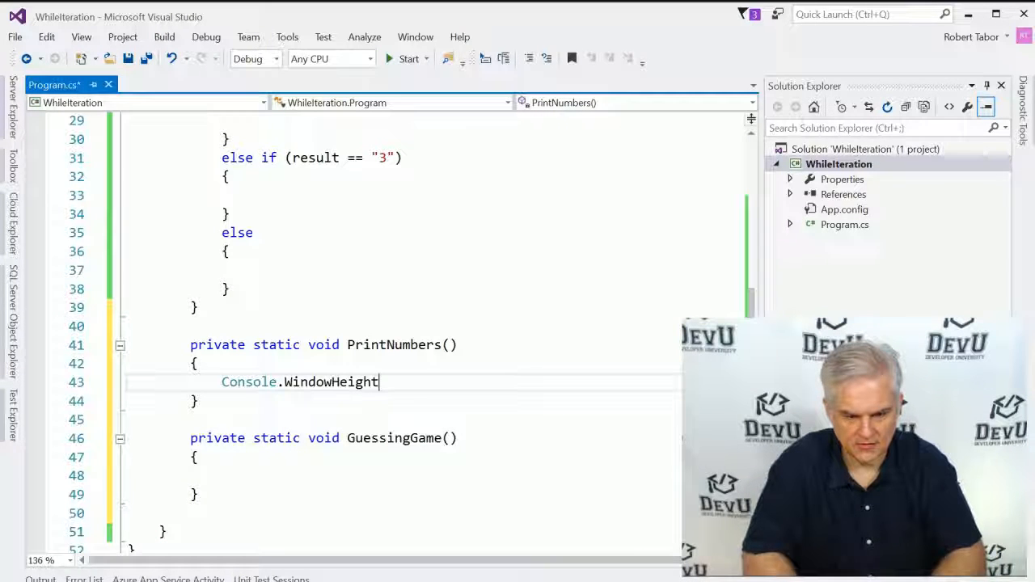
text(WriteL)
text(Console.)
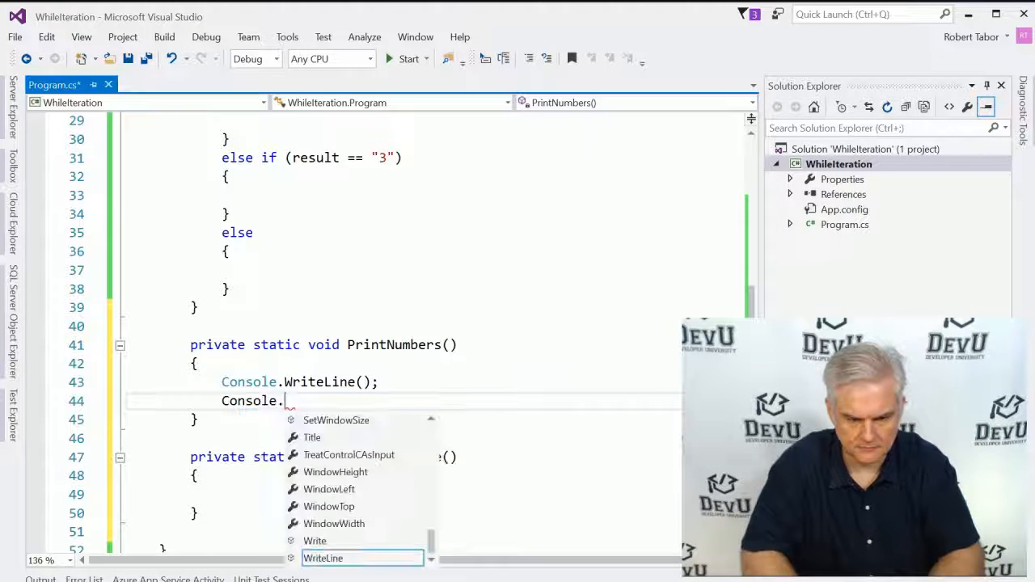
text(ReadLine)
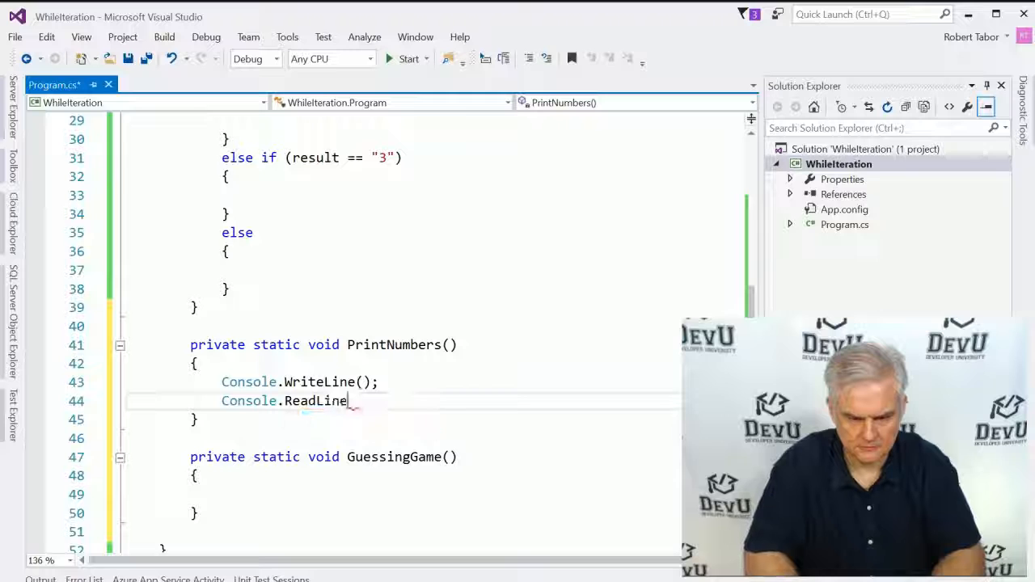
text(();)
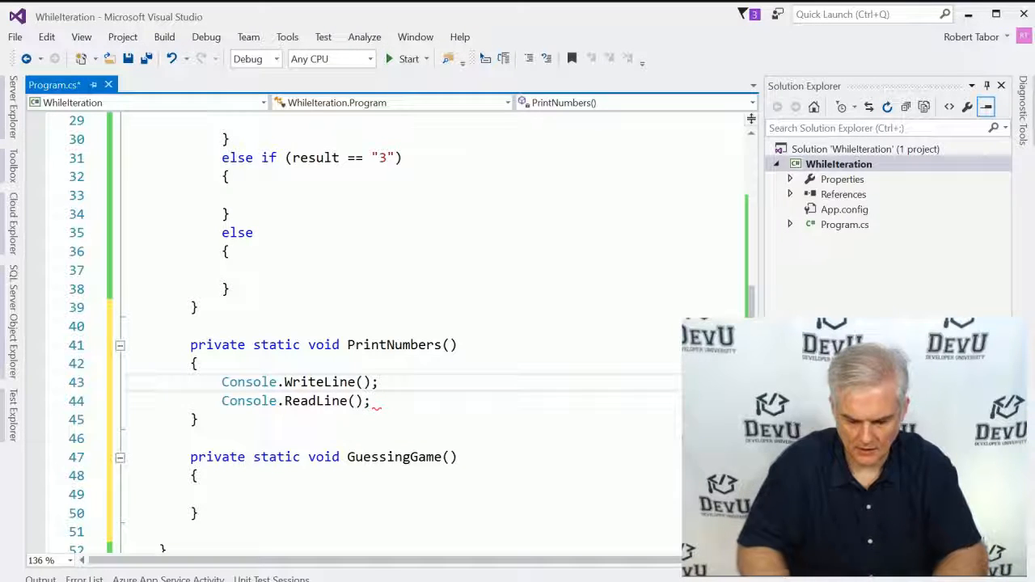
text(Print ")
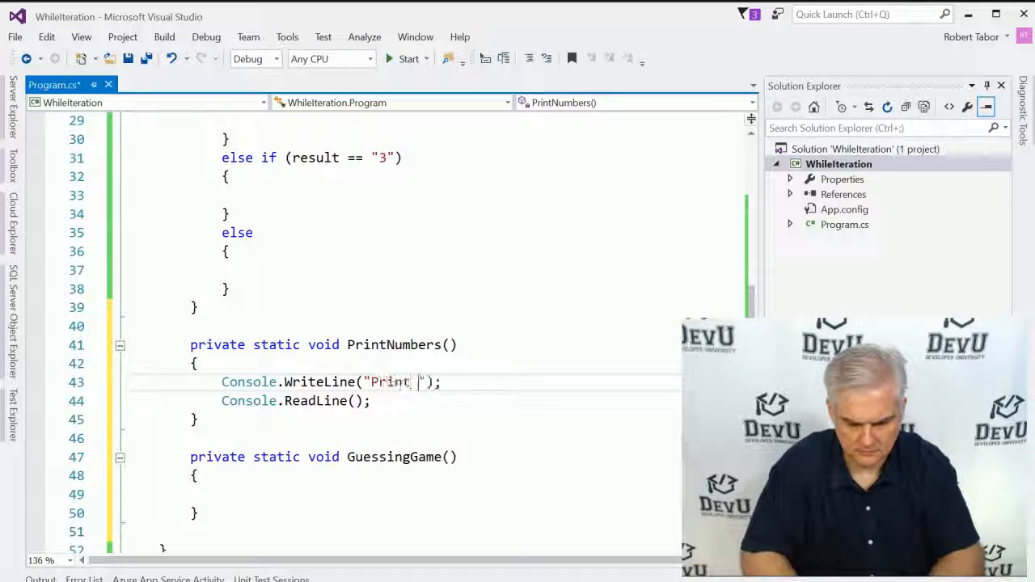
text(numbers)
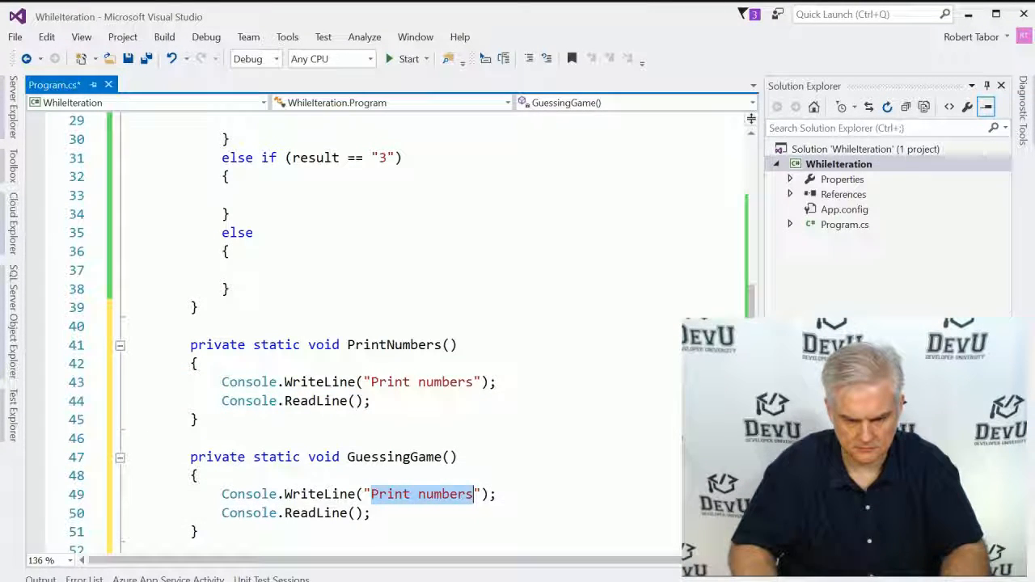
text(Guessing game)
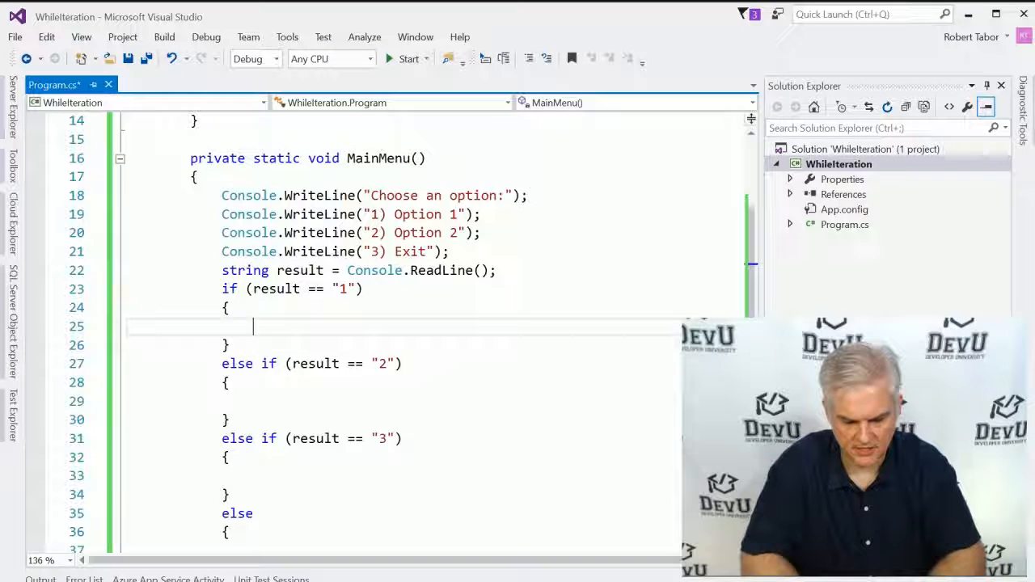
Step: Call PrintNumbers() in the "1" branch and GuessingGame() in the "2" branch
text(Print)
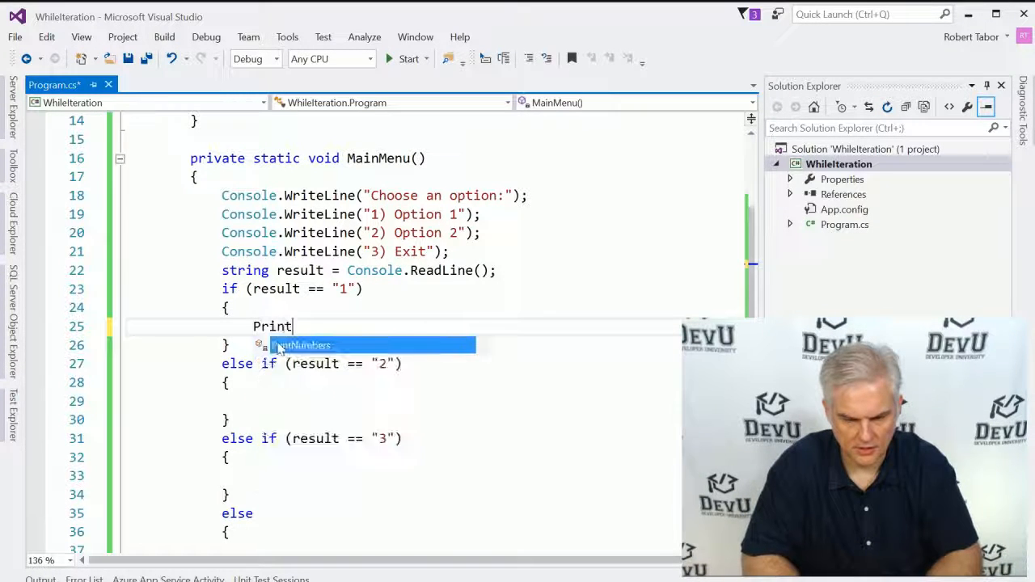
key(tab)
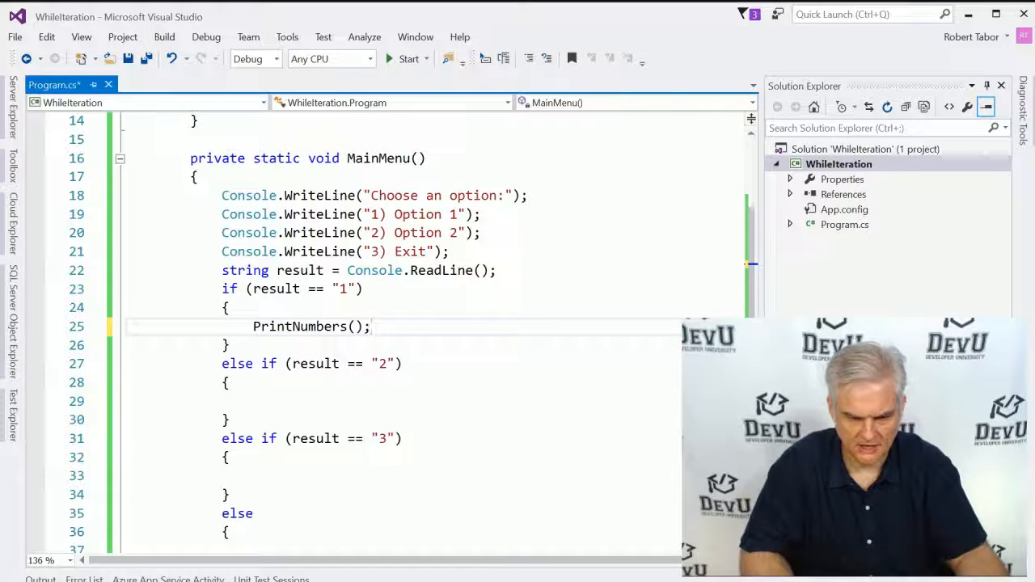
text(GuessingGame)
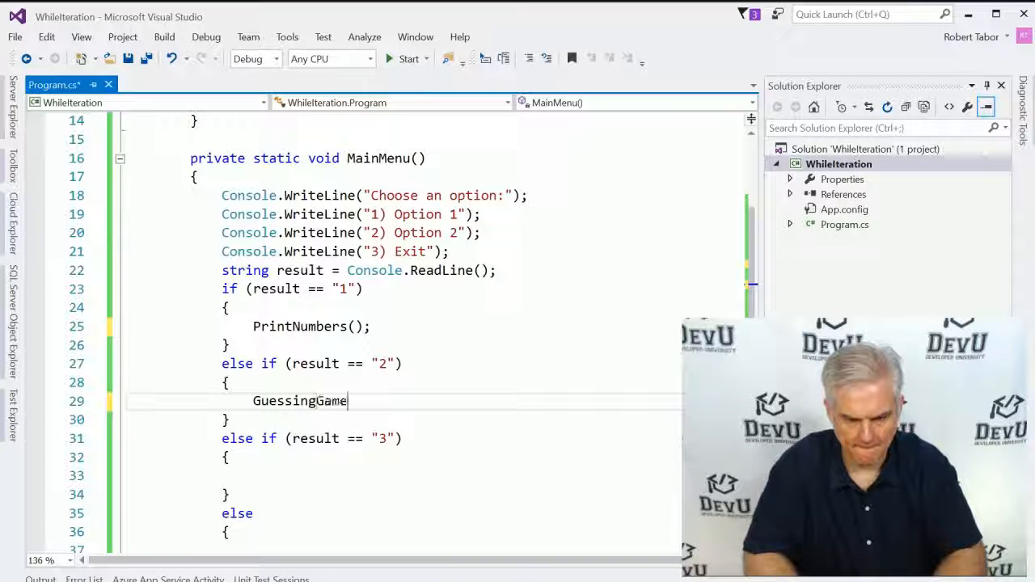
text(();)
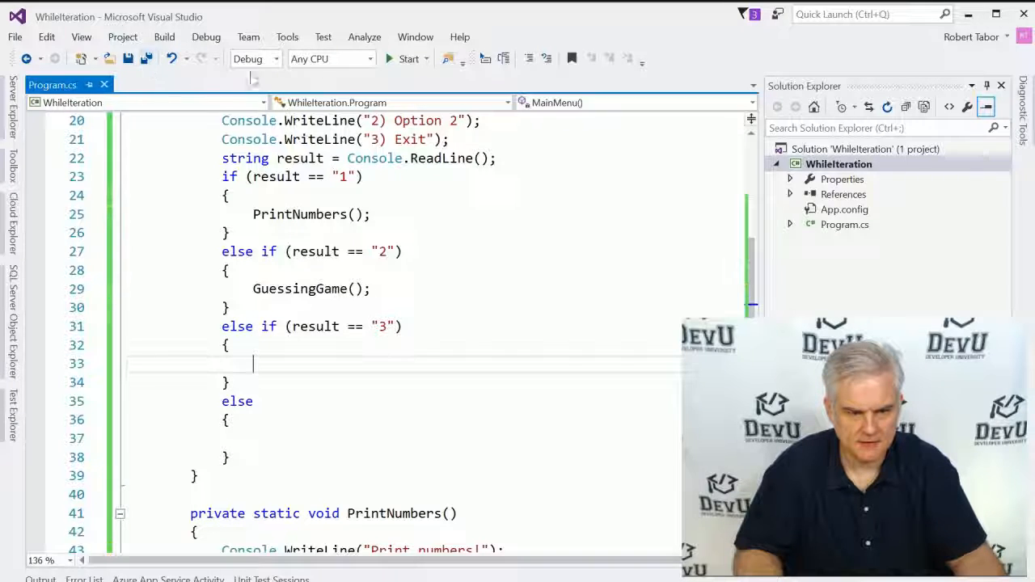
click(408, 58)
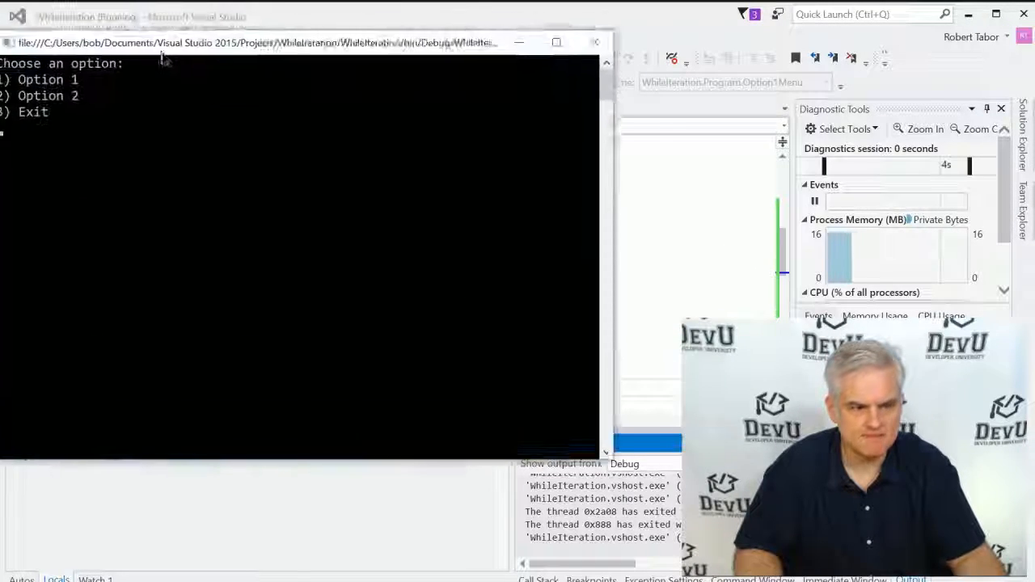
text(1)
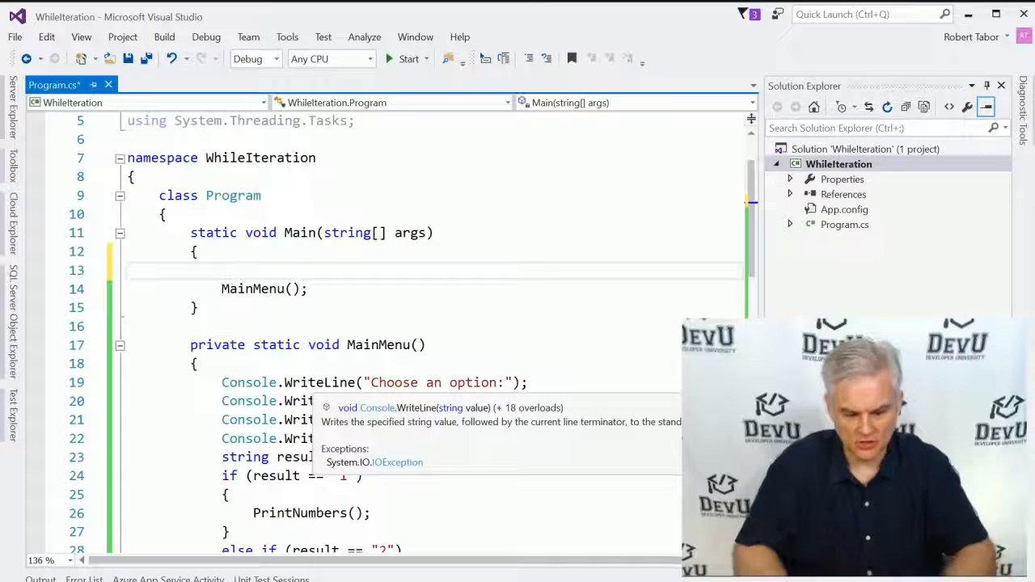
Step: Declare bool displayMenu = true in Main
text(bool)
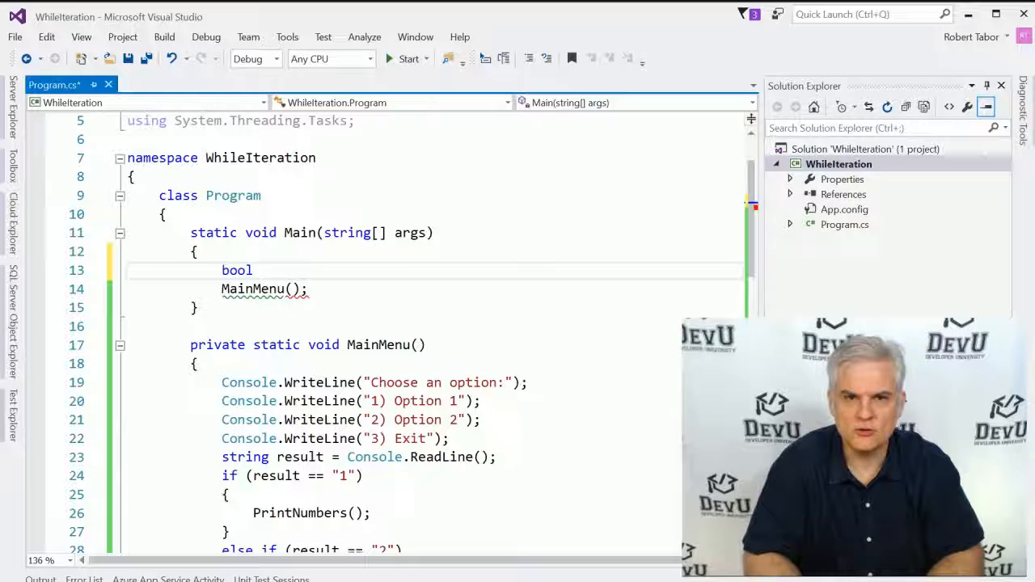
text(display)
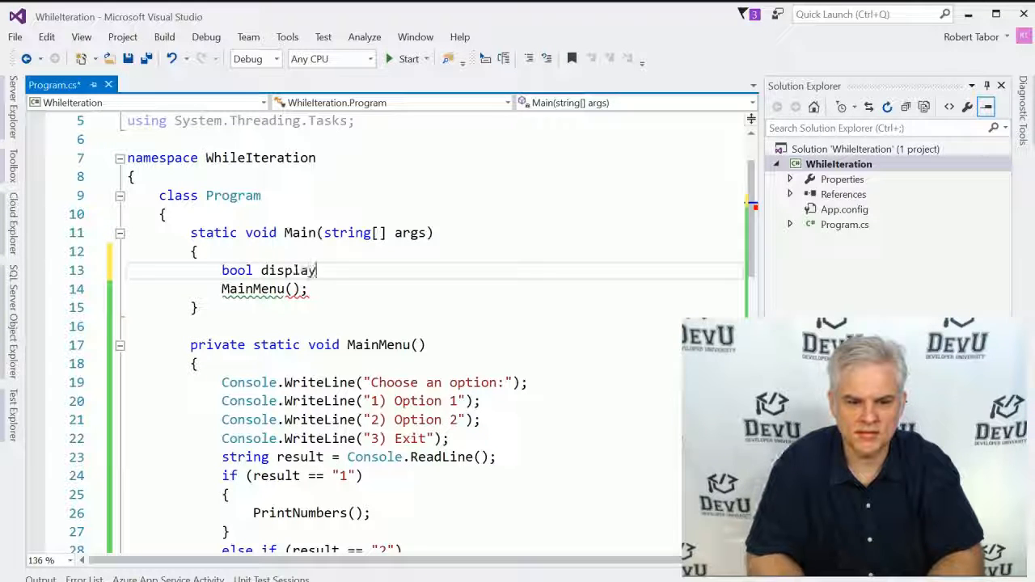
text(Menu = t)
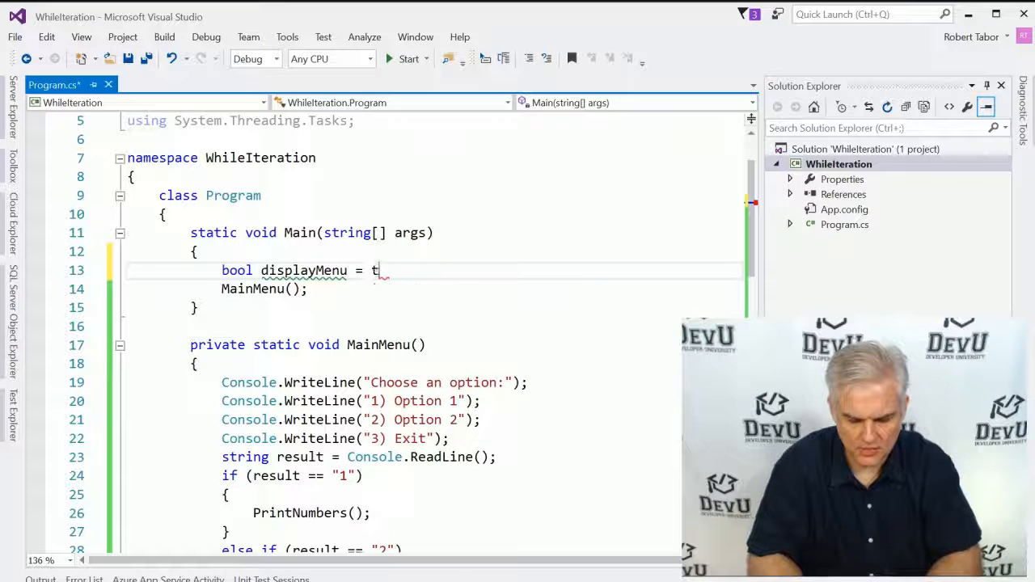
text(rue;)
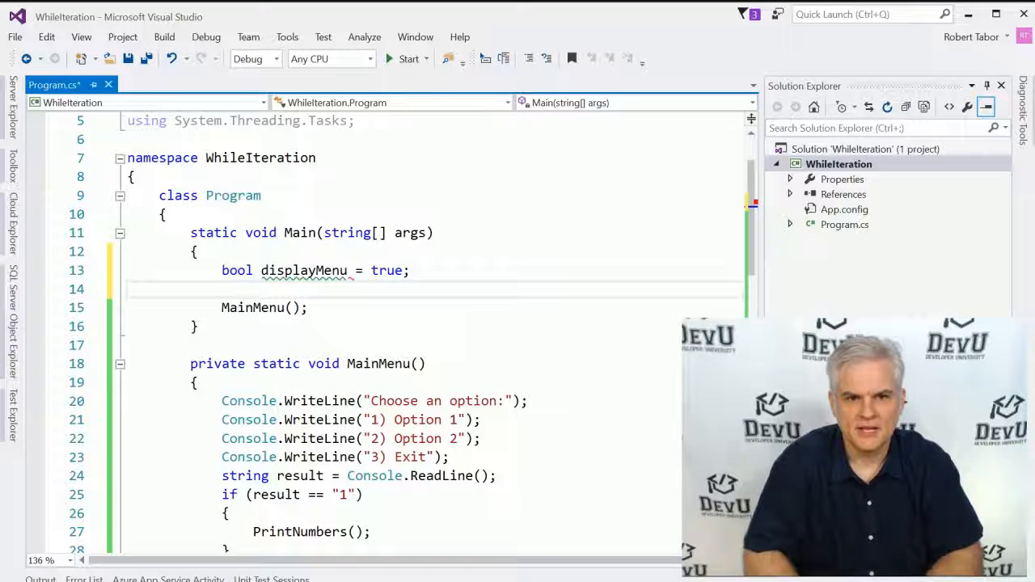
Step: Loop while displayMenu is true assigning displayMenu = MainMenu(), and make MainMenu return bool
text(while)
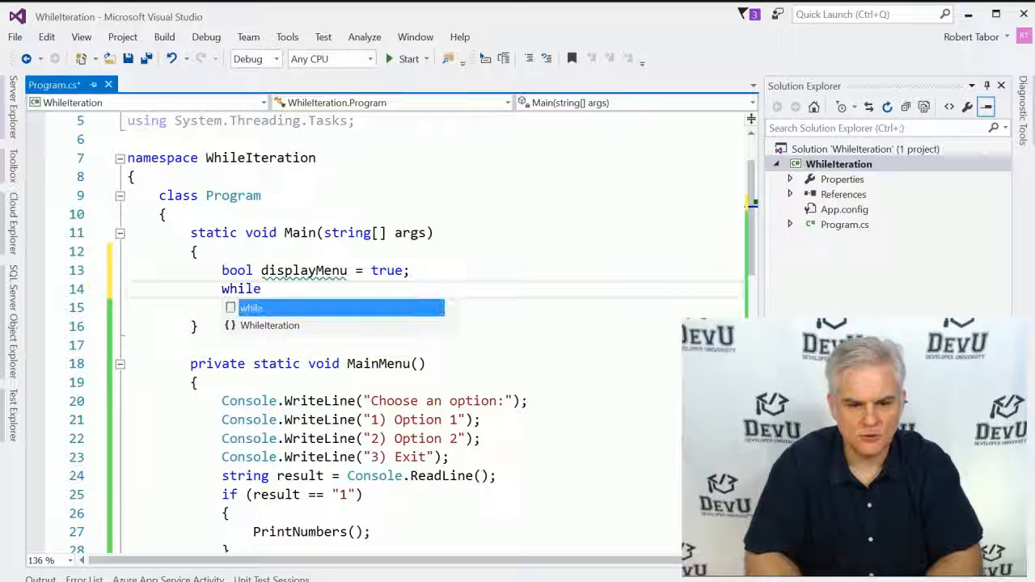
text((true))
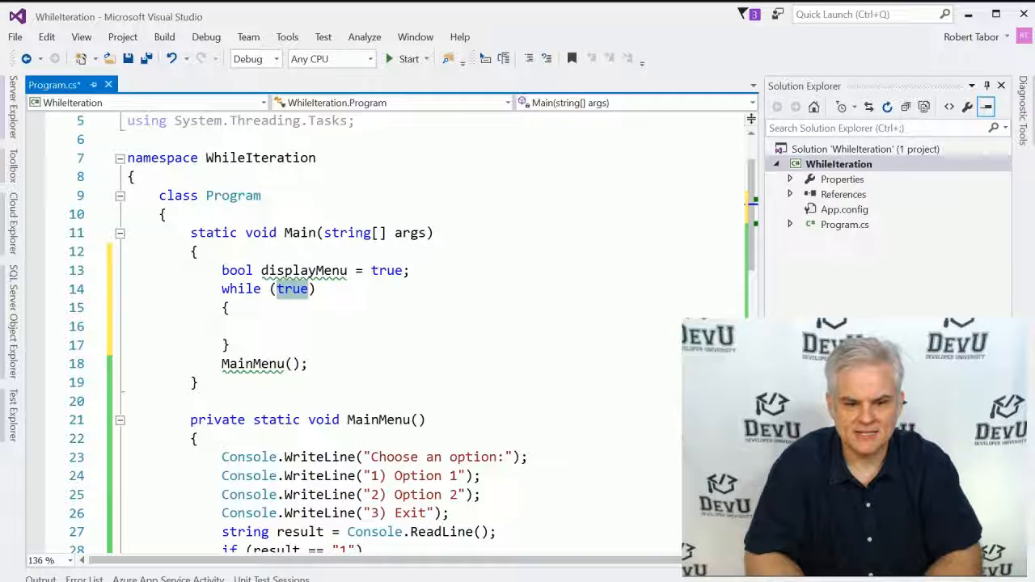
text(displayMenu ==)
click(435, 325)
text(displayMenu = MainMenu();)
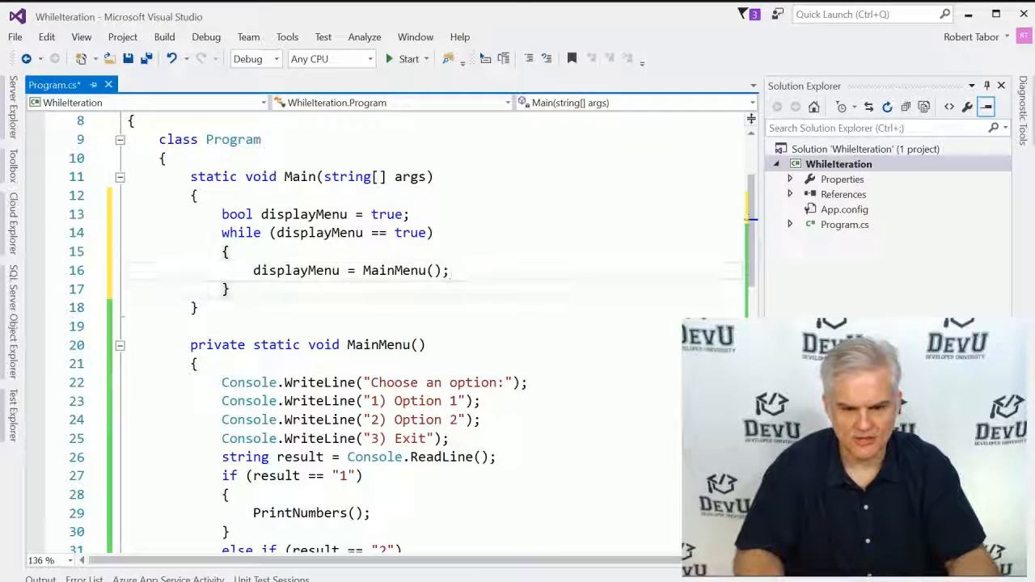
text(bool)
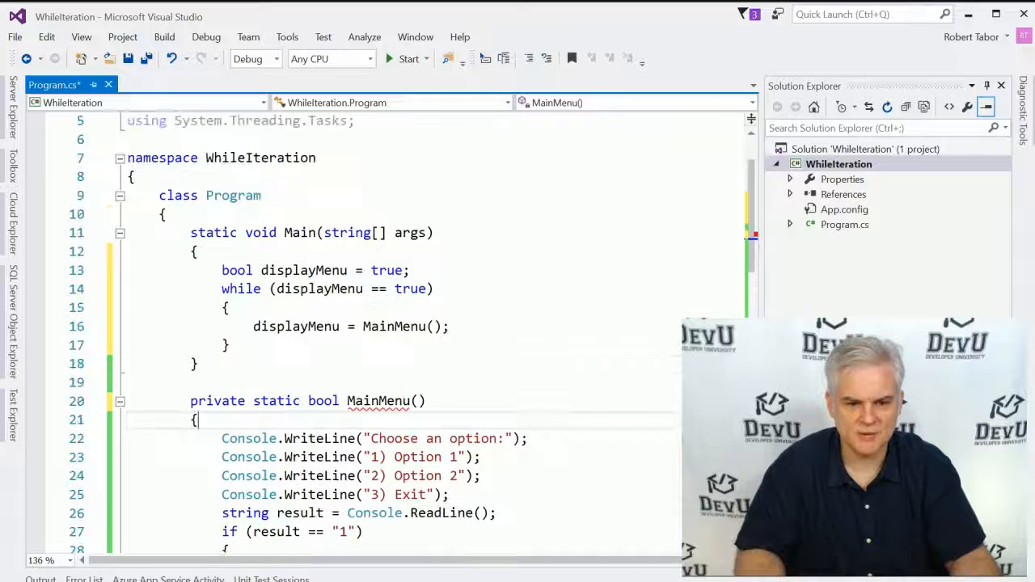
mouse_move(395, 327)
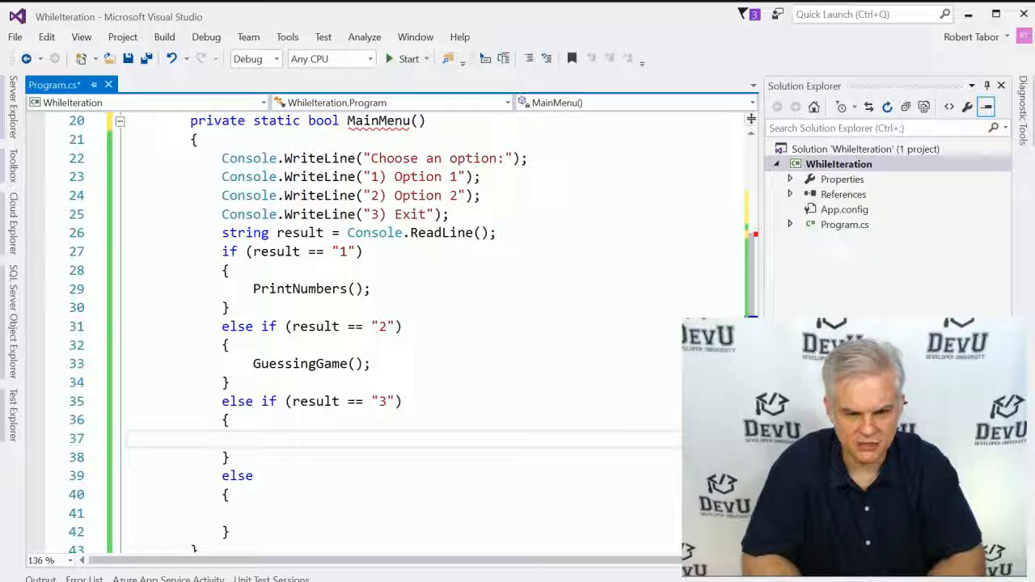
Step: Add return true; after PrintNumbers(), after GuessingGame() and in the else block, then build
text(return false;)
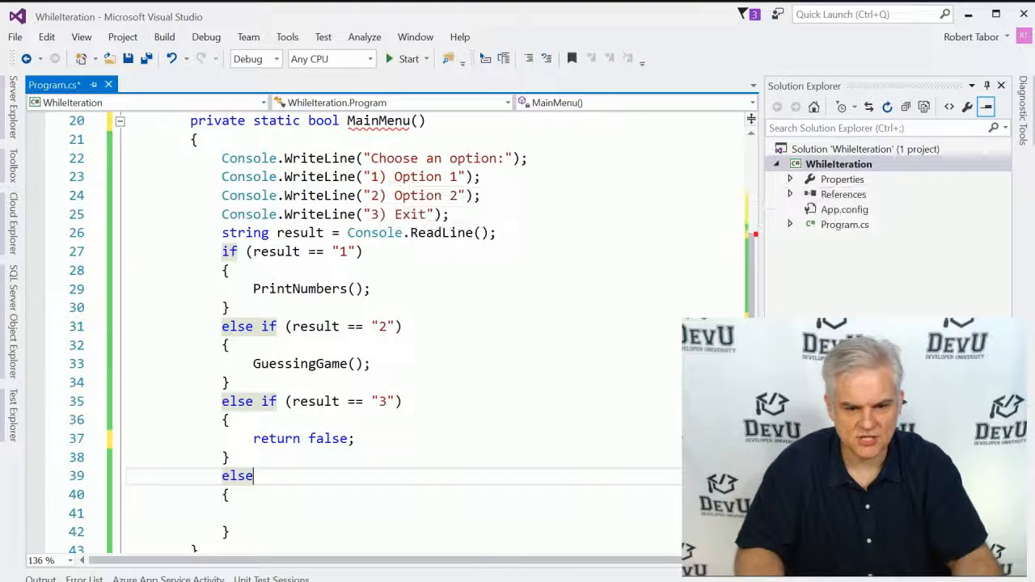
key(enter)
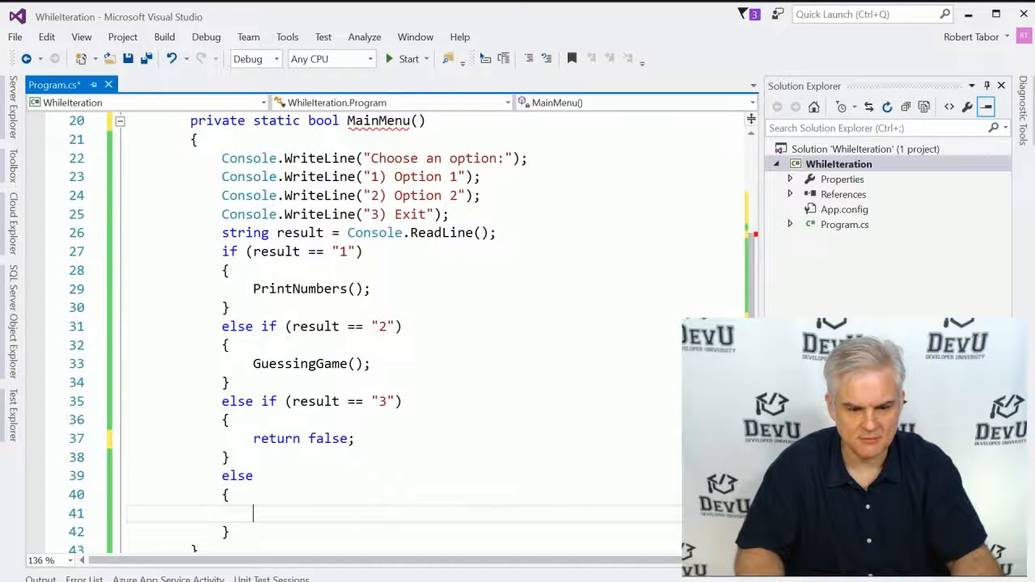
text(return)
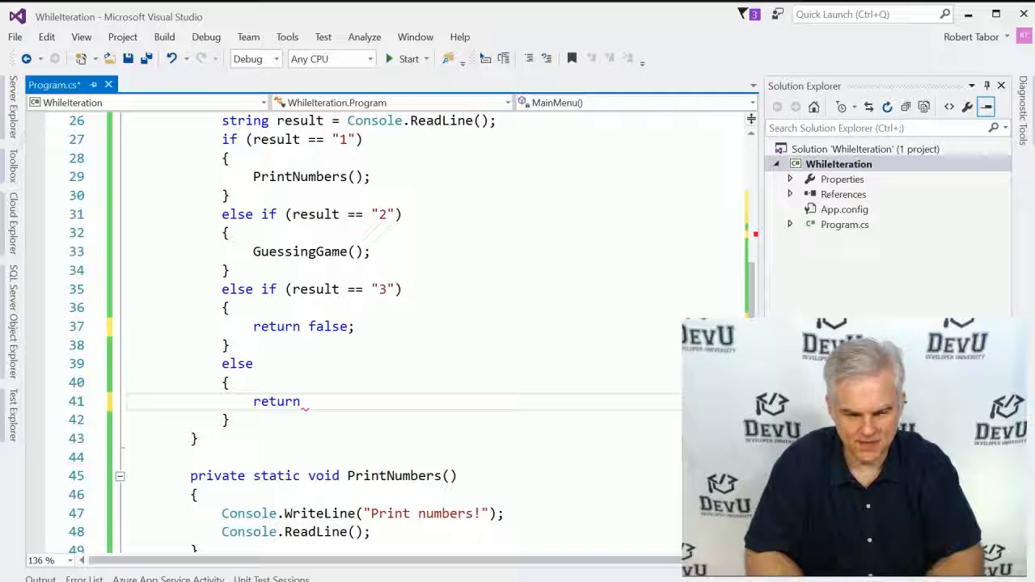
text(true;)
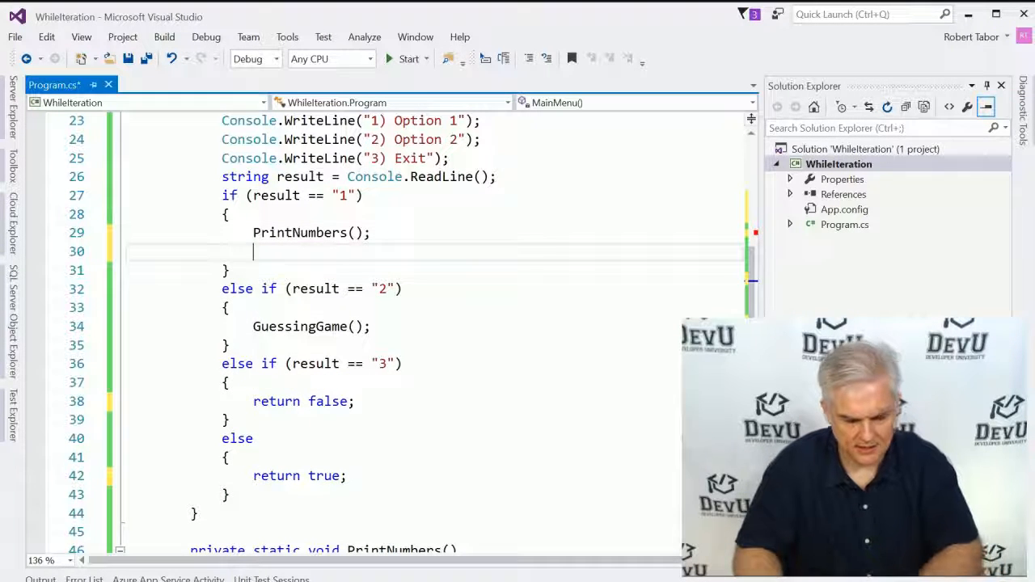
text(return true;)
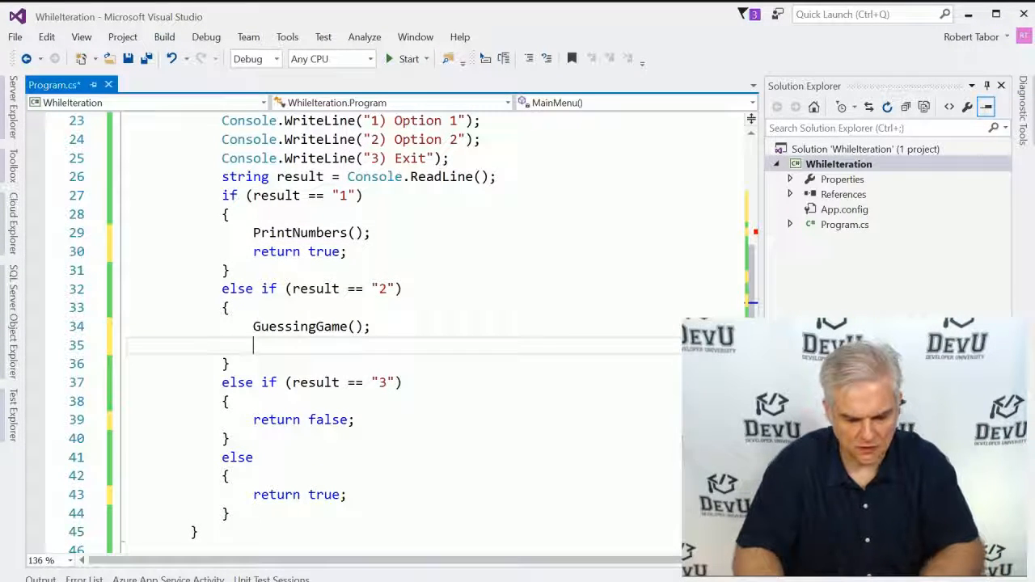
text(return true;)
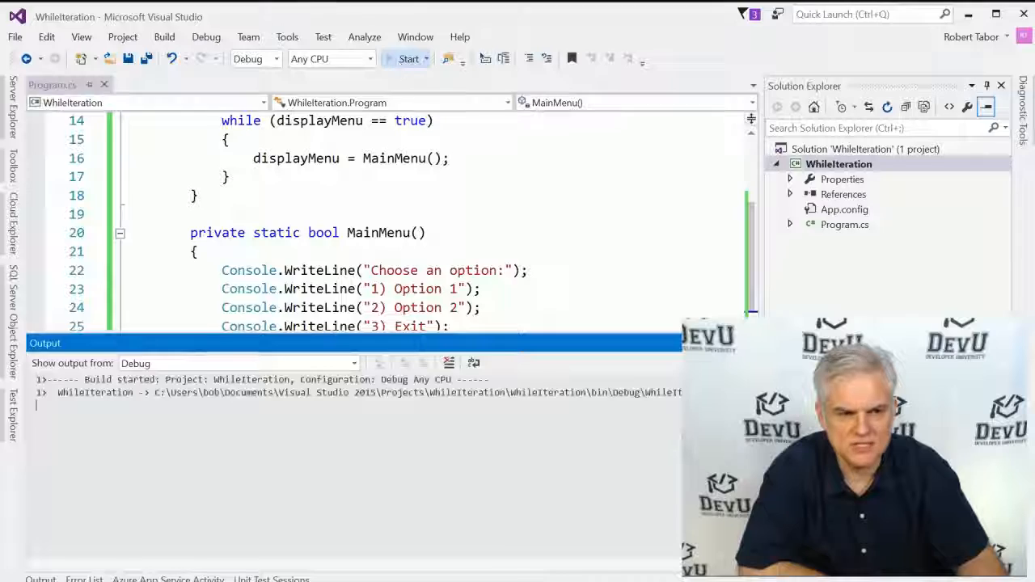
Step: In the running console enter 1, then 2, then 3 to exit back to the editor
click(407, 58)
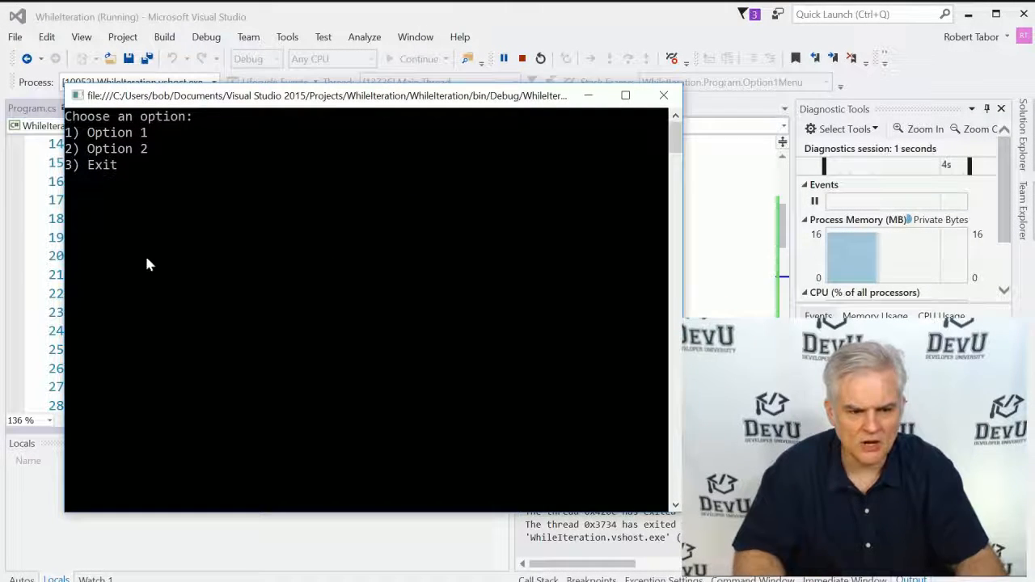
text(1)
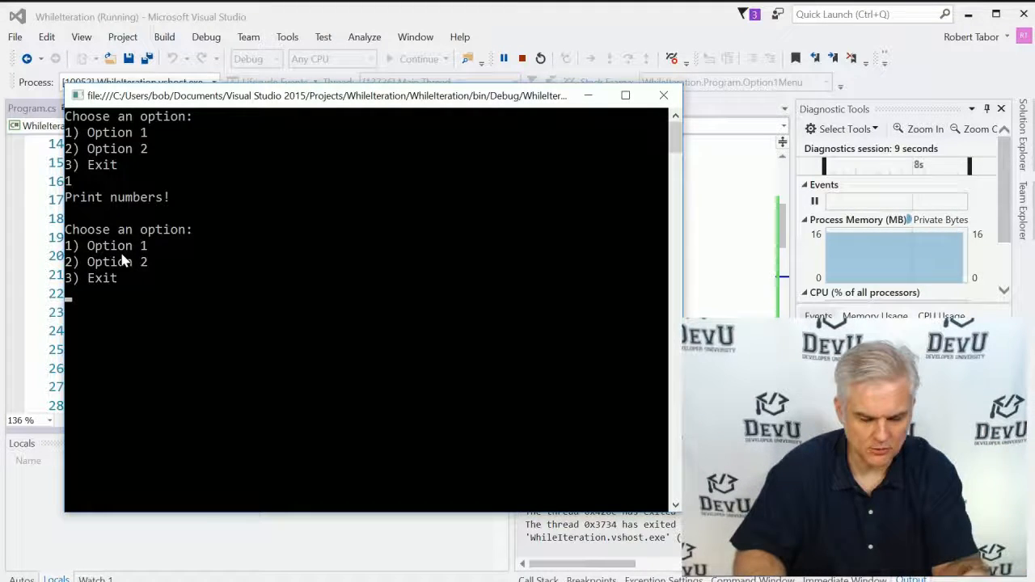
text(2)
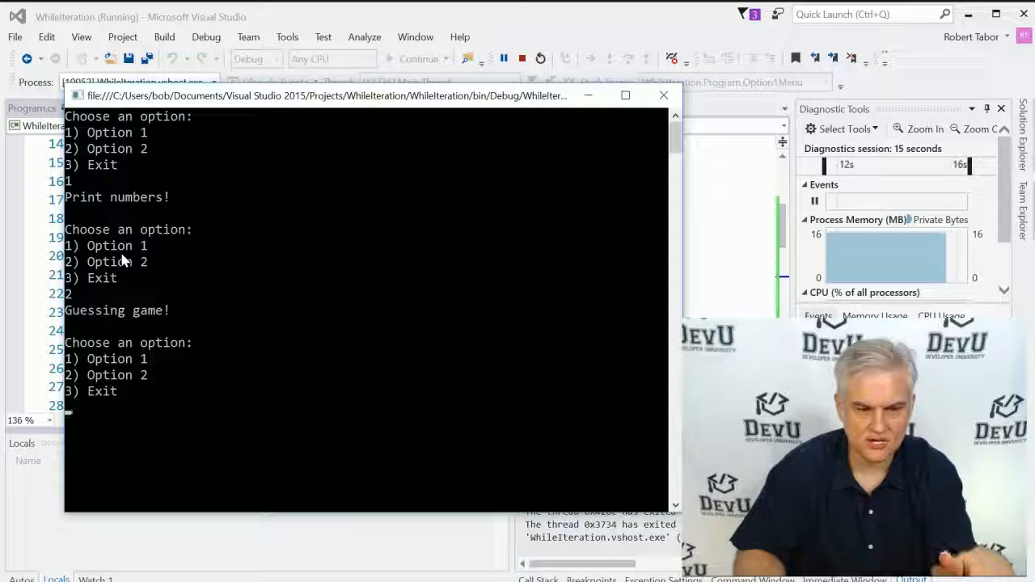
text(3)
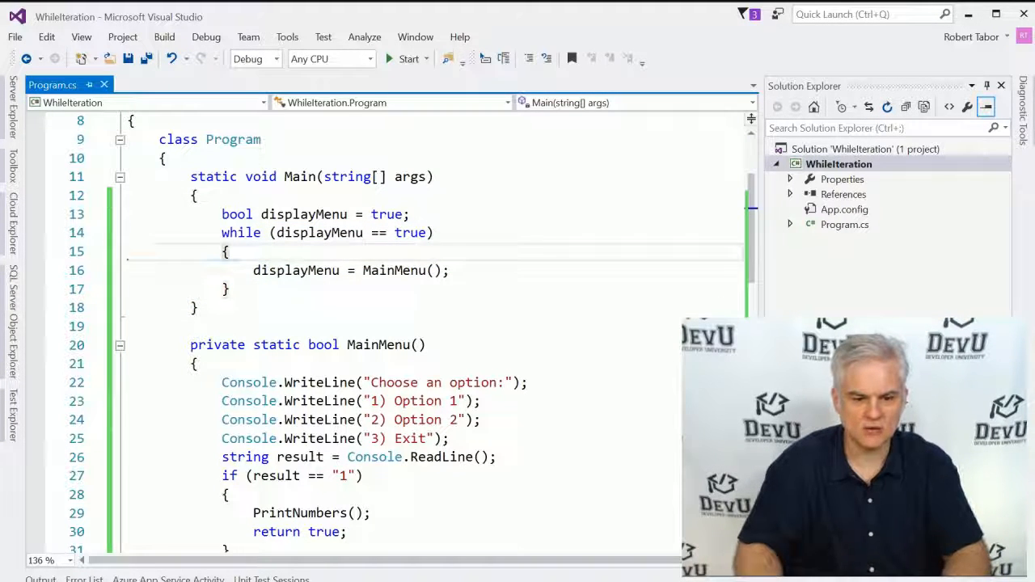
Step: Delete the '== true' comparison so the loop reads while (displayMenu)
drag(227, 252, 230, 288)
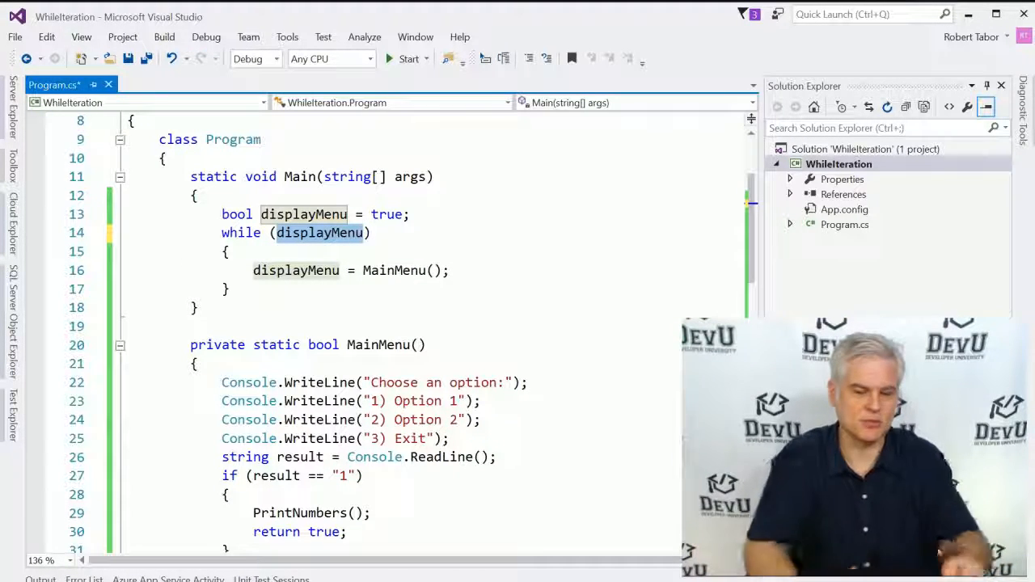
scroll(down, 3)
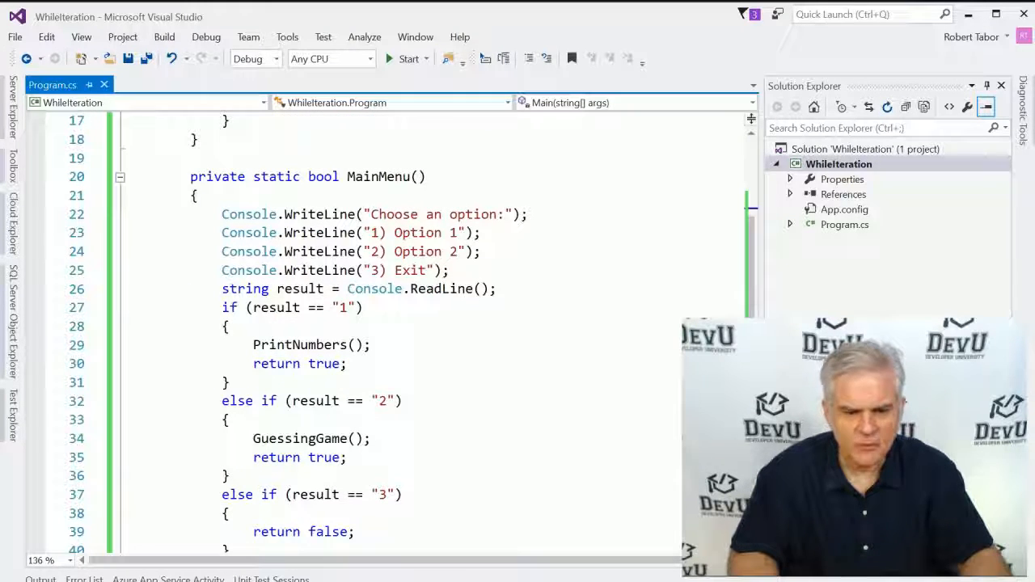
Step: In PrintNumbers, read a number into int result by parsing Console.ReadLine()
scroll(down, 3)
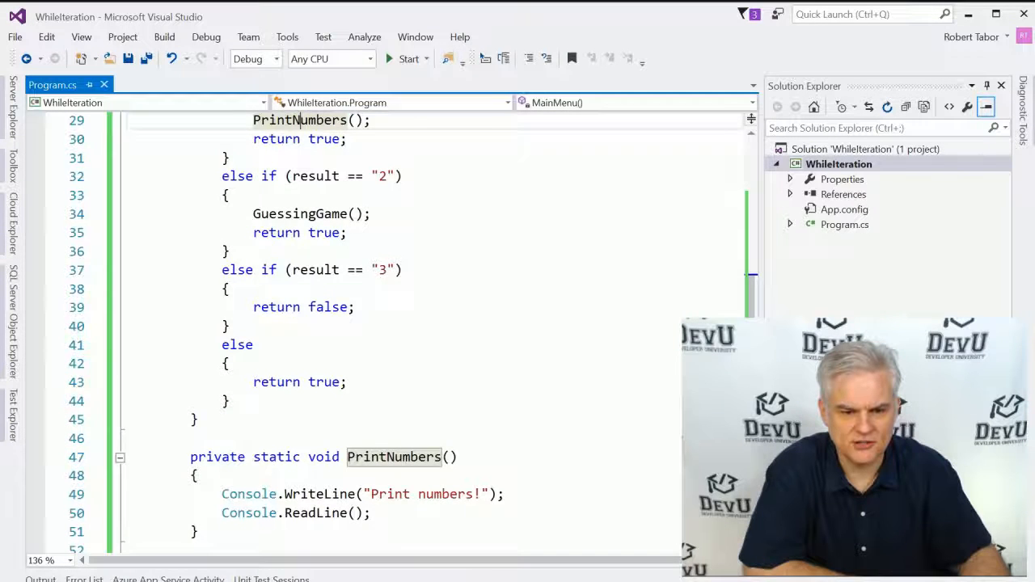
scroll(down, 3)
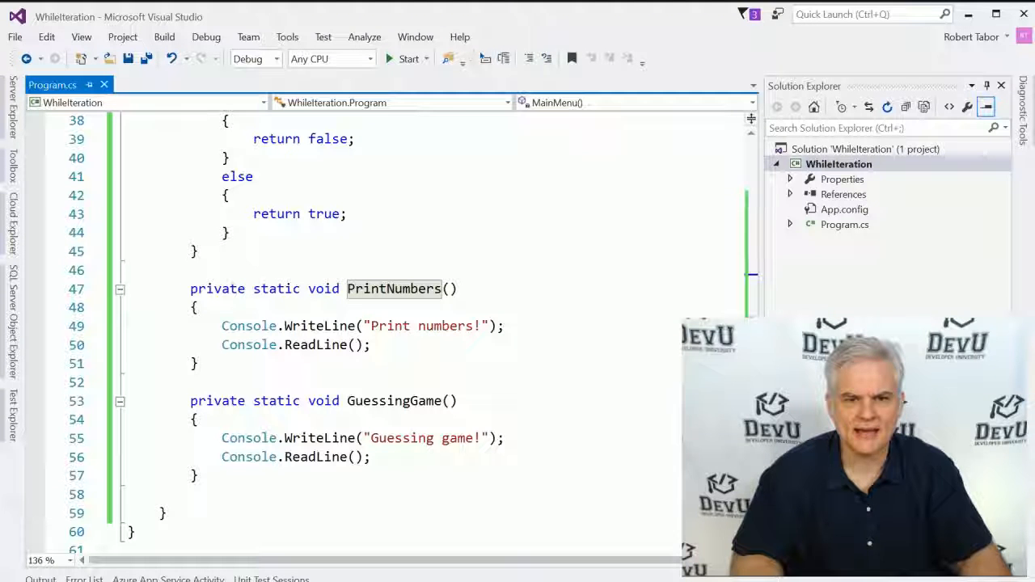
click(505, 326)
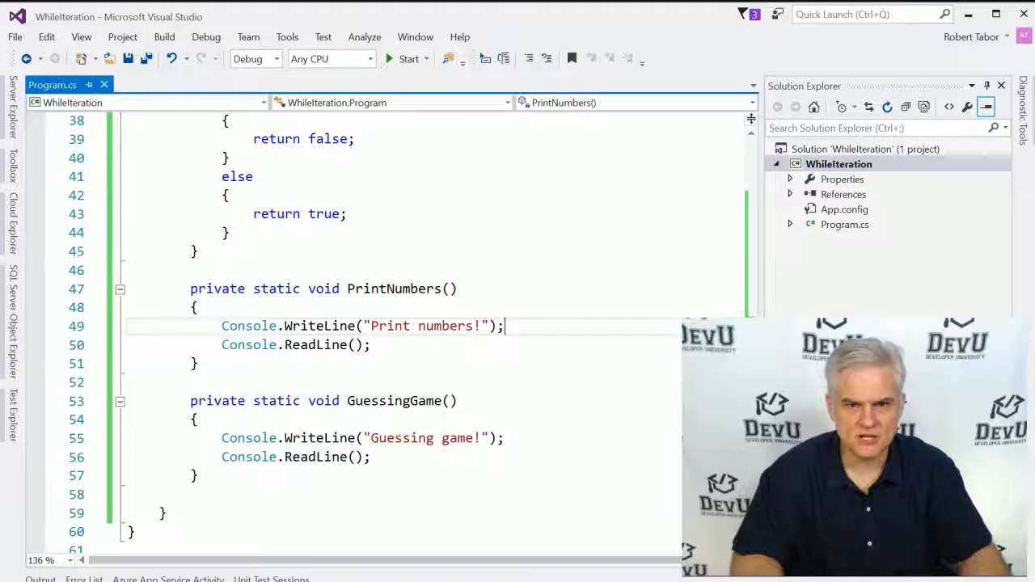
key(enter)
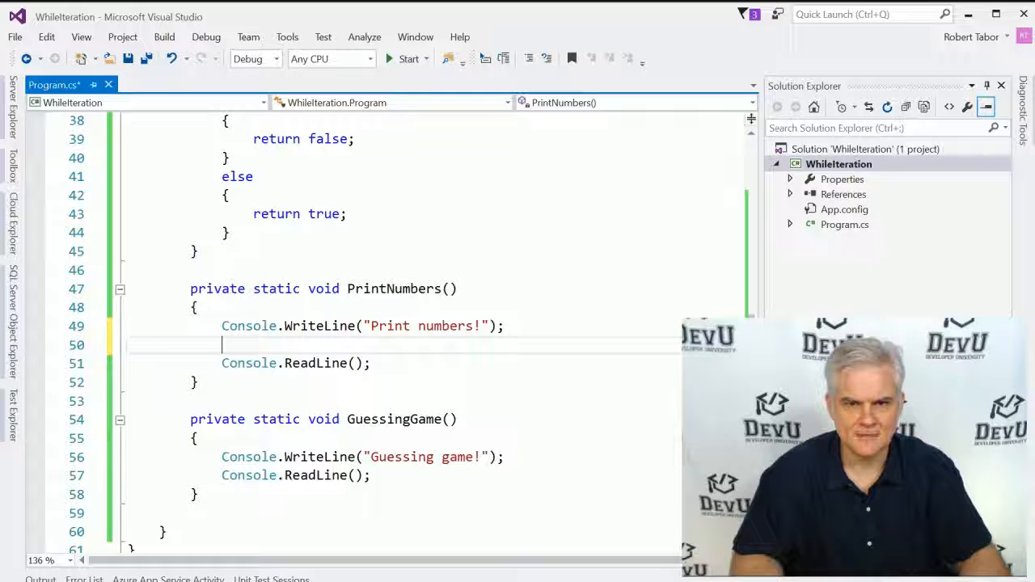
text(Console.Write)
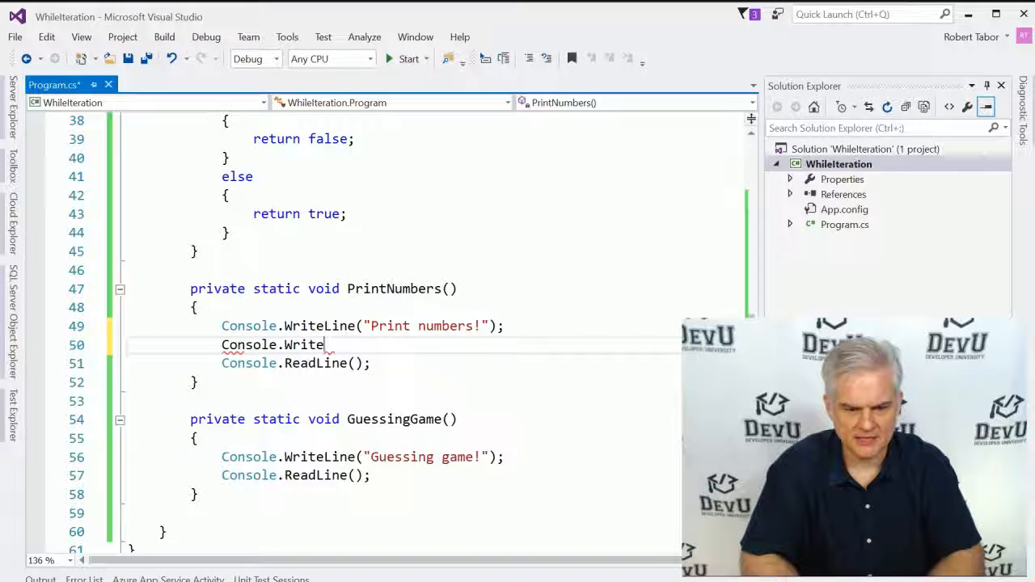
text(())
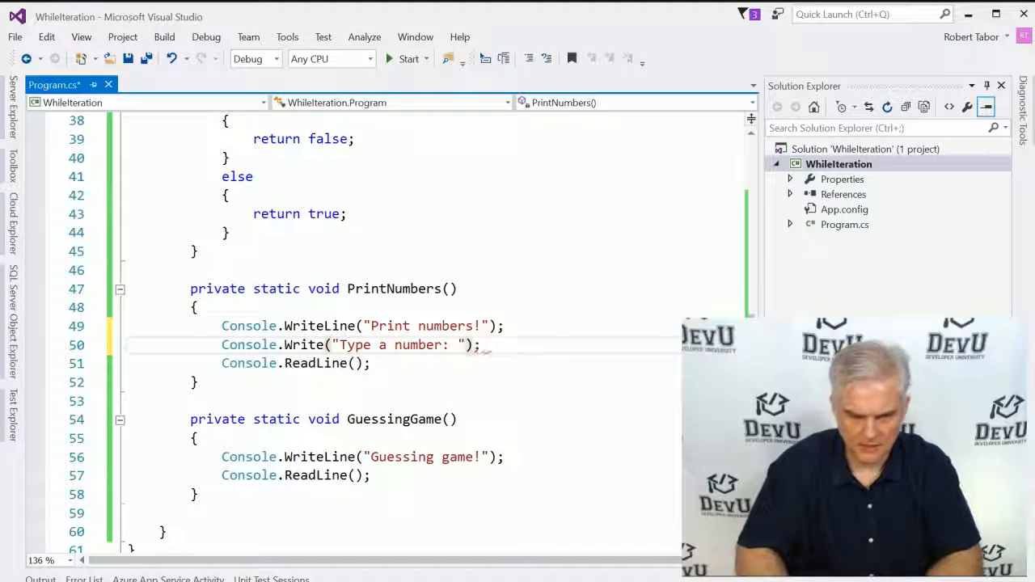
text(int re)
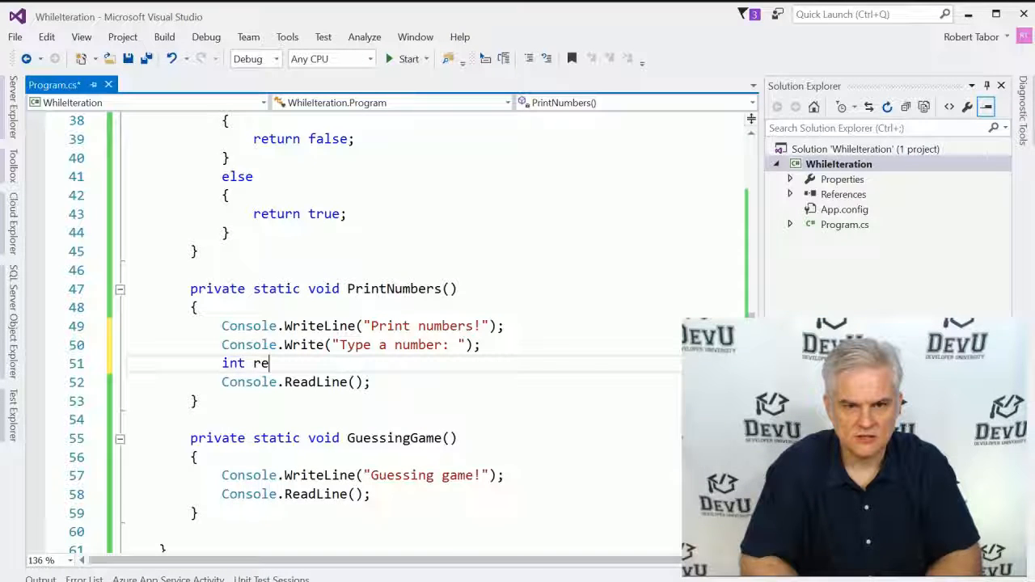
text(sult =)
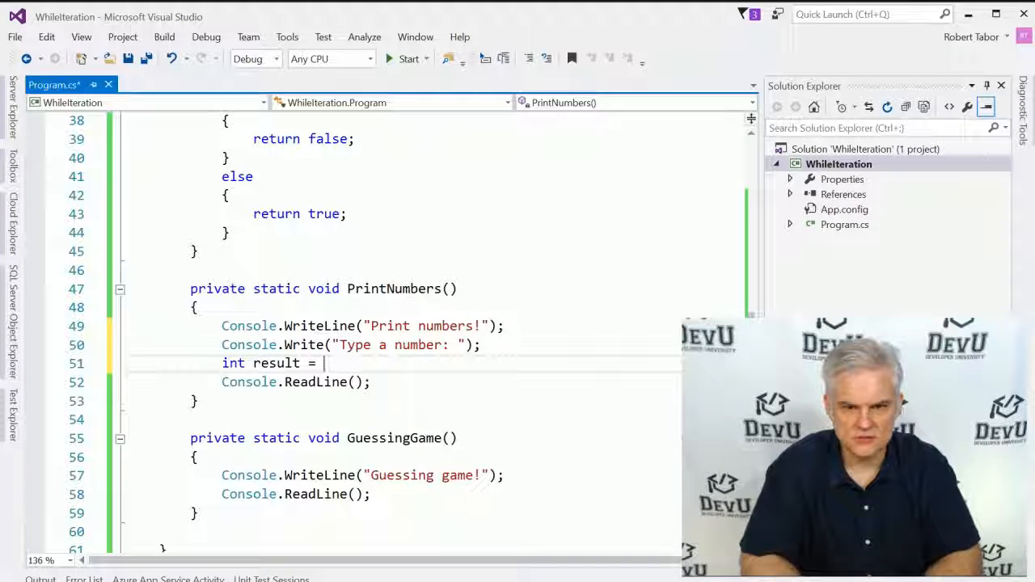
text(Console.ReadLine();)
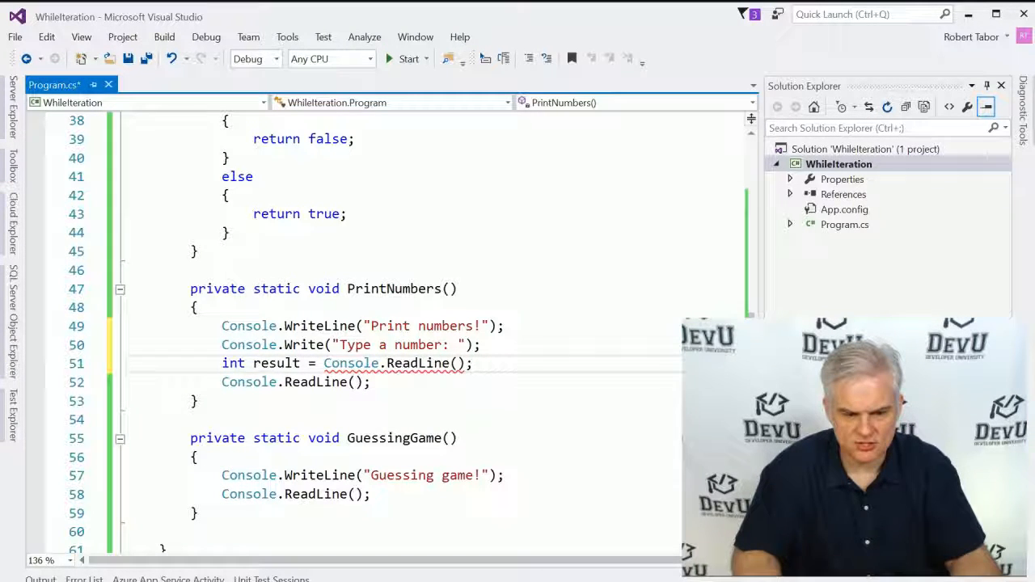
double_click(275, 362)
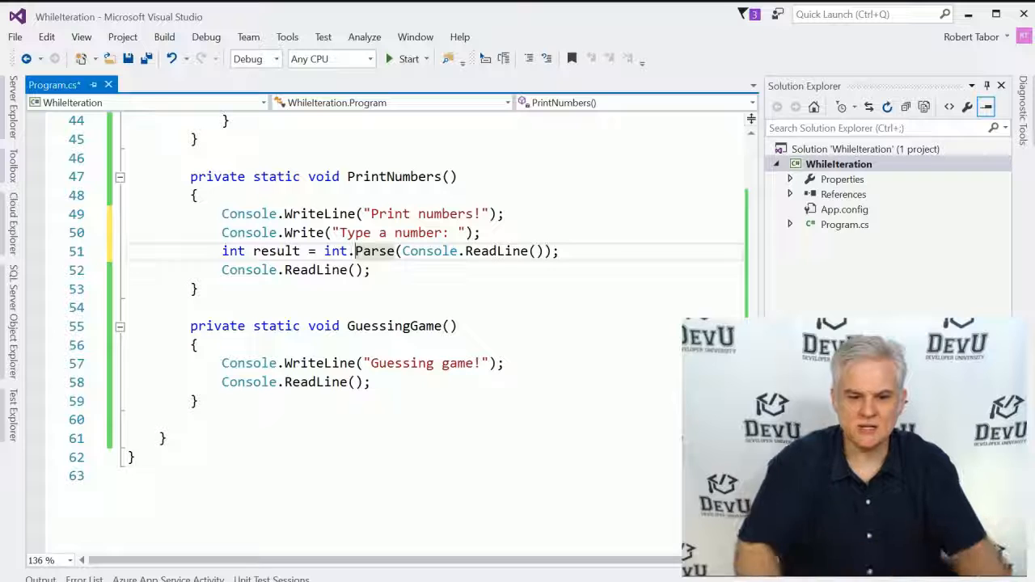
double_click(275, 251)
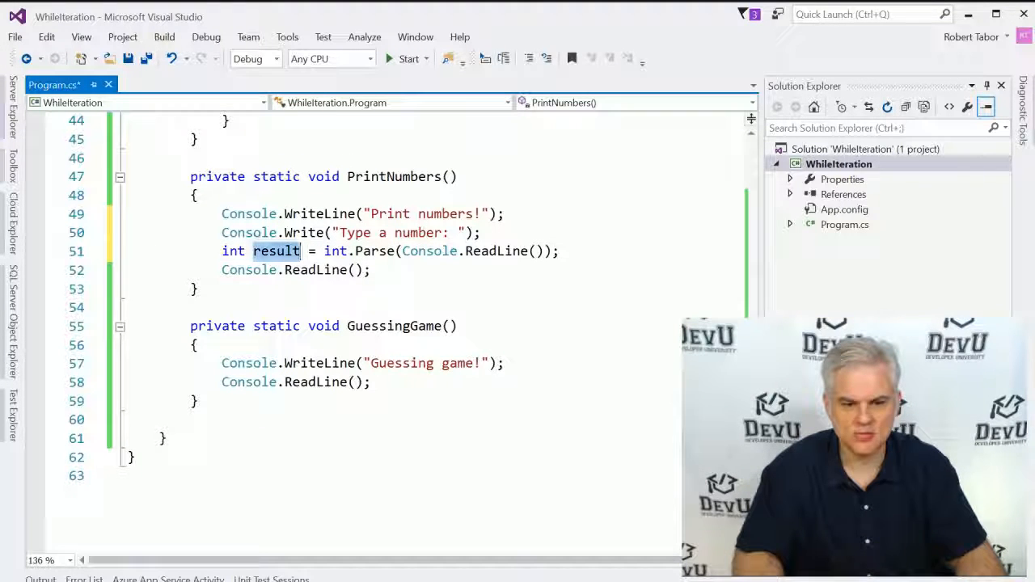
key(enter)
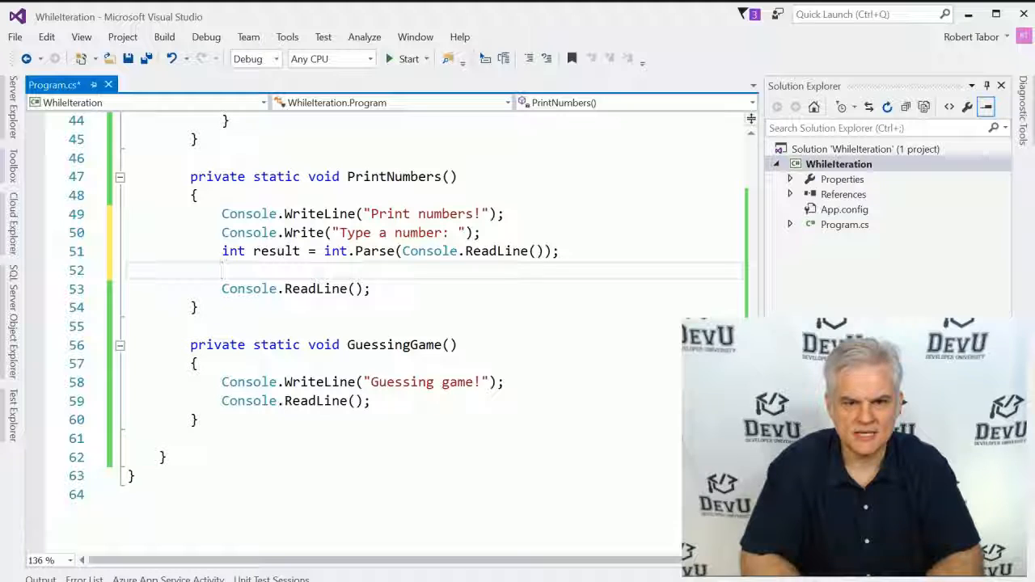
Step: Set int counter = 1 and insert a while (counter < result) loop
text(int)
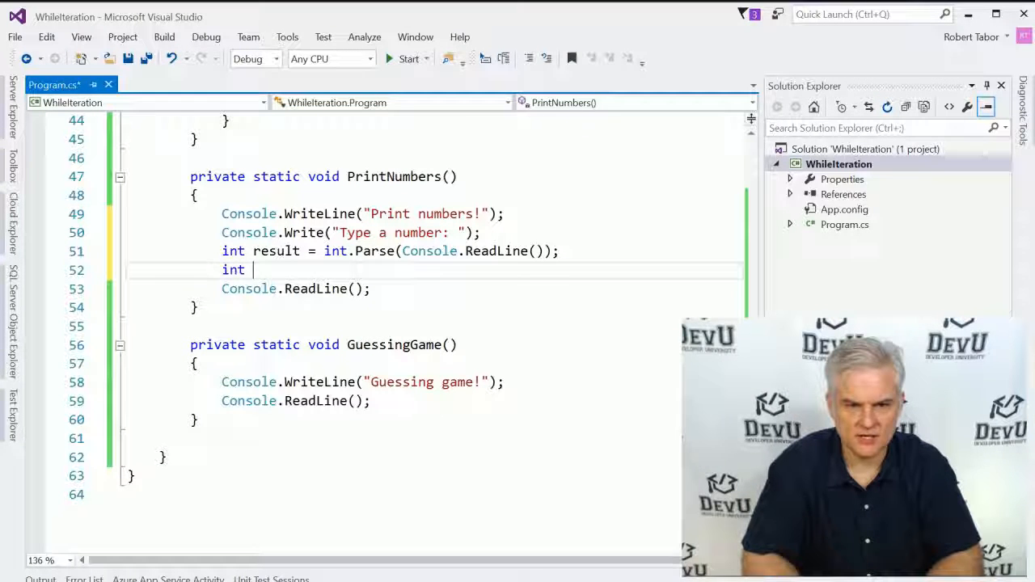
text(counter = 1)
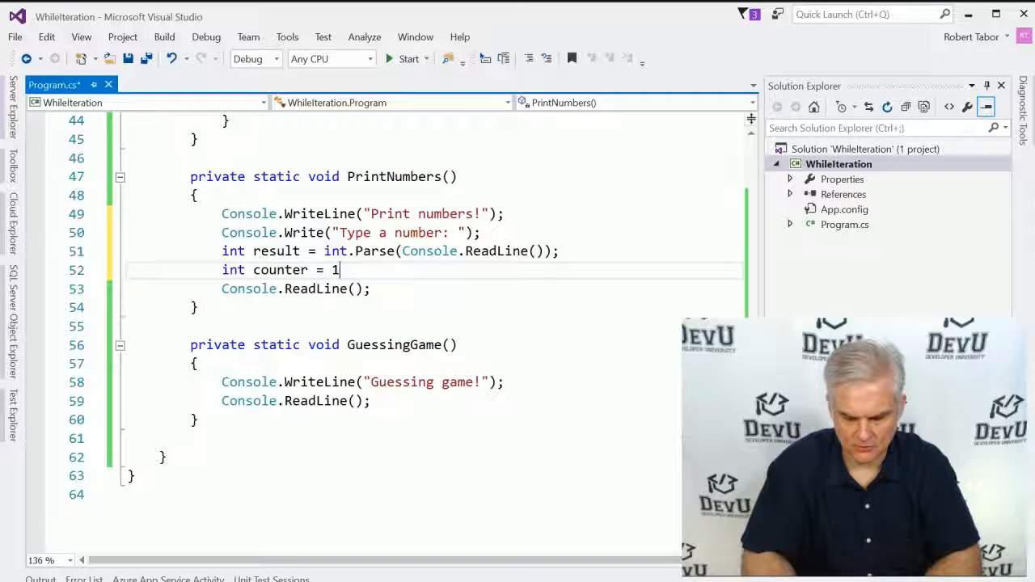
text(;)
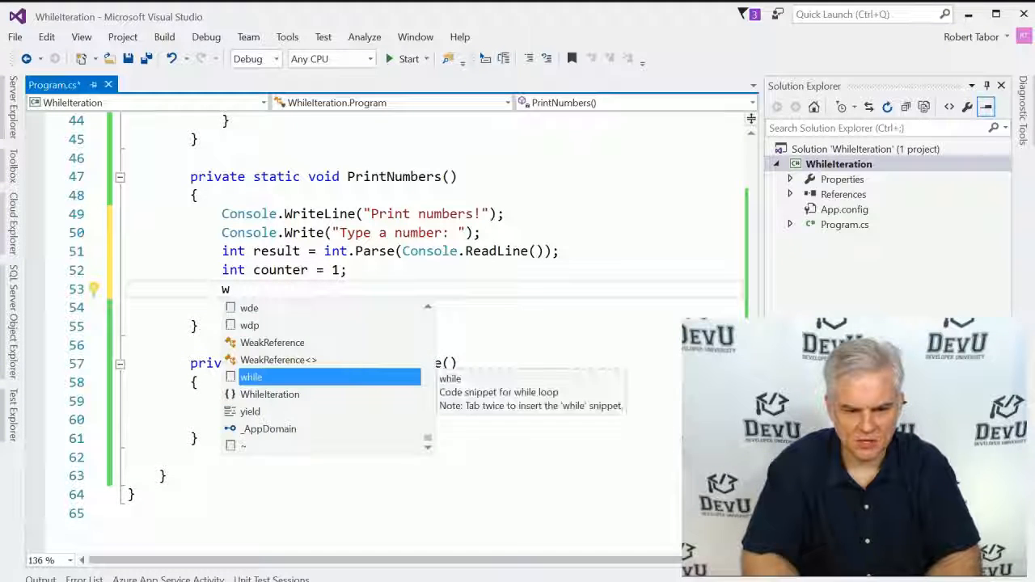
key(Tab)
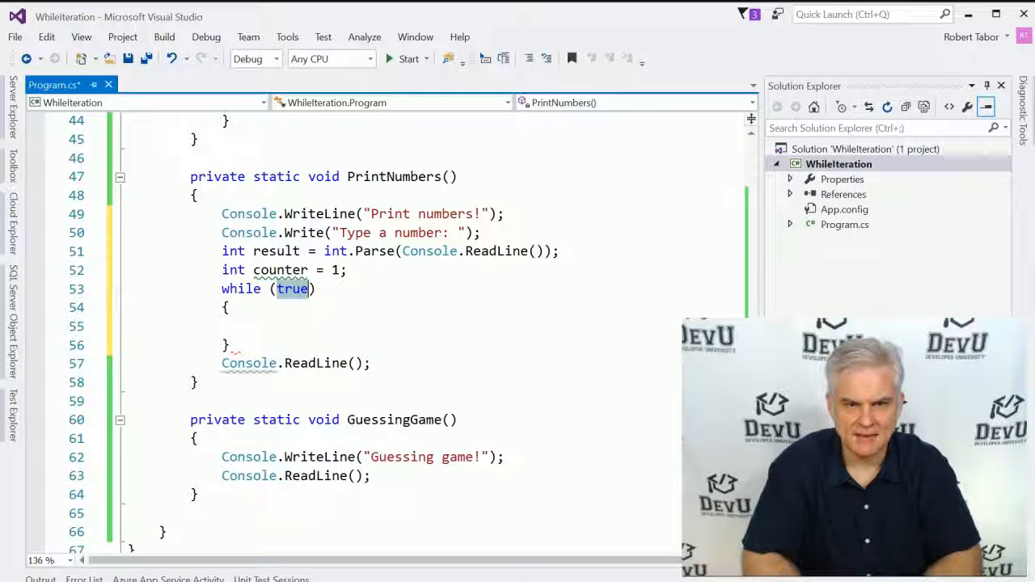
text(counter)
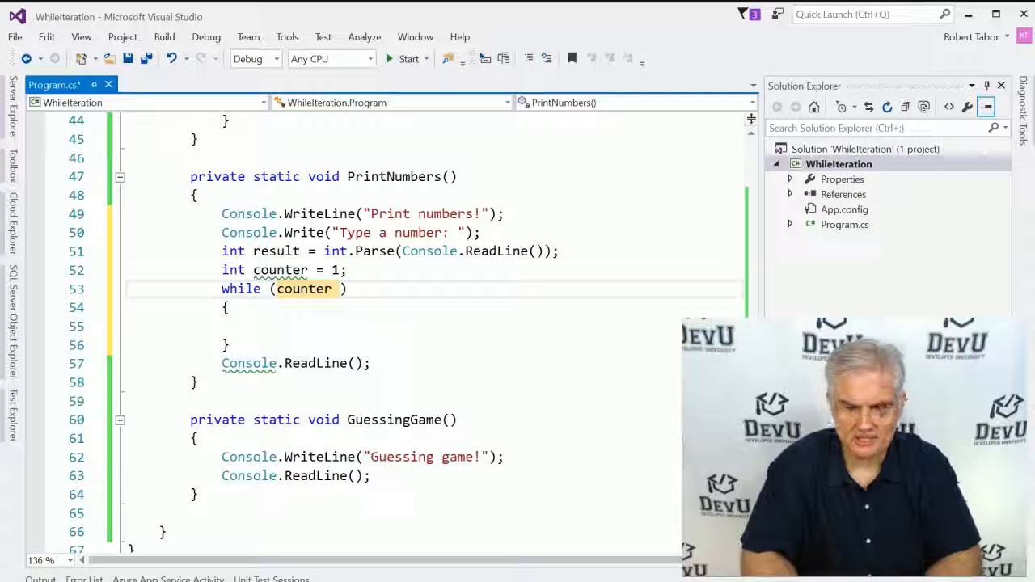
text(< result)
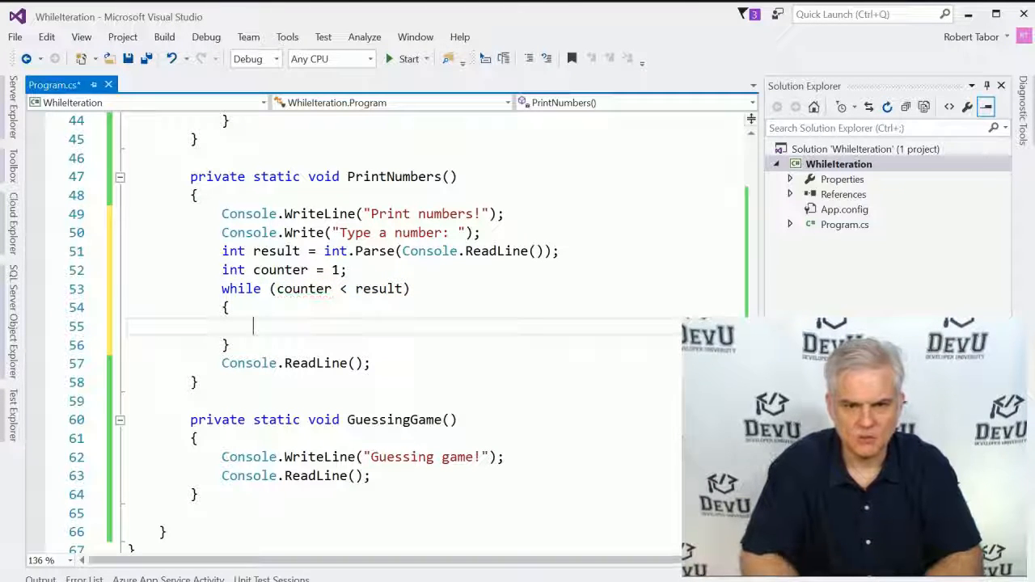
Step: Inside the loop write counter, write "-", then increment counter++
text(Console.Write)
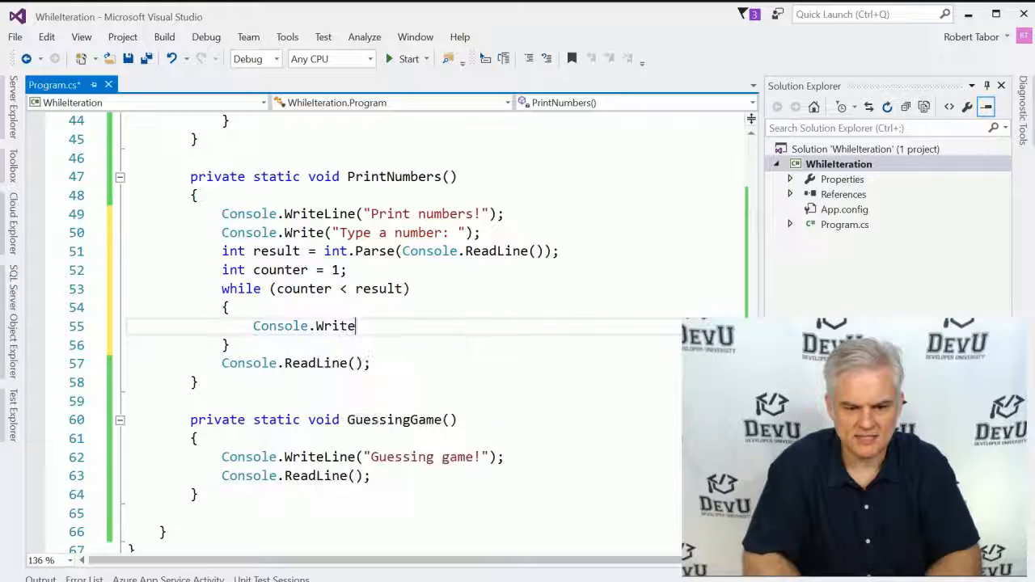
text((counter);)
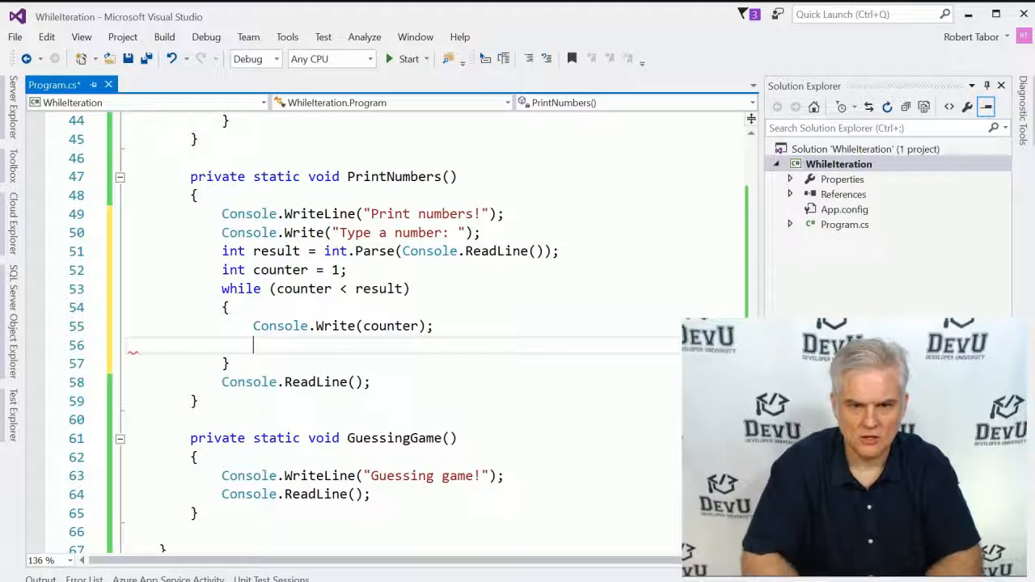
text(Console.Write("-");)
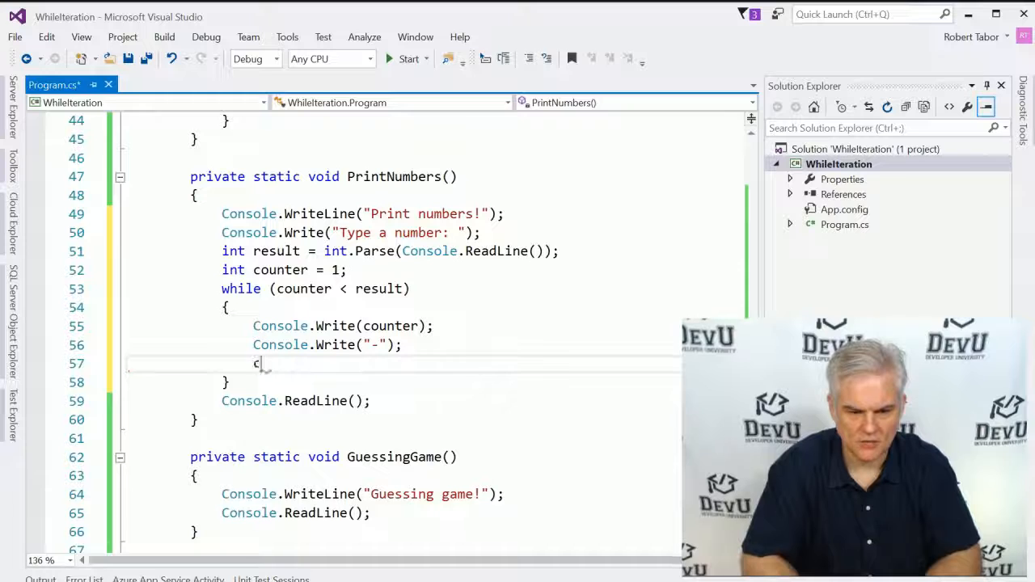
text(ounter++;)
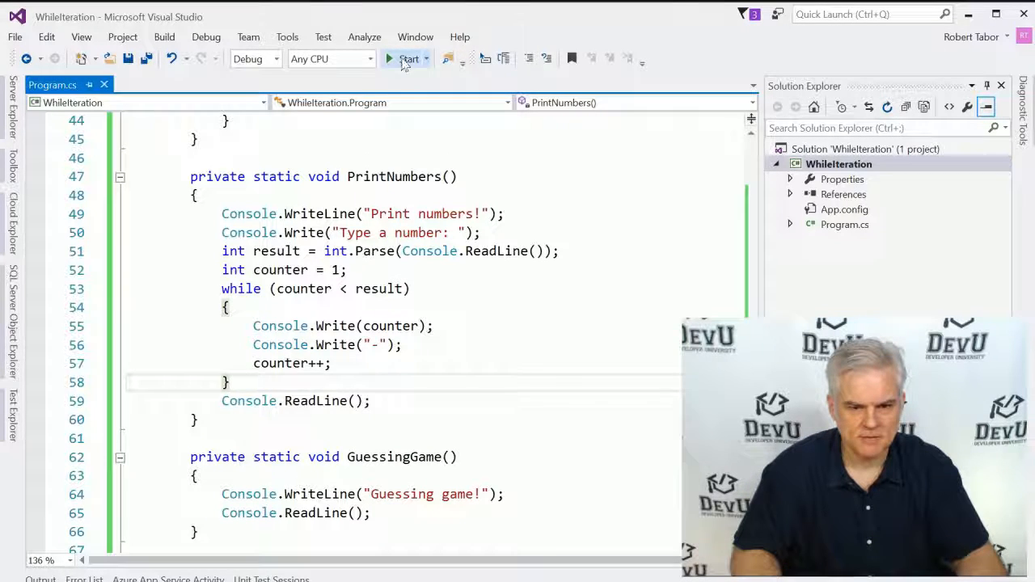
click(410, 58)
text(1)
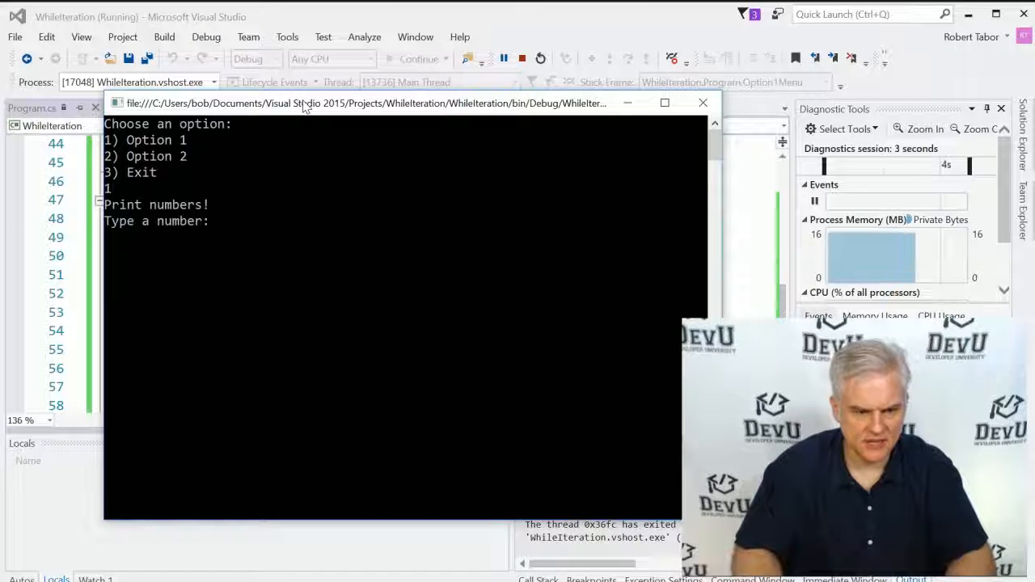
text(5)
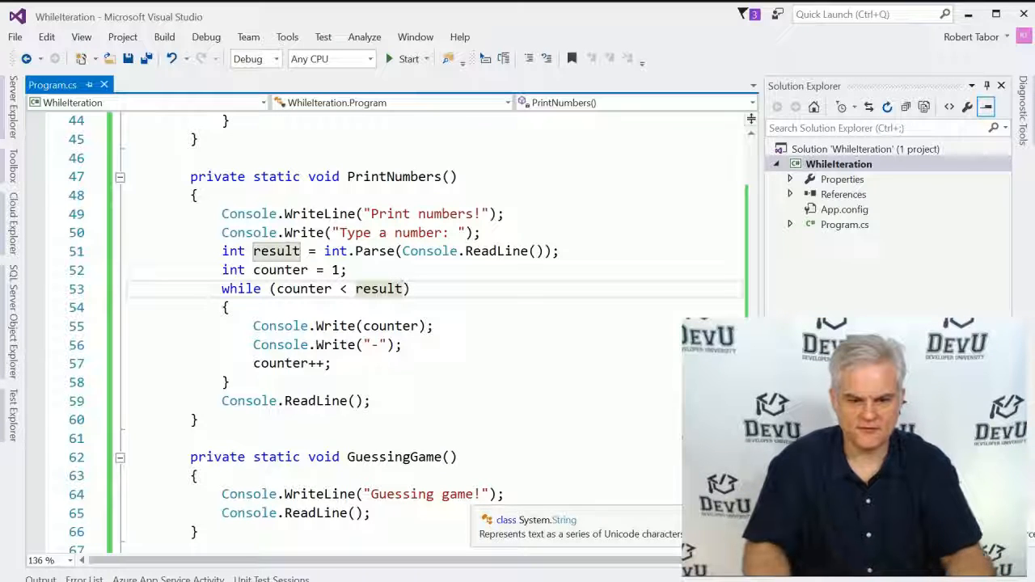
Step: Change the PrintNumbers loop condition to counter < result + 1 so it includes the entered number
text(+ 1)
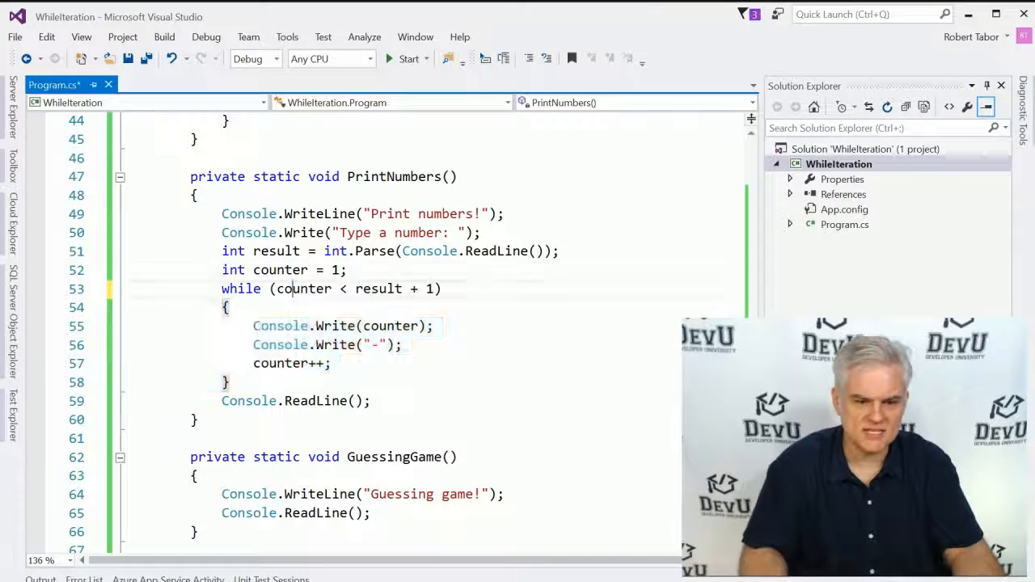
drag(278, 288, 435, 288)
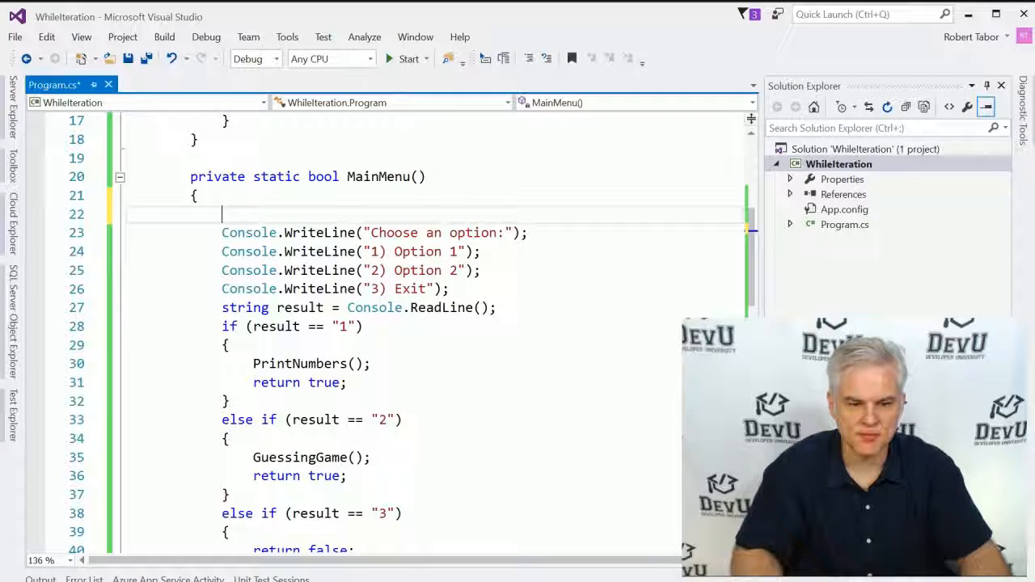
Step: Add Console.Clear(); as the first line of MainMenu and PrintNumbers
text(Console.CX)
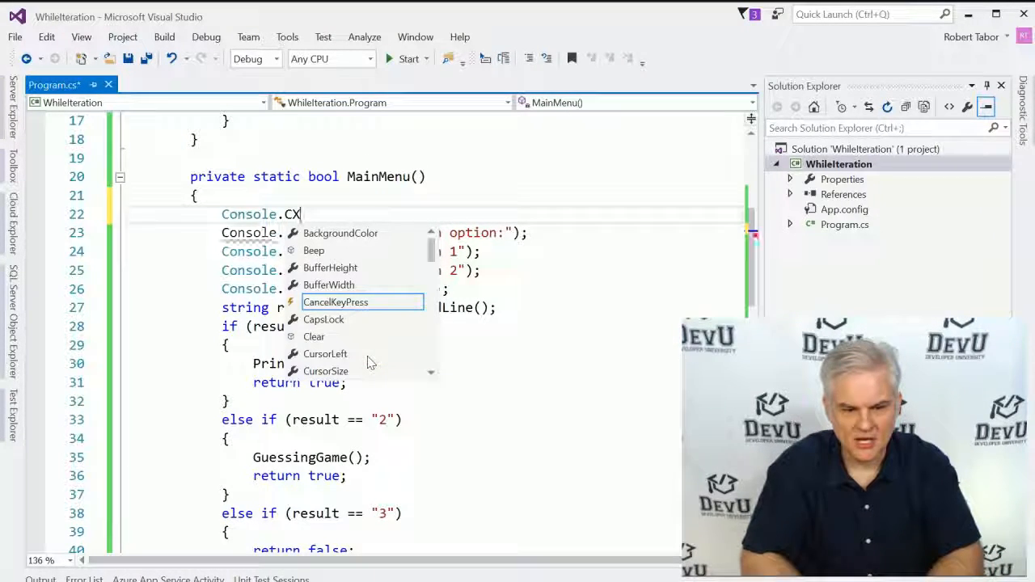
text(Clear())
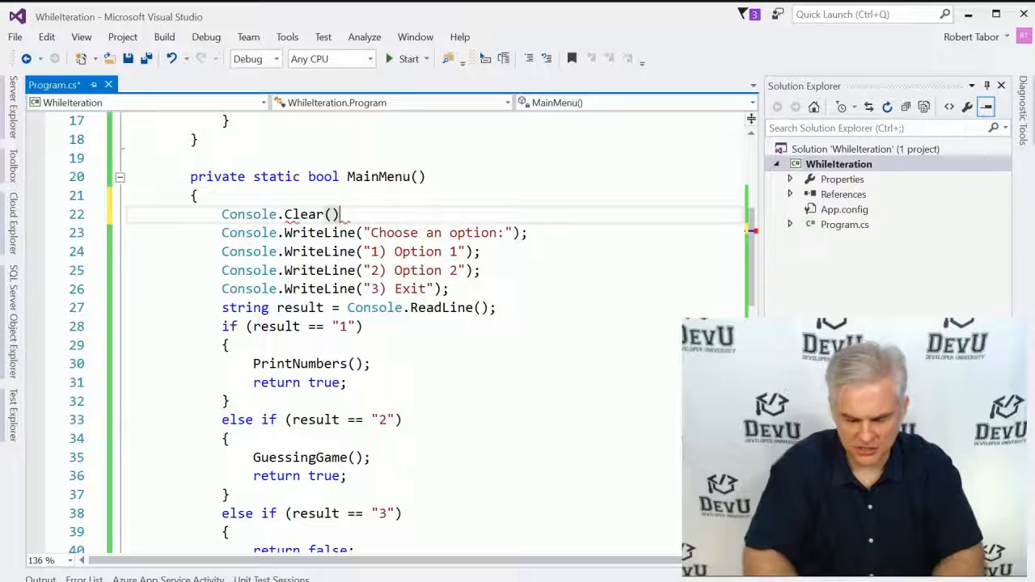
text(;)
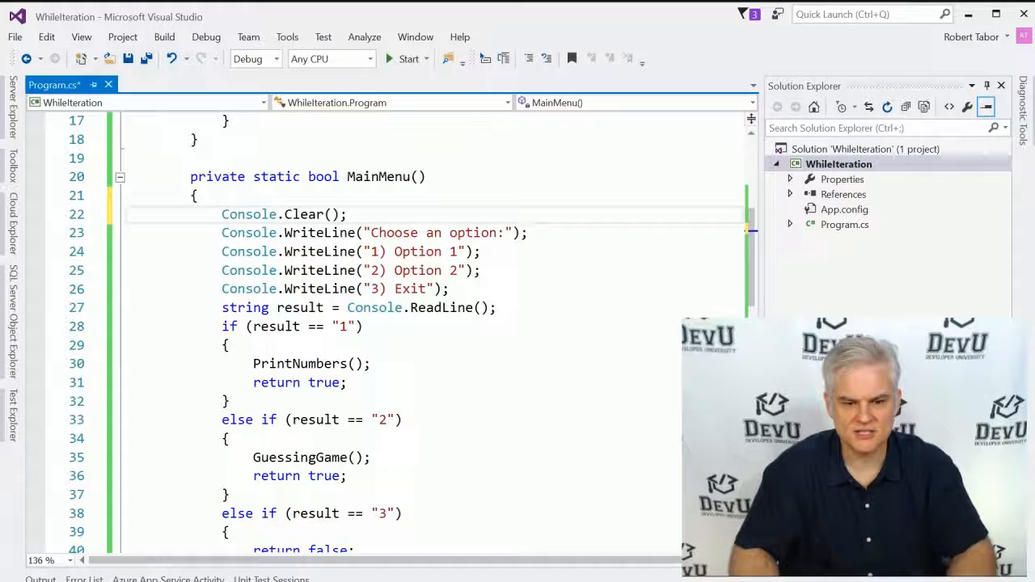
scroll(down, 3)
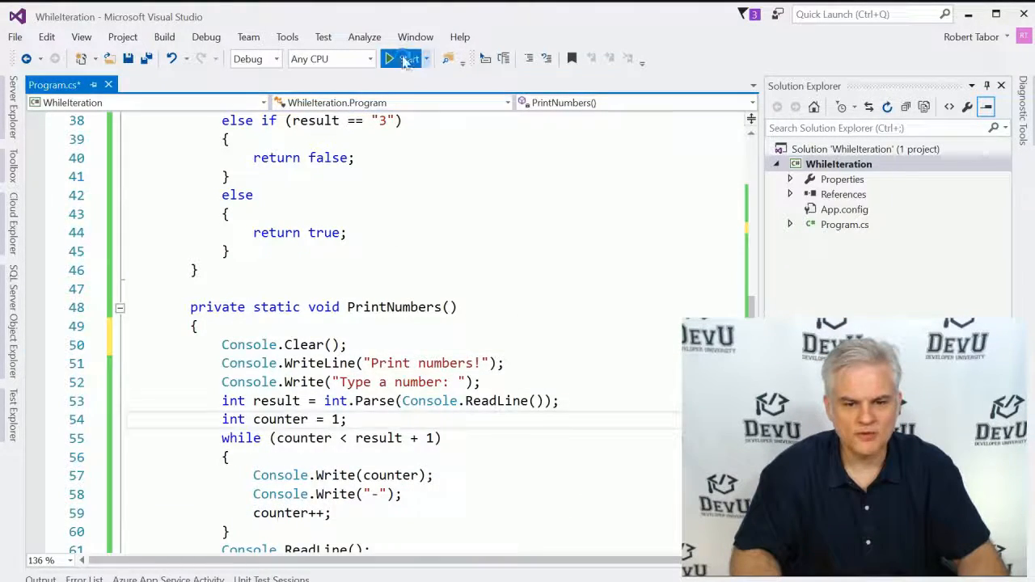
click(396, 59)
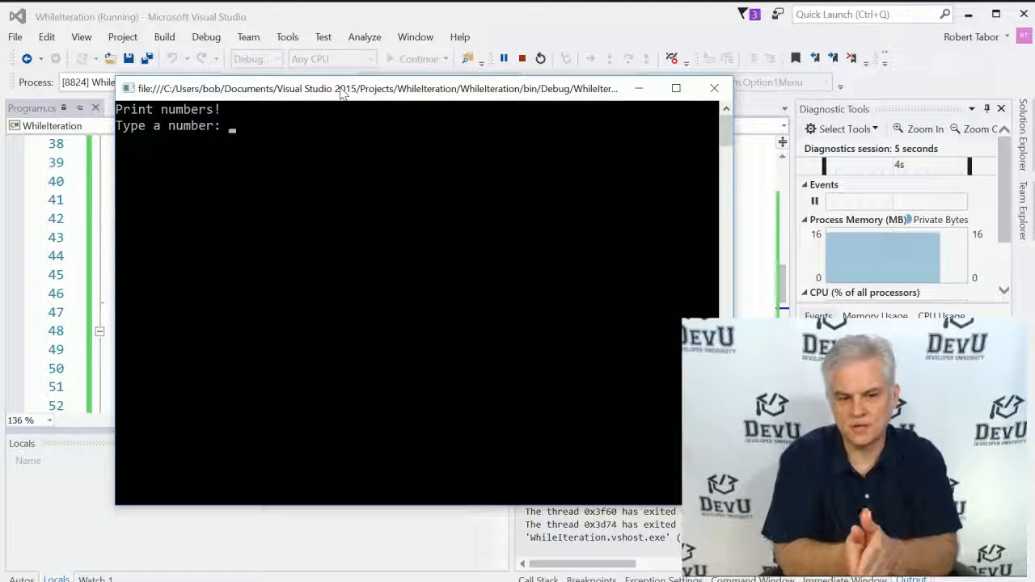
text(1)
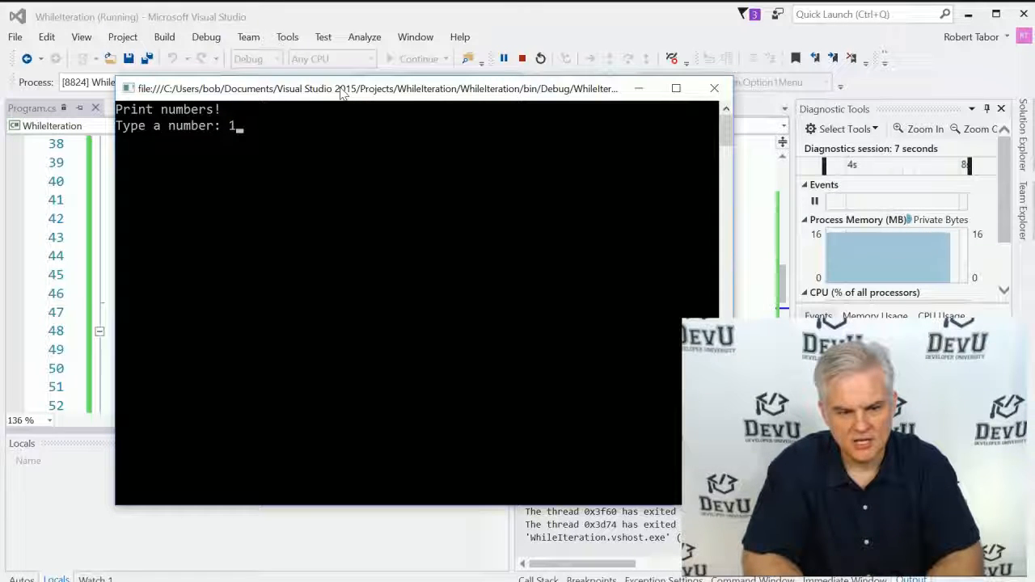
text(4)
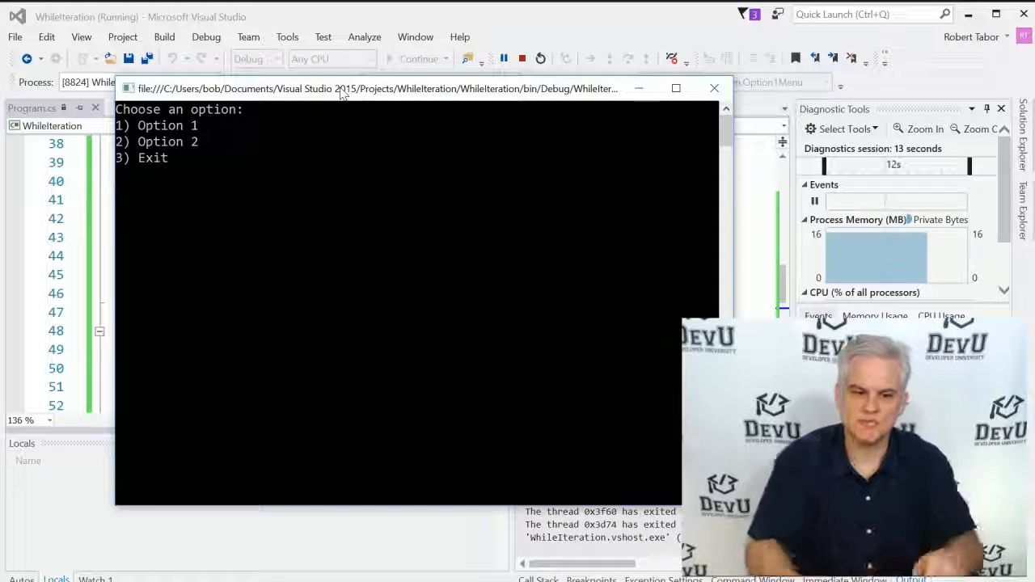
text(3)
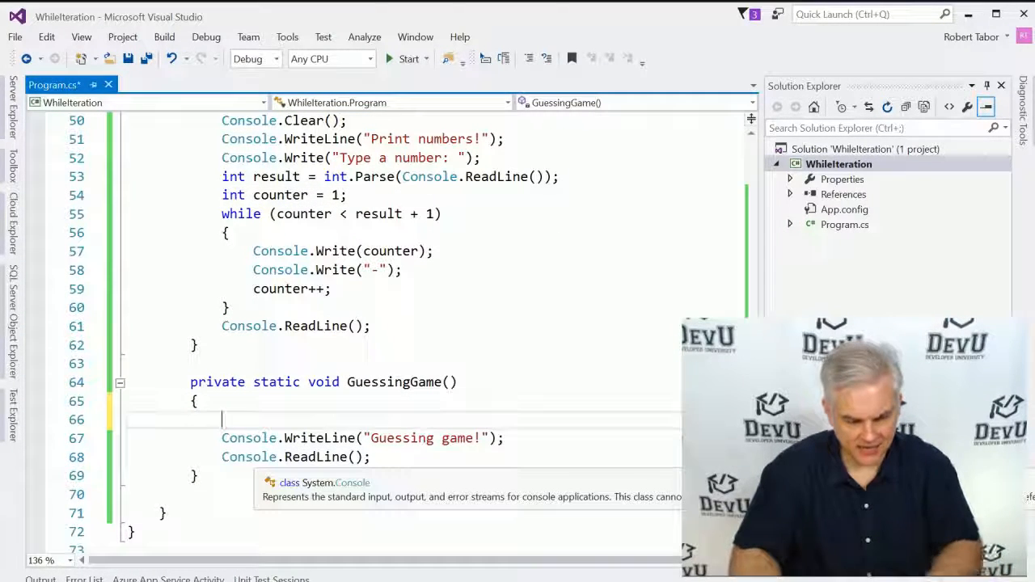
Step: Start GuessingGame with Console.Clear(); and begin declaring Random myRandom = new Random();
text(Console.Clear();)
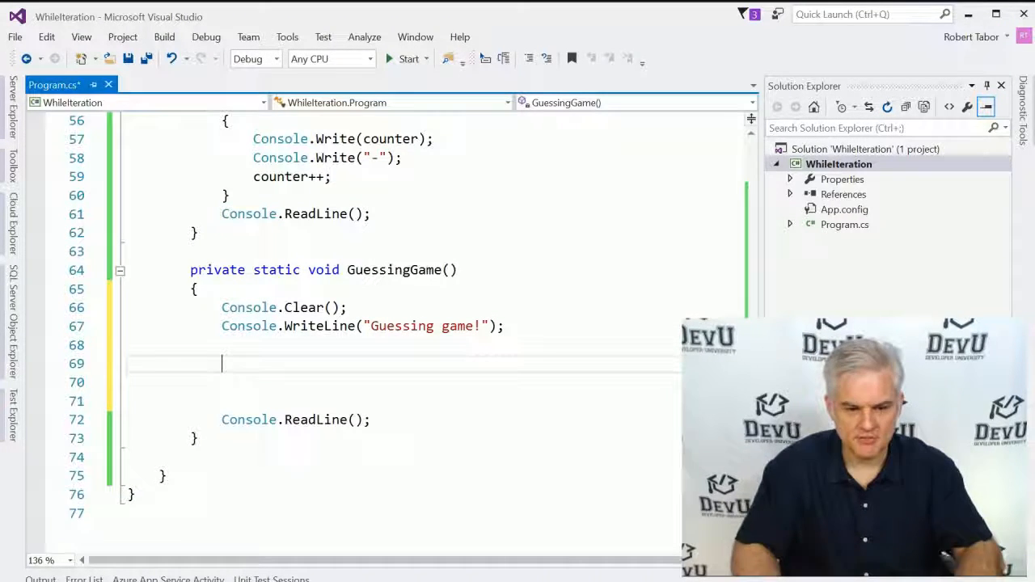
text(Random myRandom = new Random();)
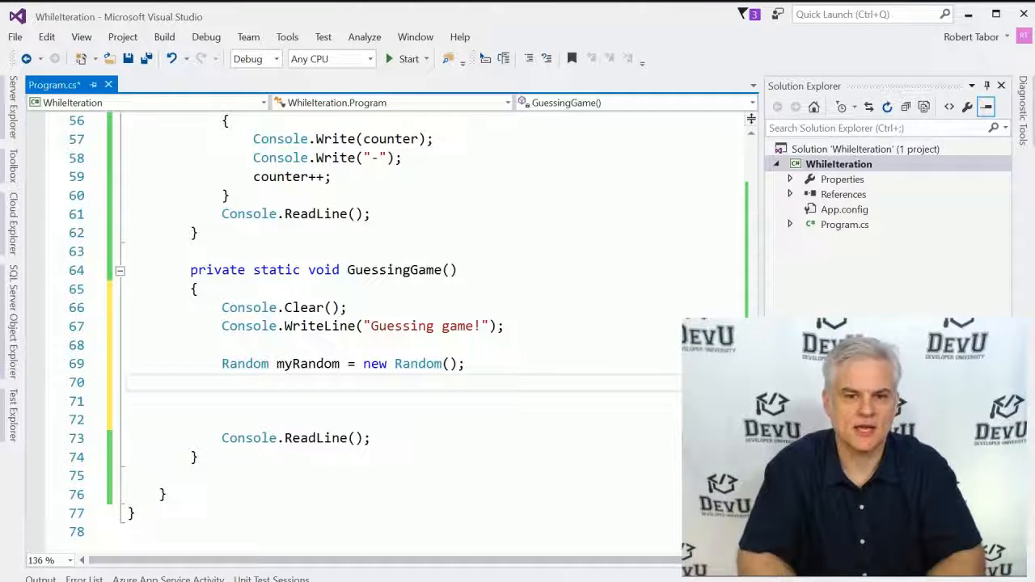
Step: Declare int randomNumber = myRandom.Next(1, 11); in GuessingGame
text(int)
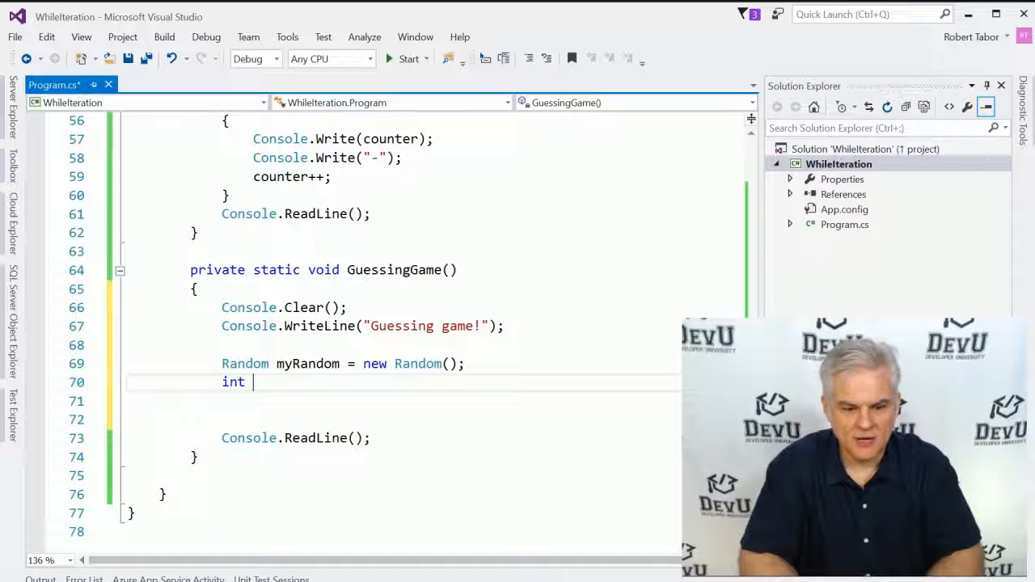
text(randomNumber)
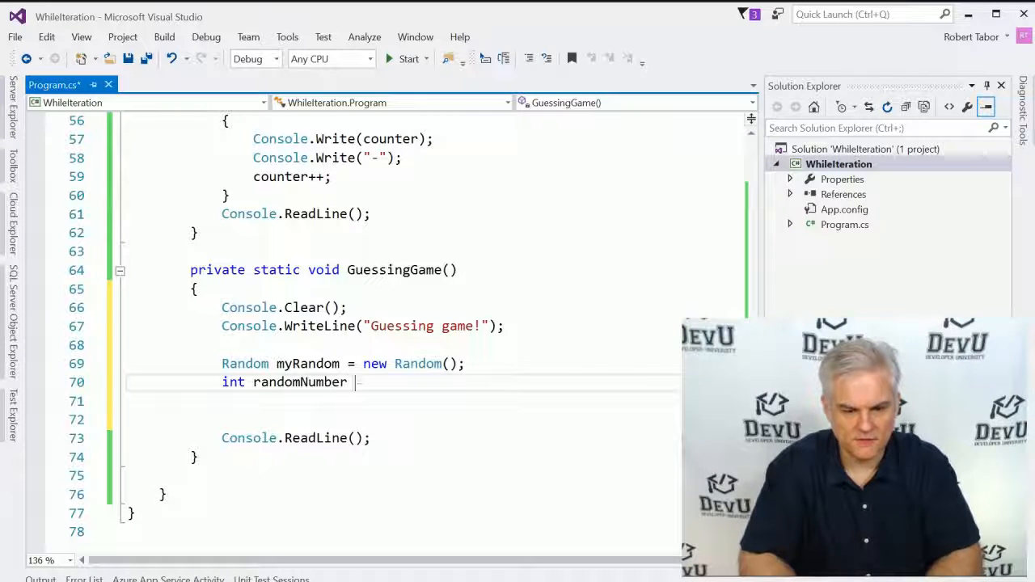
text(= myRandom)
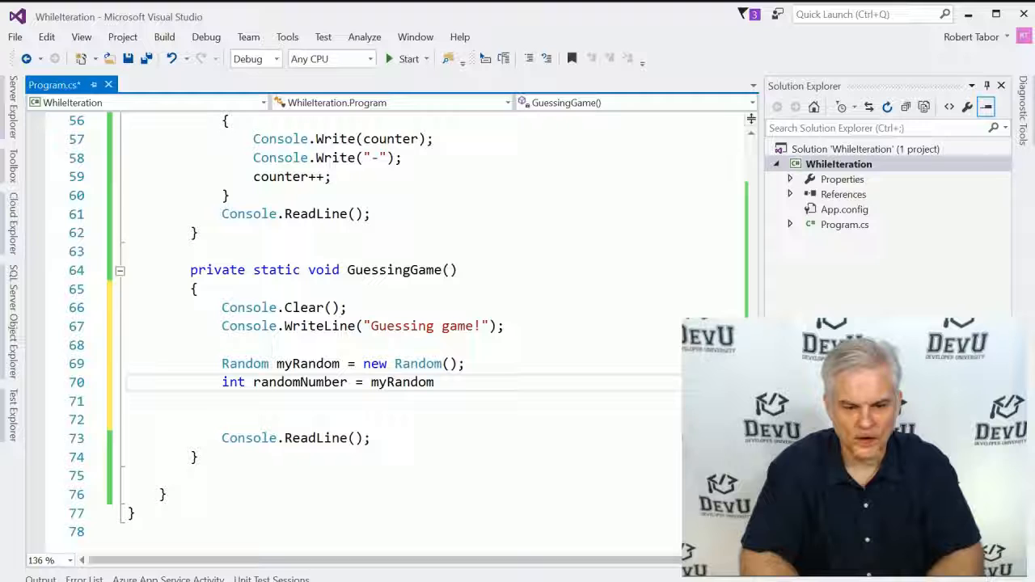
text(.N)
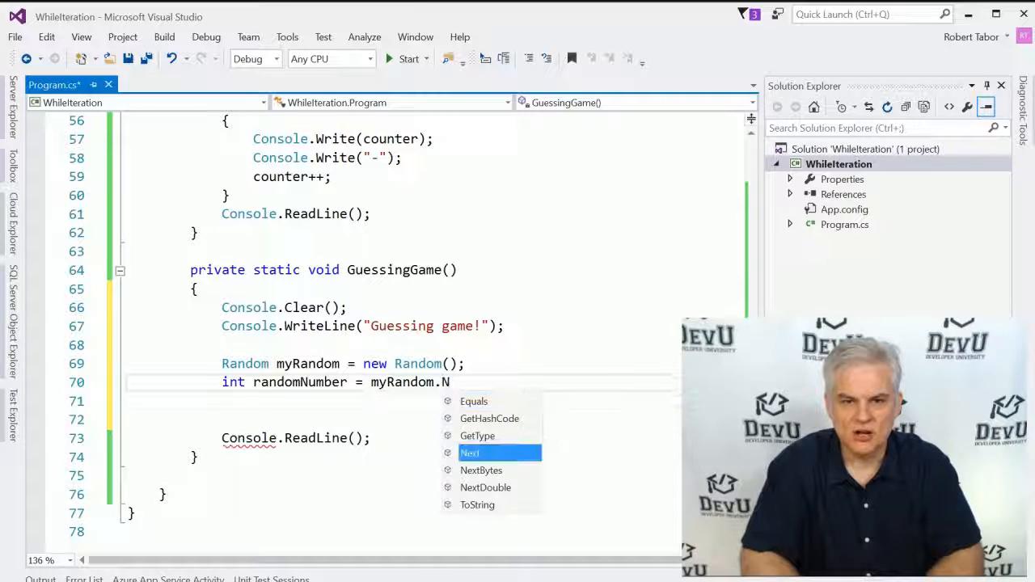
text(ext())
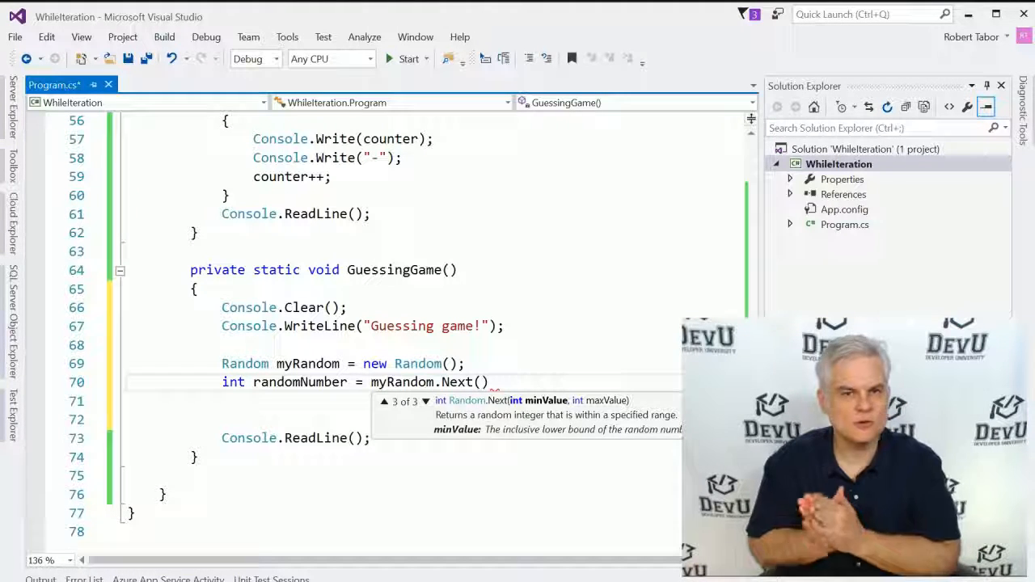
text(1,)
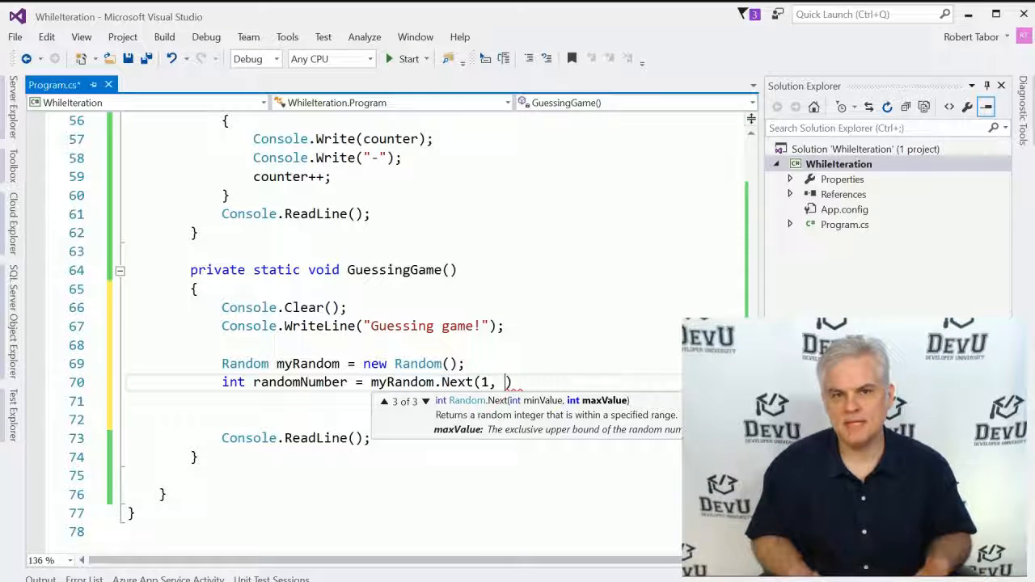
text(11)
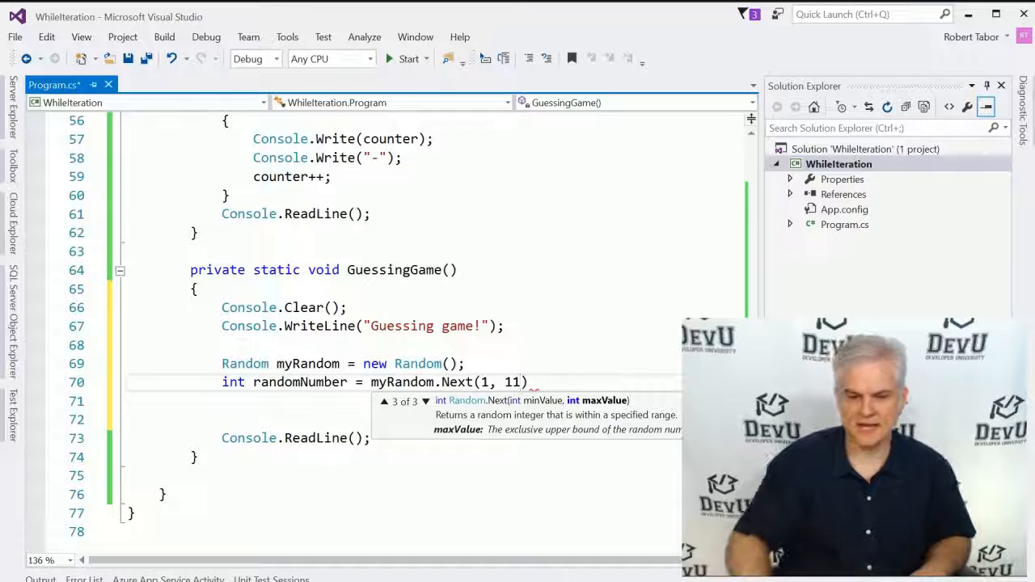
text())
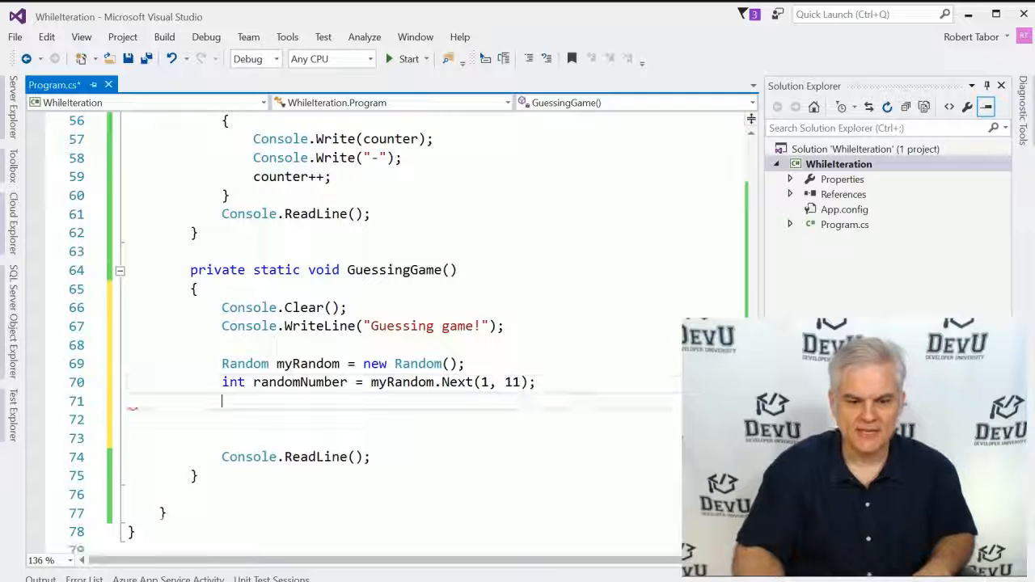
key(enter)
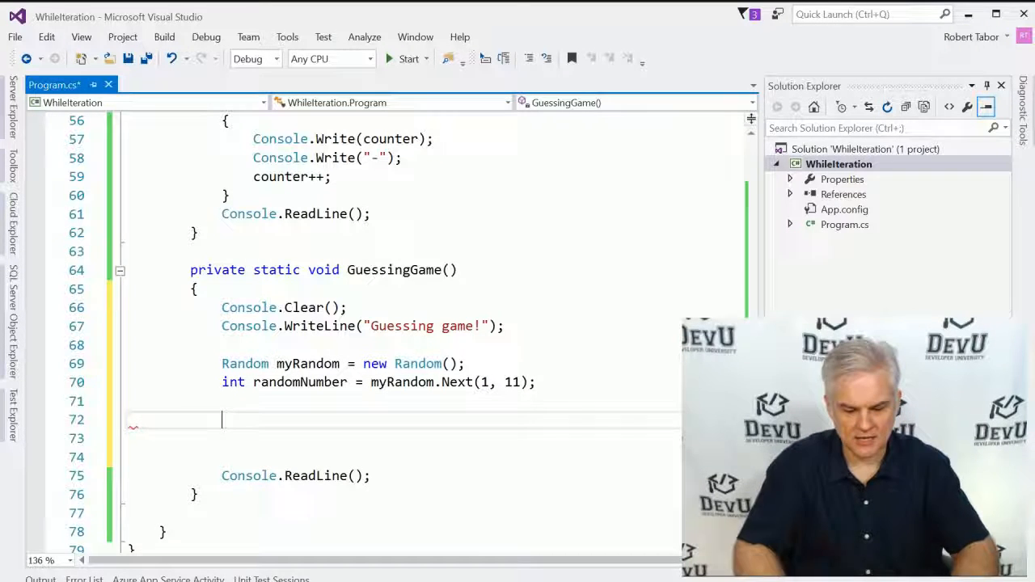
Step: Add int guesses = 0; and bool incorrect = true; below the random number
text(int guesses = 0;)
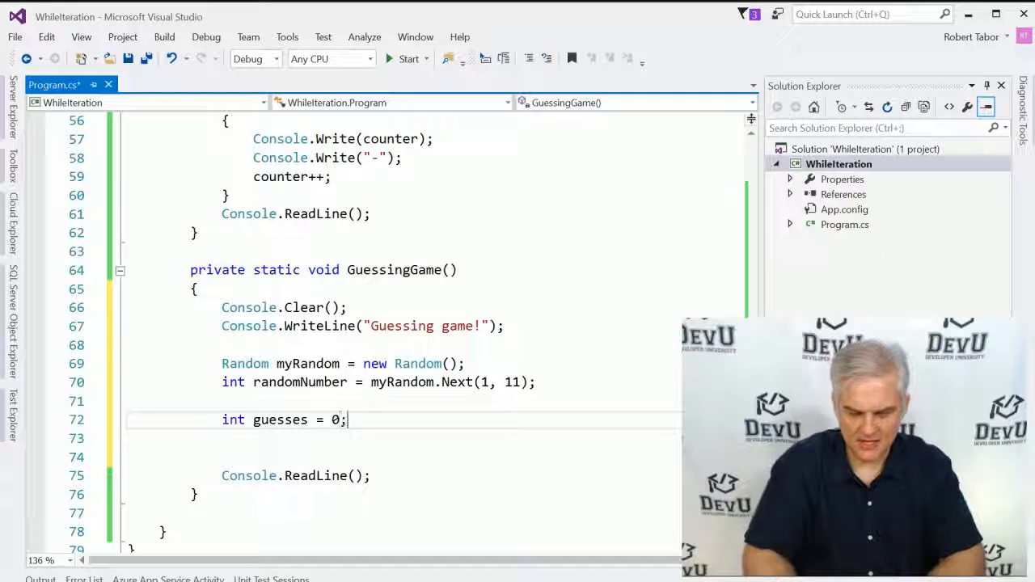
scroll(down, 3)
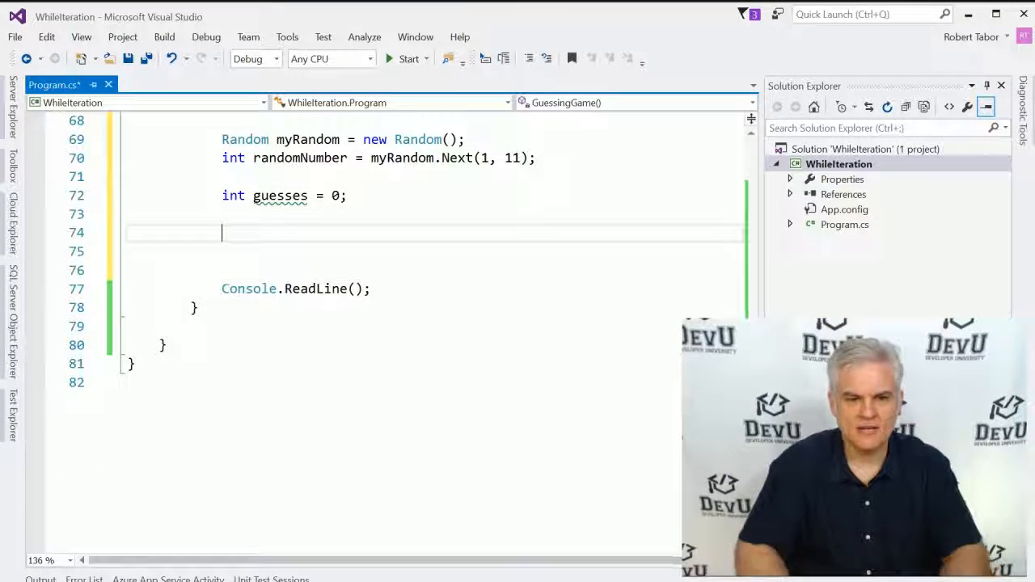
text(bool)
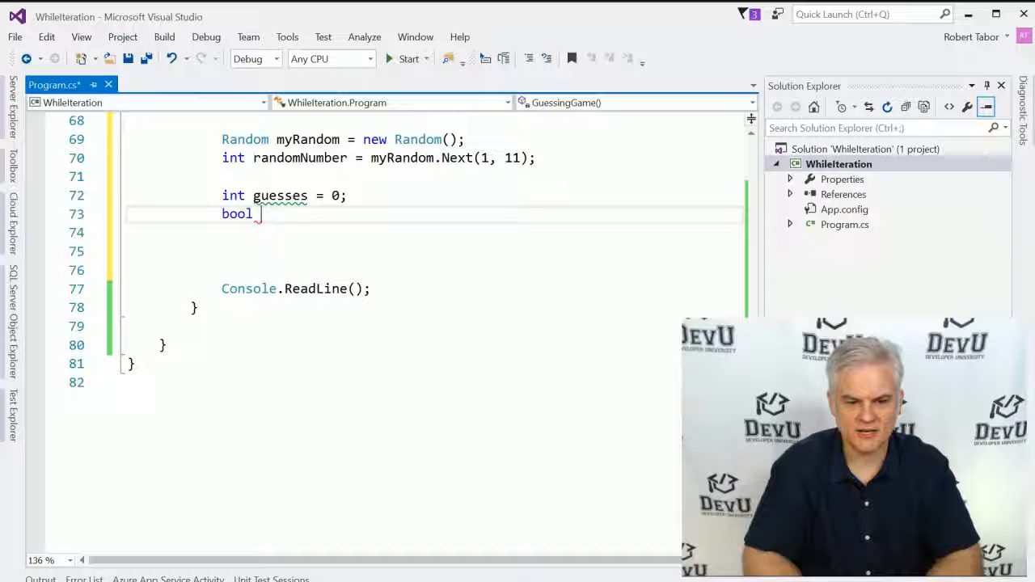
text(incorrect =)
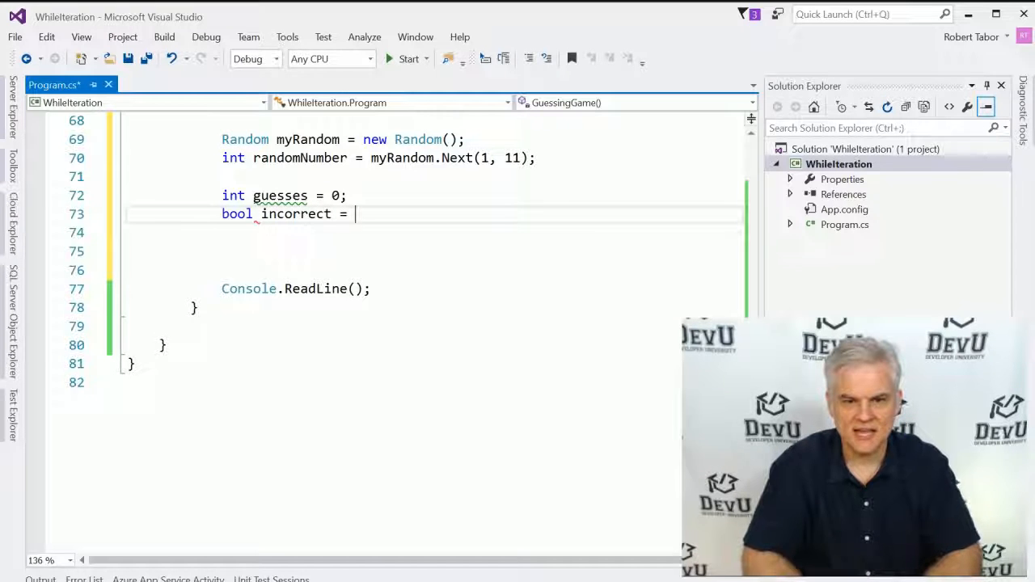
text(true;)
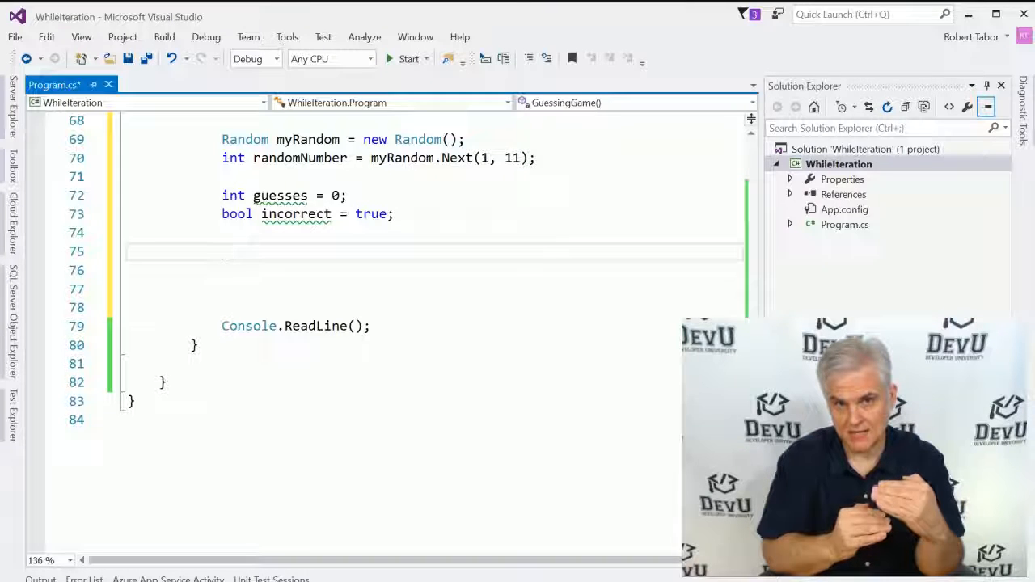
Step: Add an empty do { } while (incorrect) loop in GuessingGame
text(do)
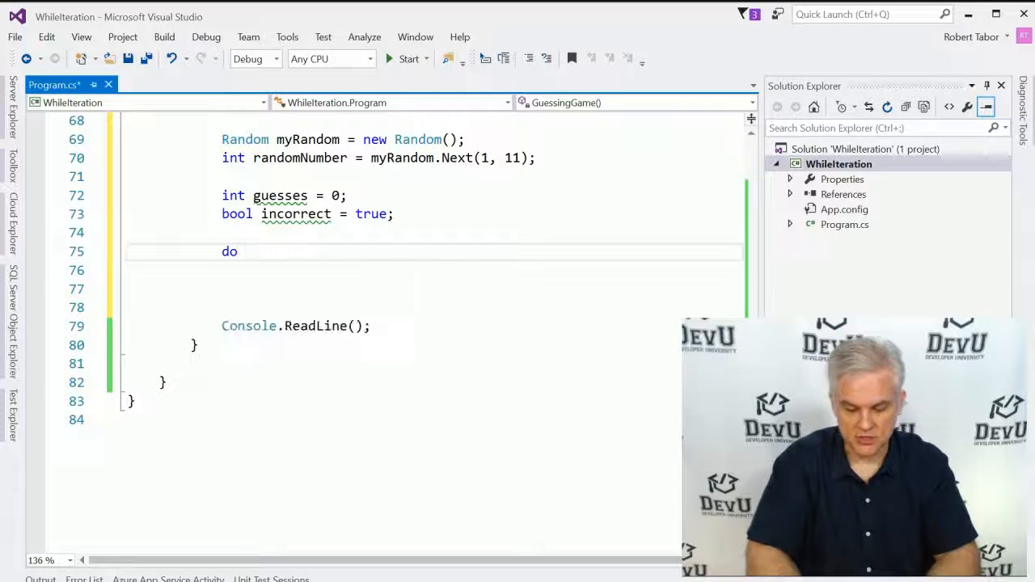
text({)
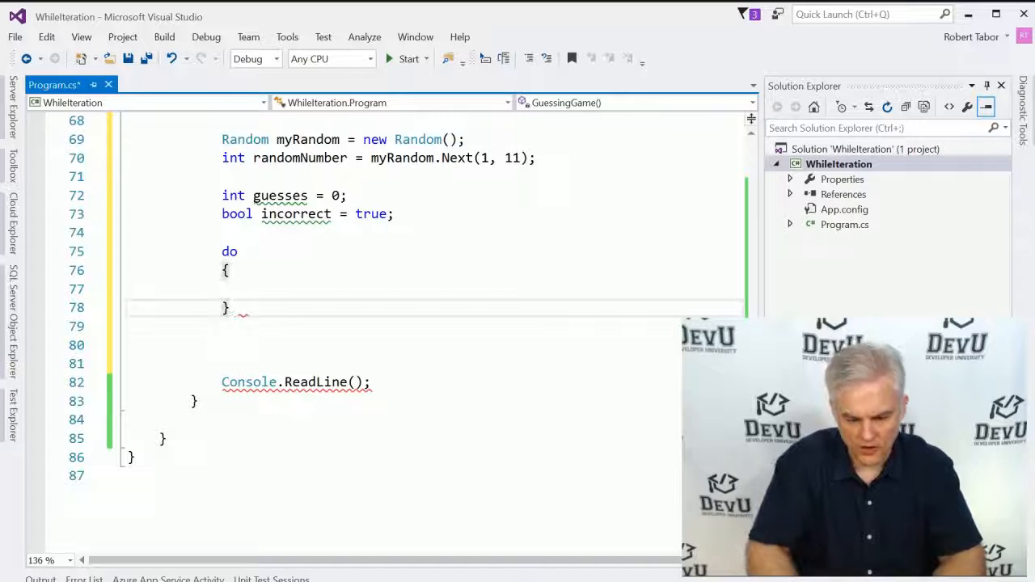
text(while ())
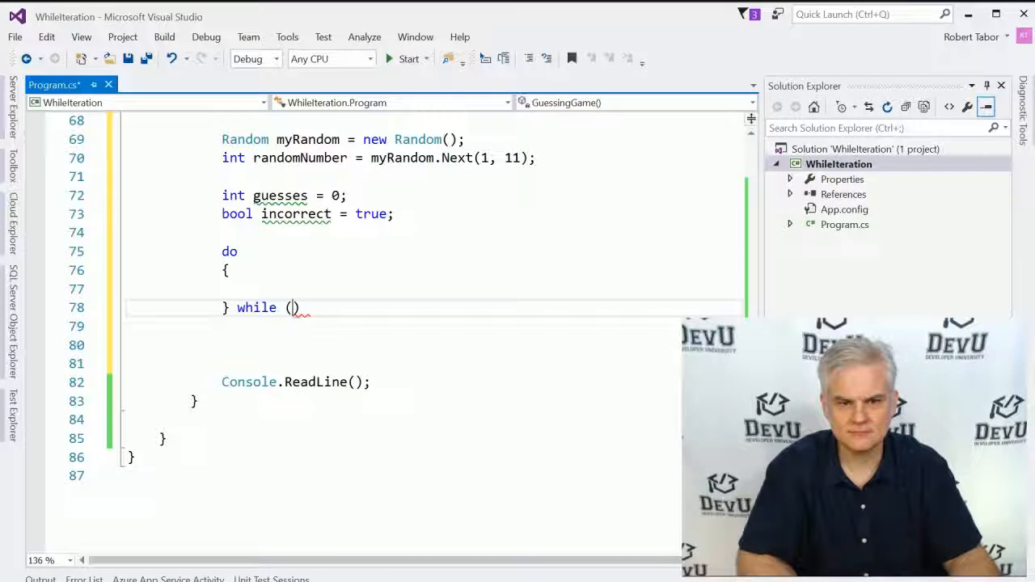
text(inco)
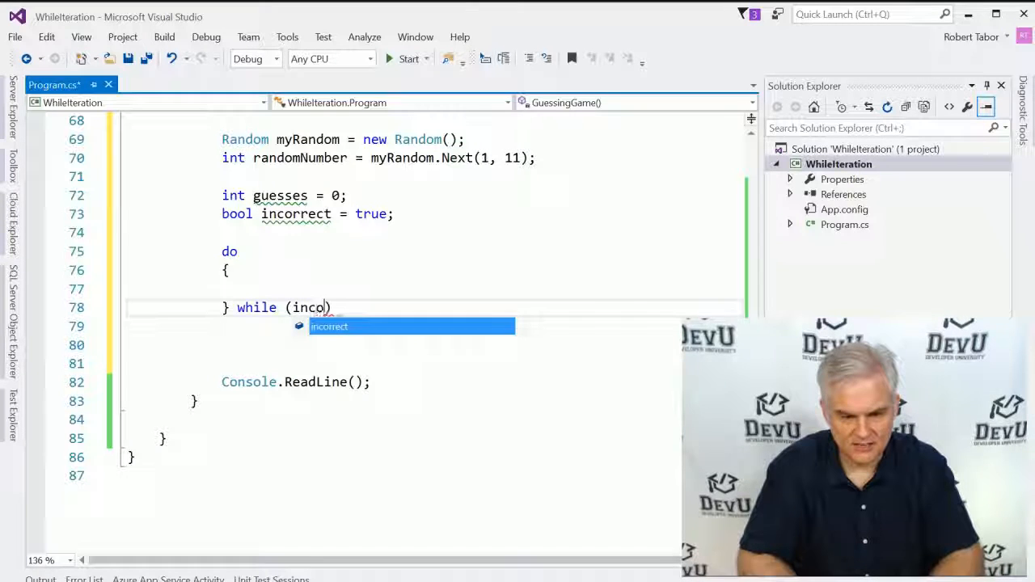
key(Tab)
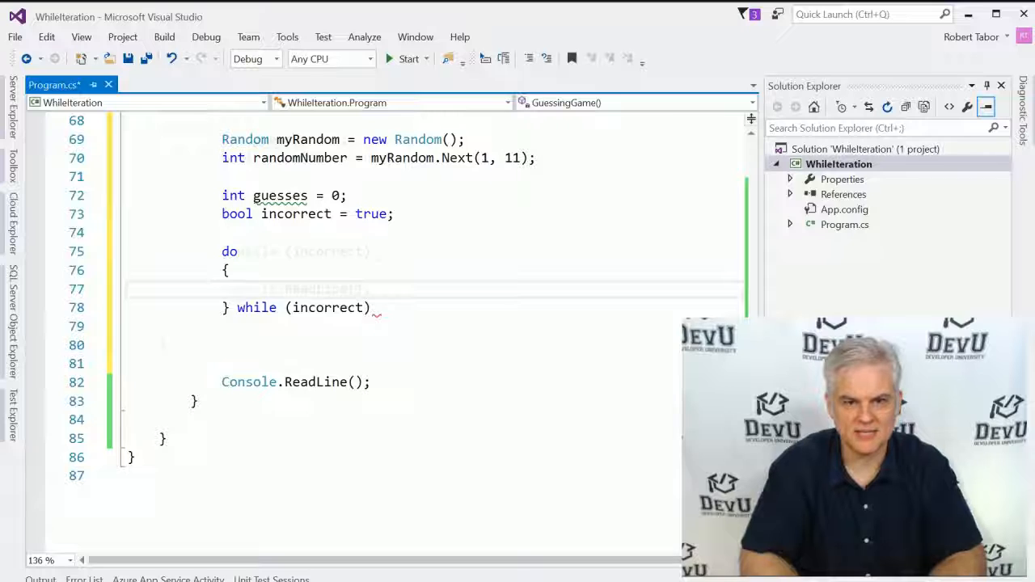
Step: Inside the loop, prompt 'Guess a number...' and read it into string result via Console.ReadLine()
text(Console.WriteLine(")
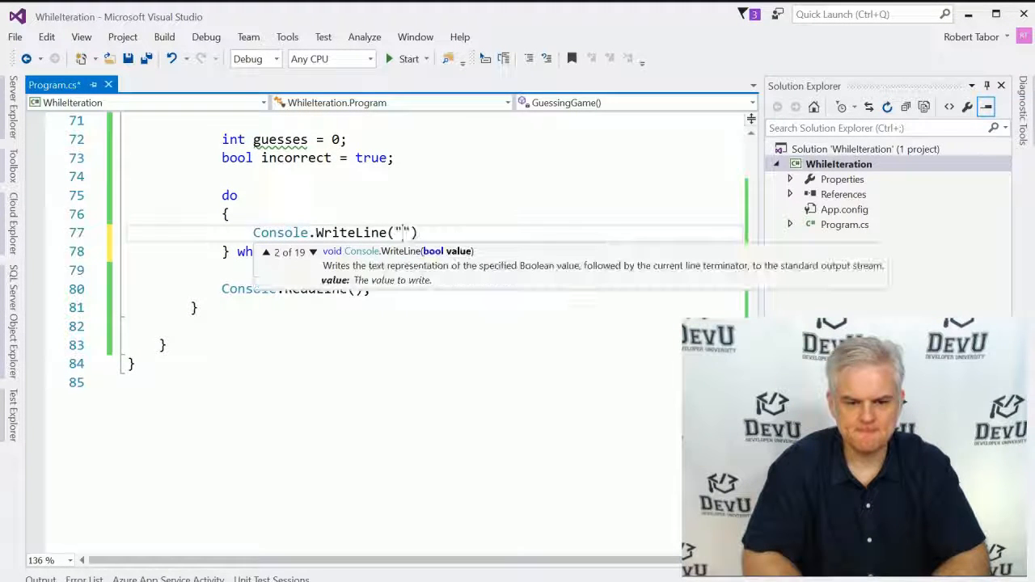
text(G)
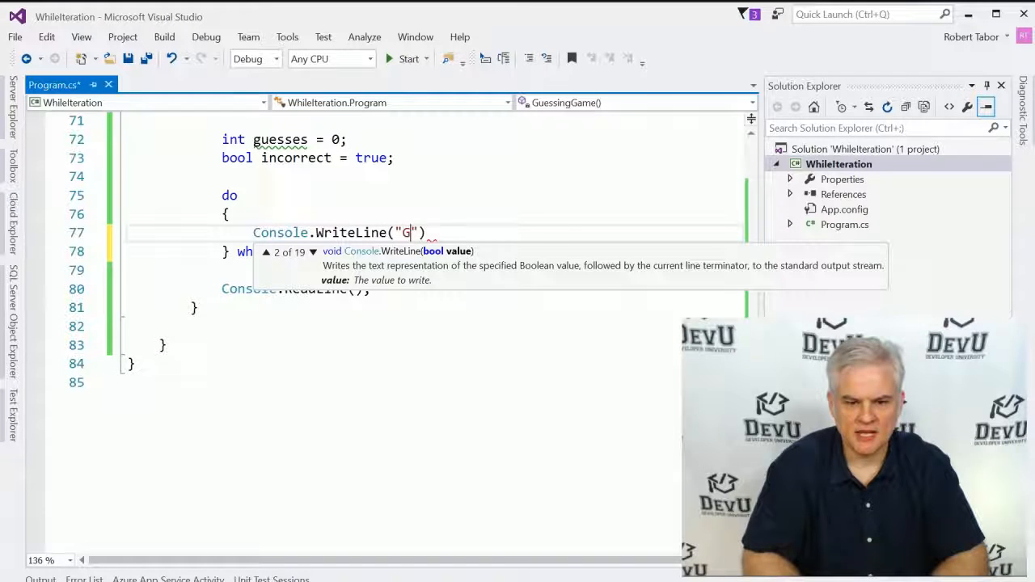
text(uess a number between 1 and 10:)
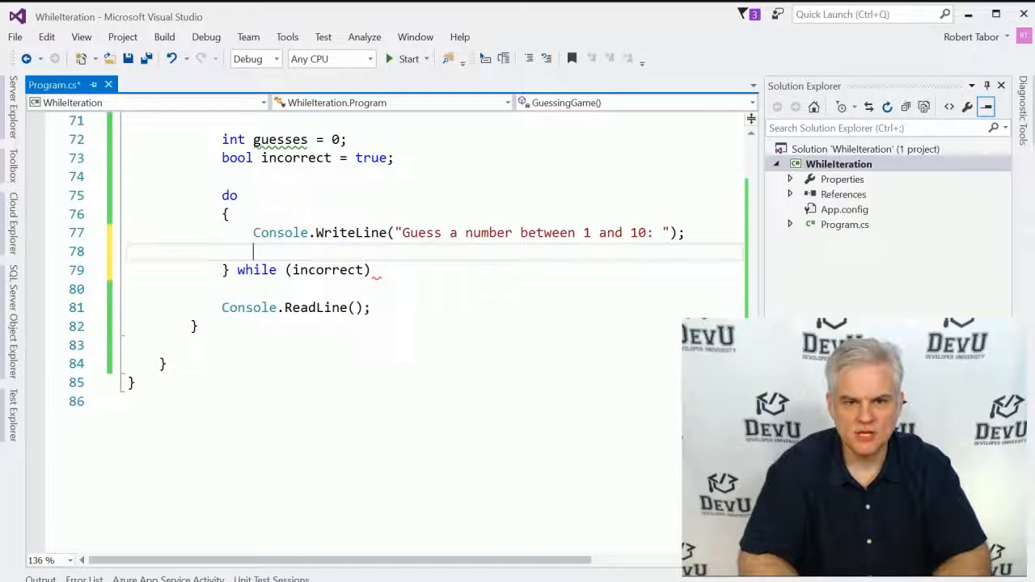
text(string result =)
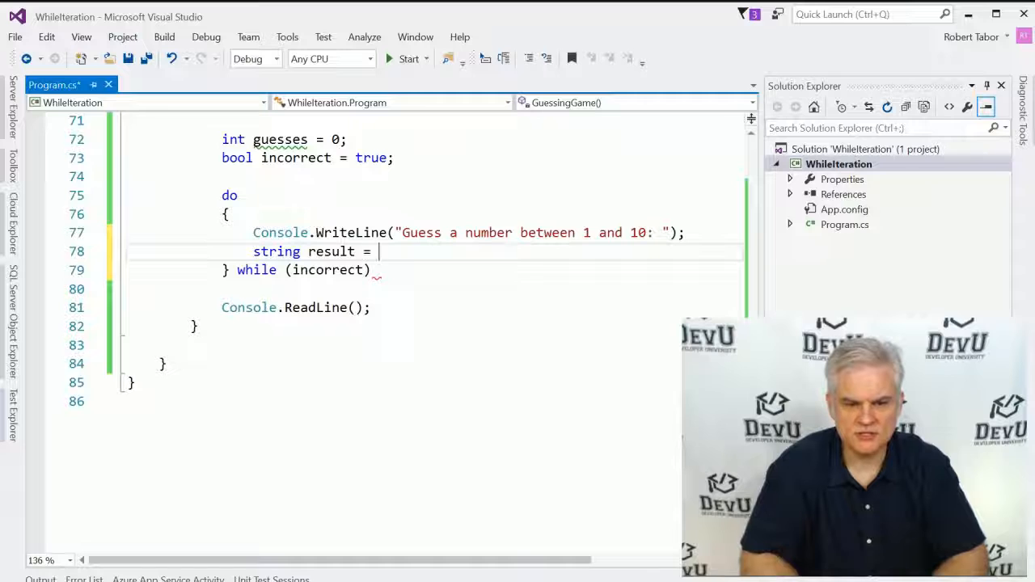
text(Console.R)
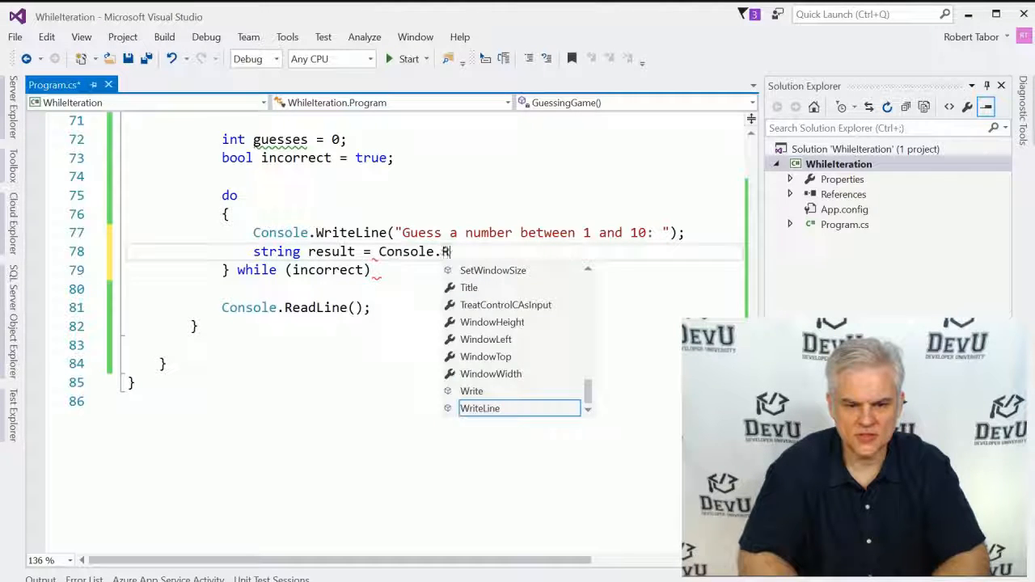
text(eadLine)
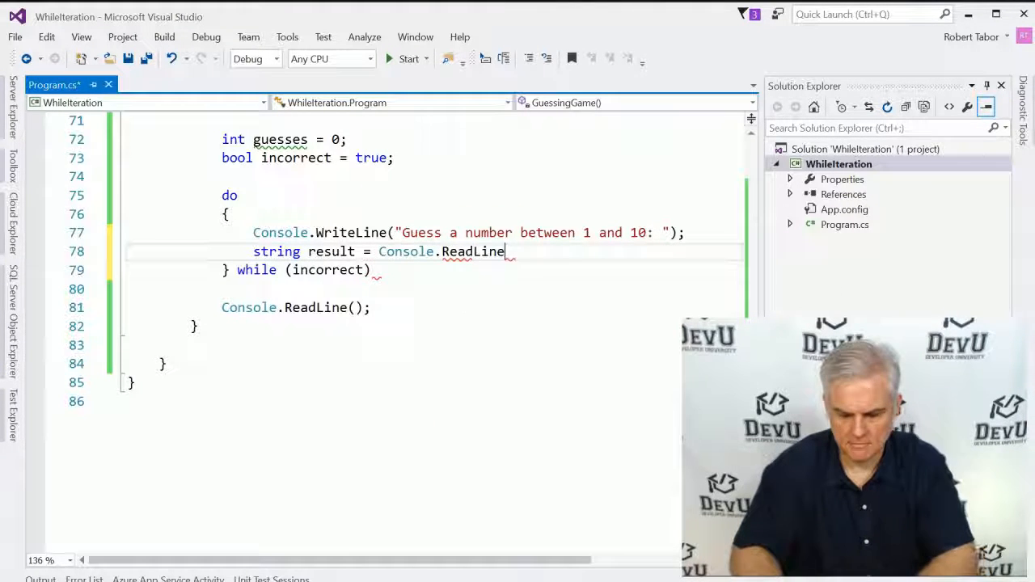
text(();)
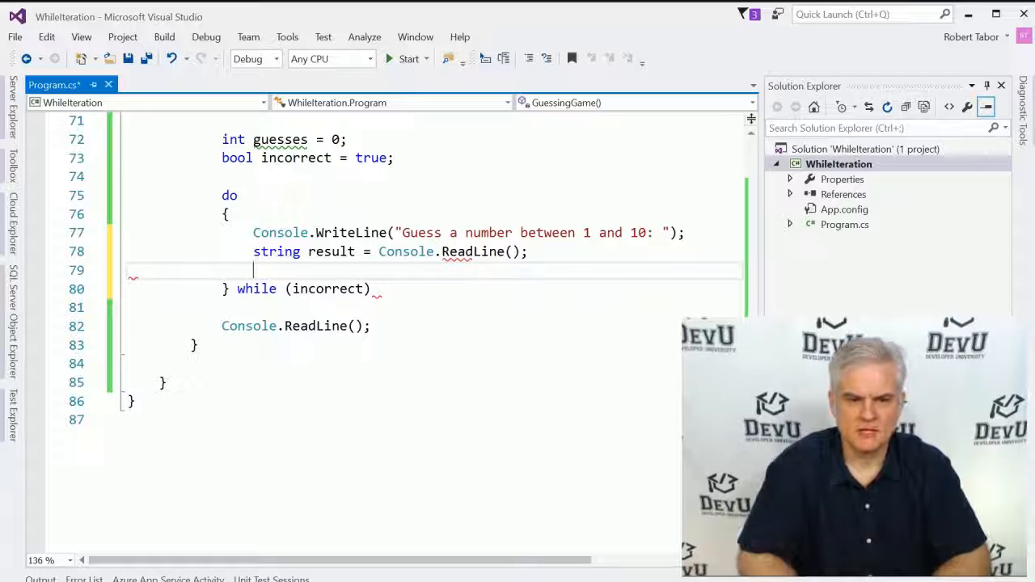
key(enter)
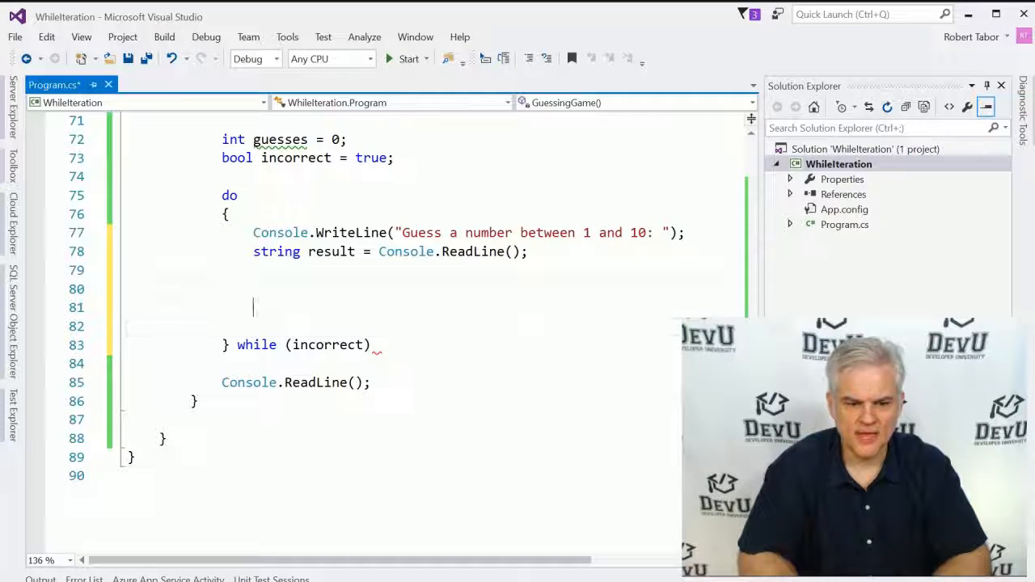
Step: Add if (result == randomNumber.ToString()) incorrect = false; to end the loop on a match
text(if ()
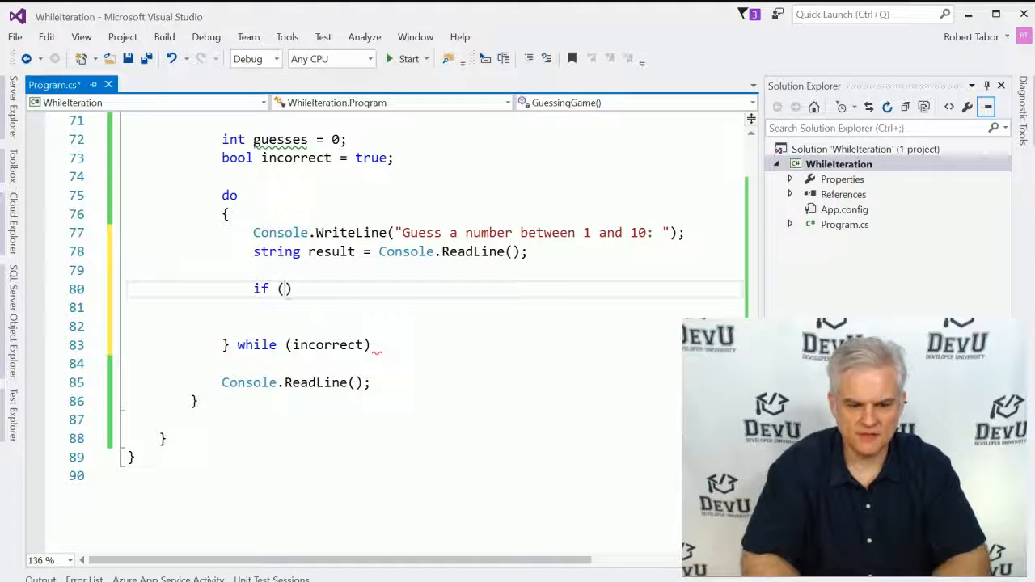
text(result ==)
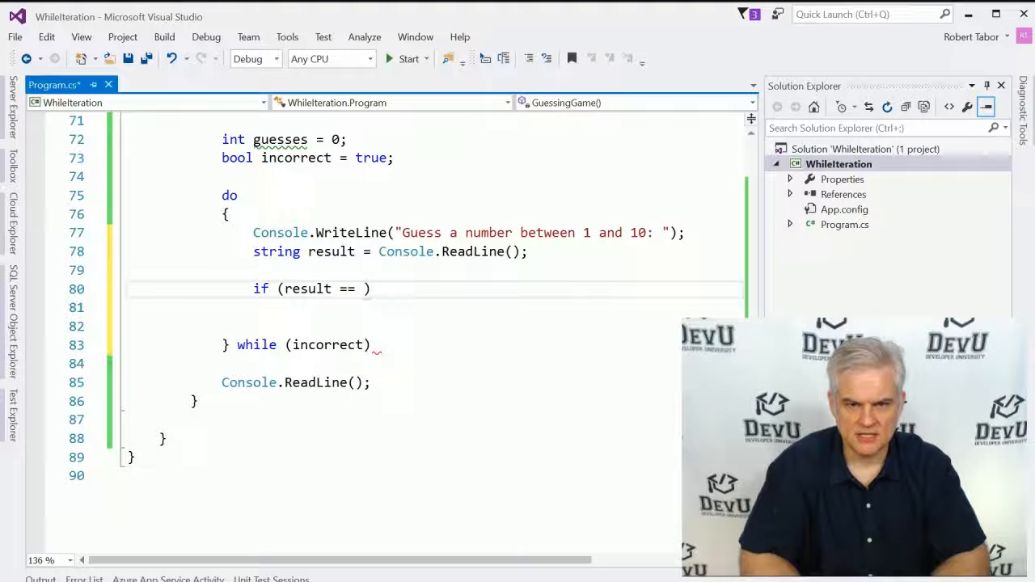
text(randomNumber.)
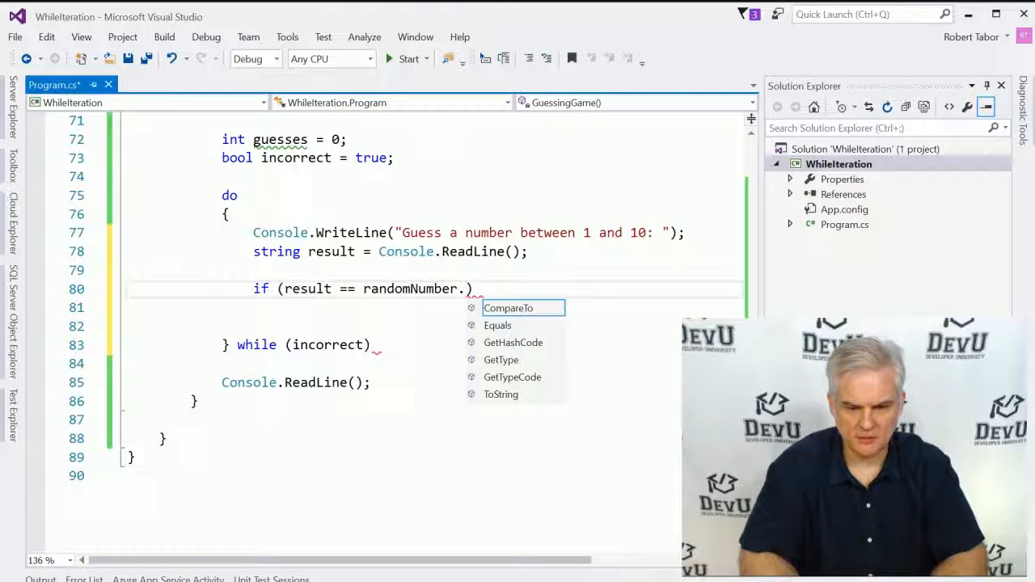
text(ToString())
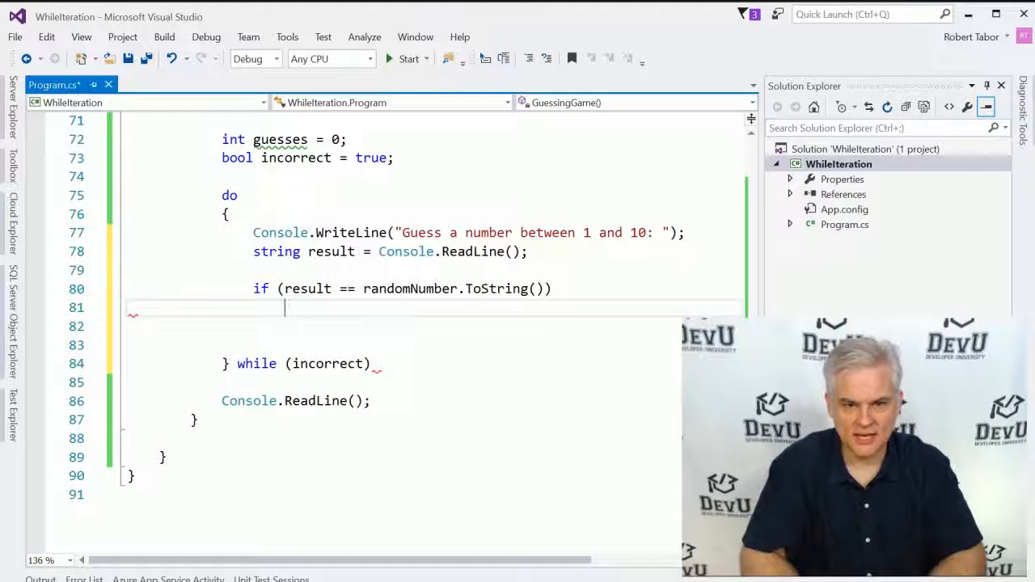
text(incorrect = false;)
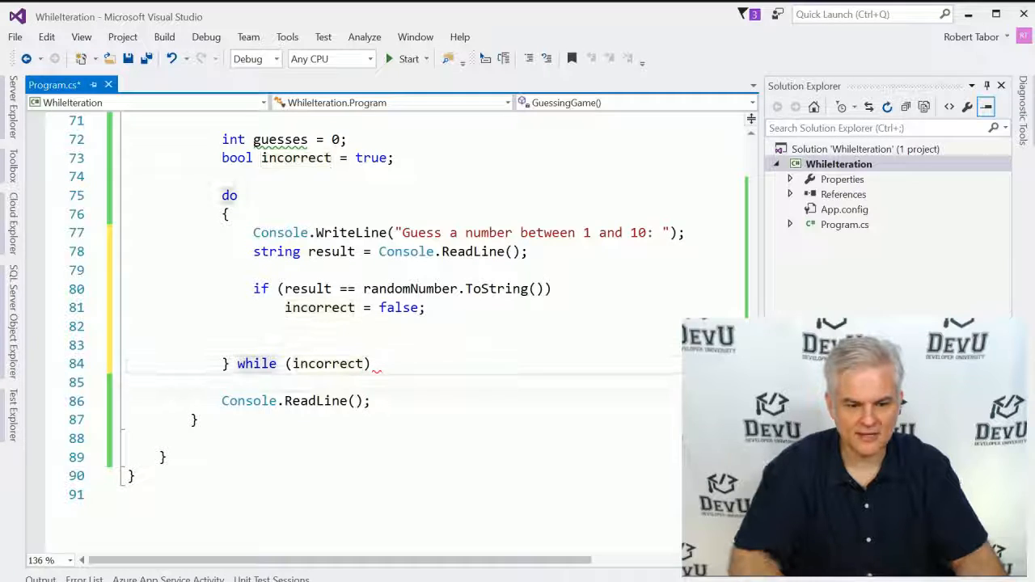
Step: Write Console.WriteLine("Correct!"); after the guessing loop
text(Col)
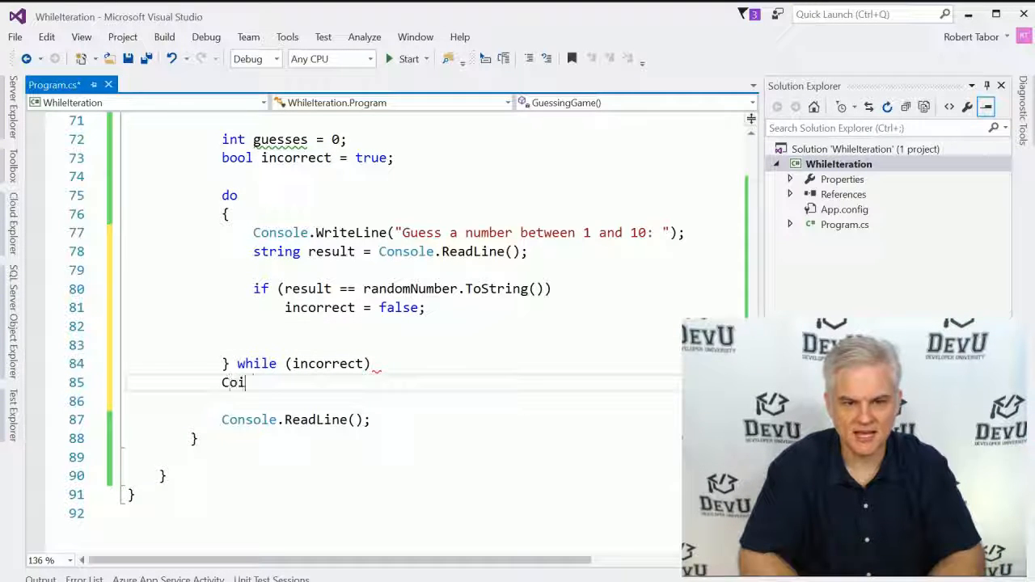
text(nso)
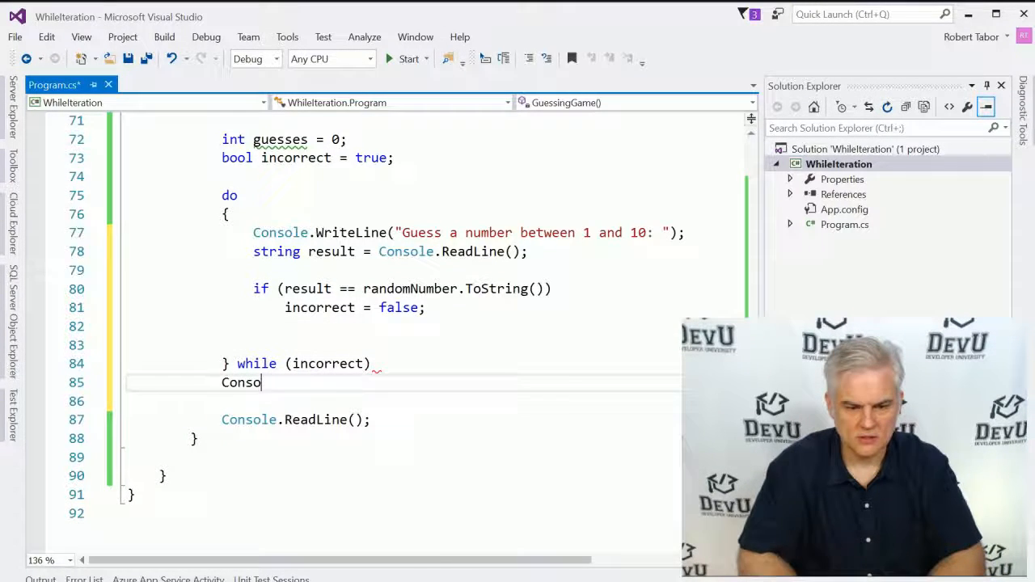
text(le.WriteLine(""))
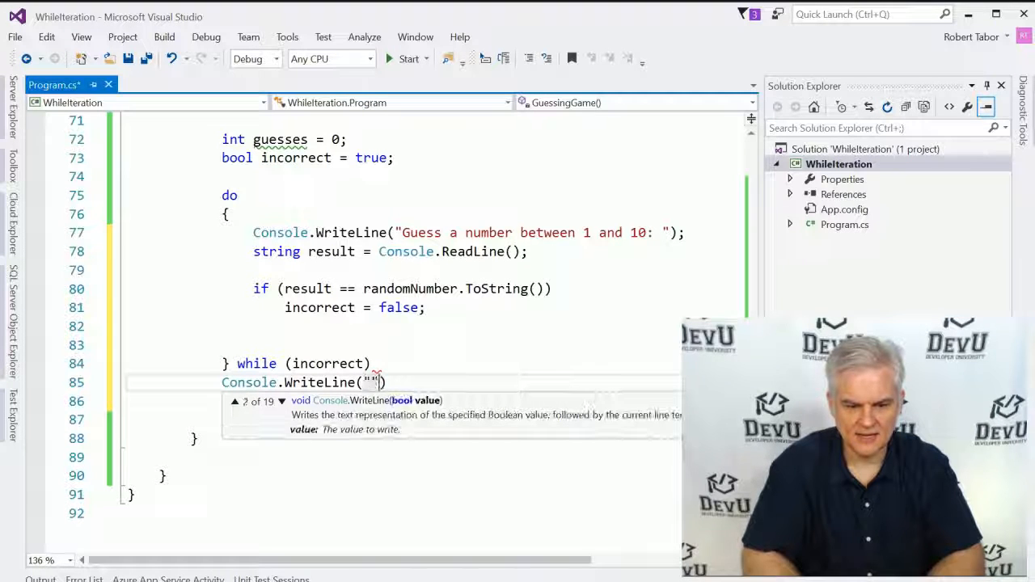
text(Correc)
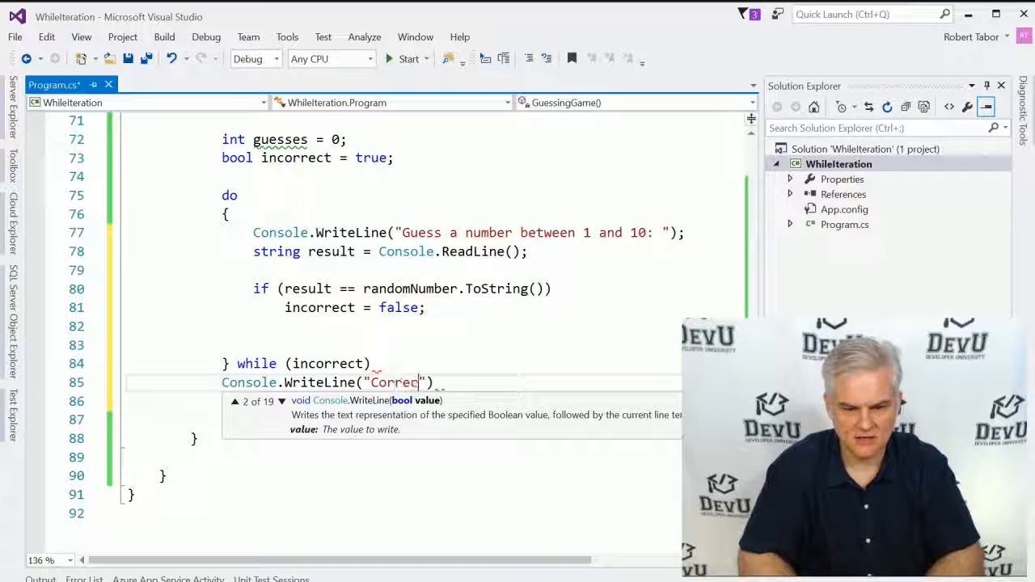
text(ct!");)
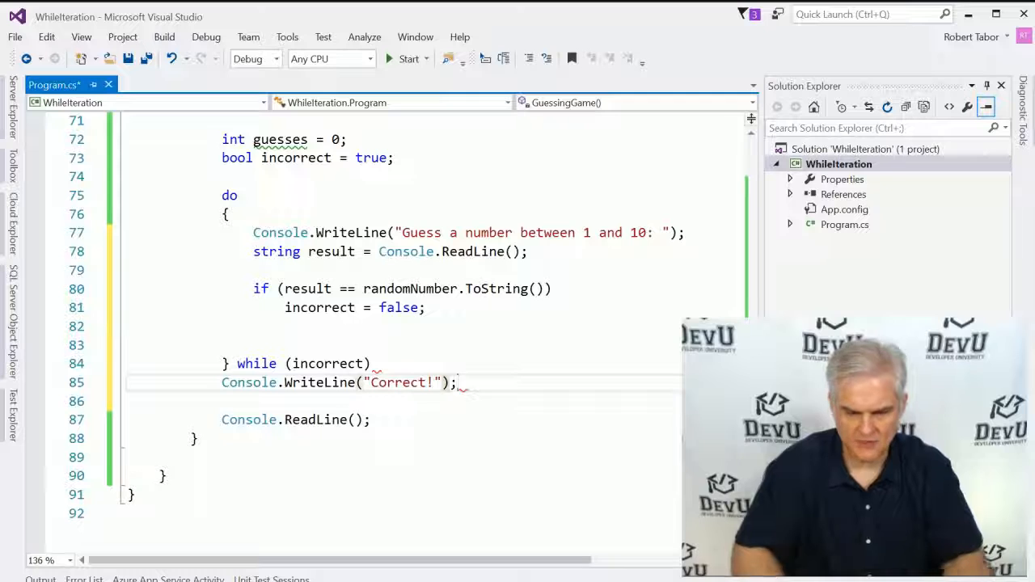
key(Enter)
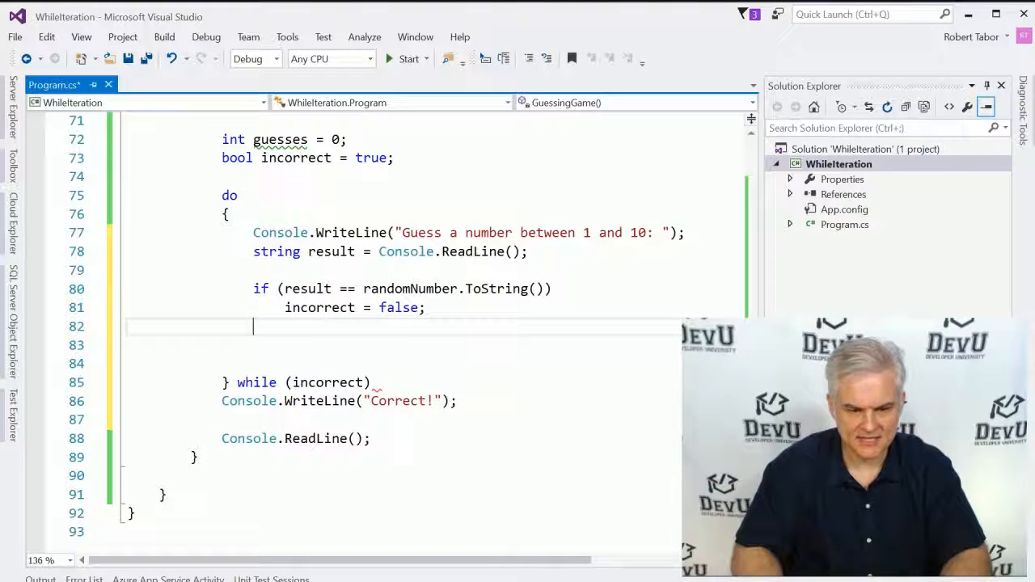
Step: Add an else branch printing "Wrong!" for a mismatched guess and remove the extra blank line
text(else)
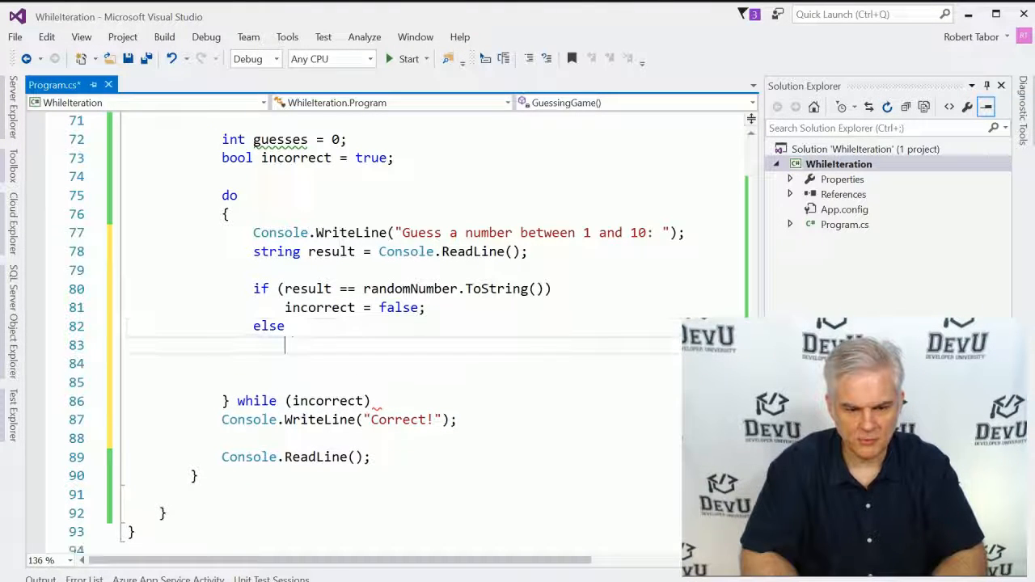
text(Console.)
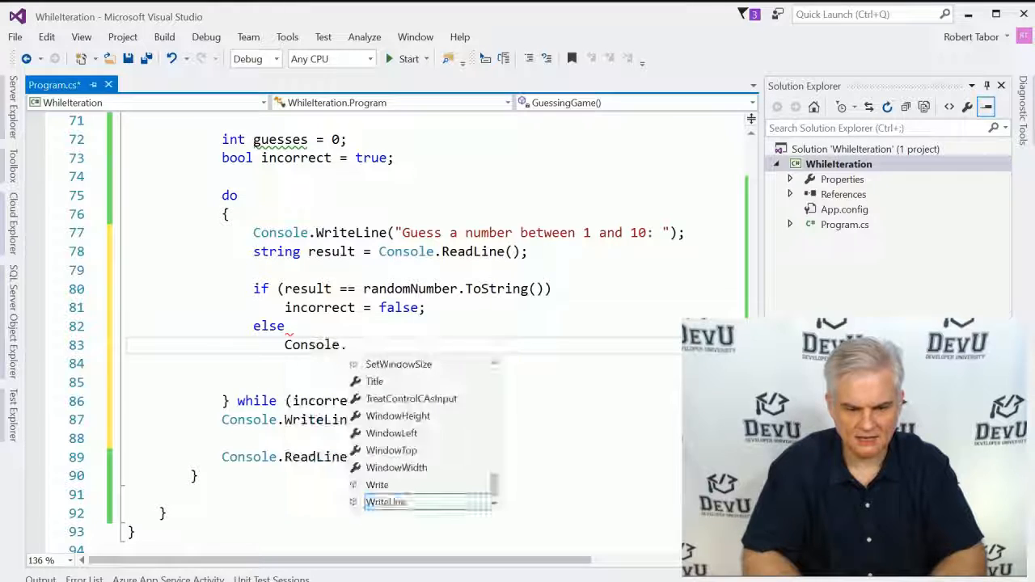
text(WriteLine(")
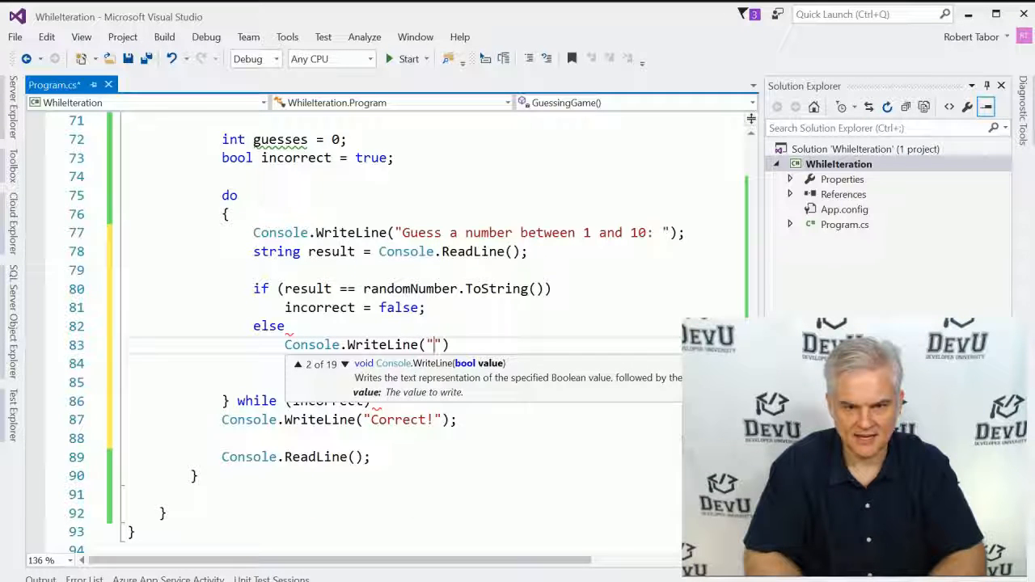
text(Wrong!)
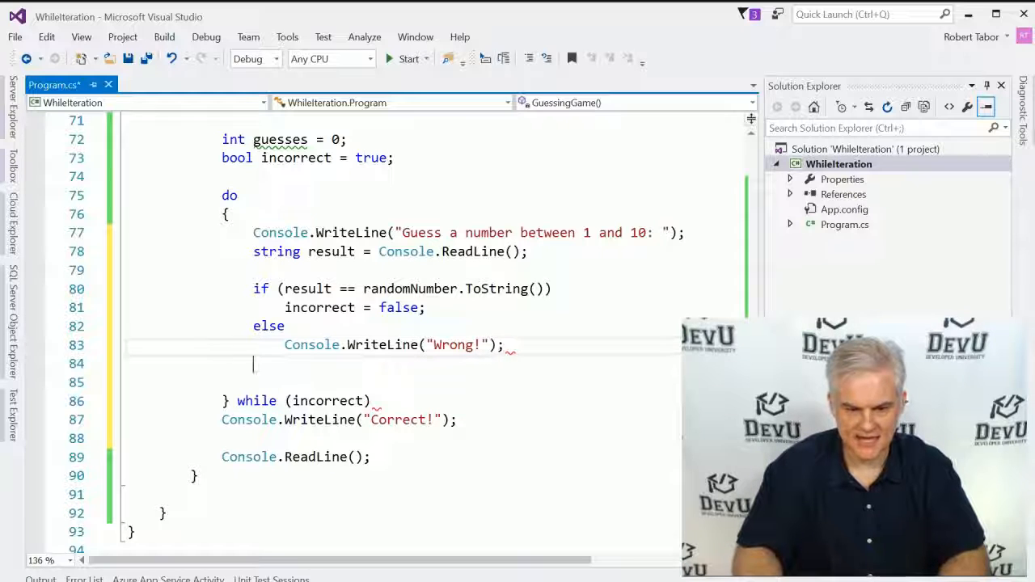
key(Backspace)
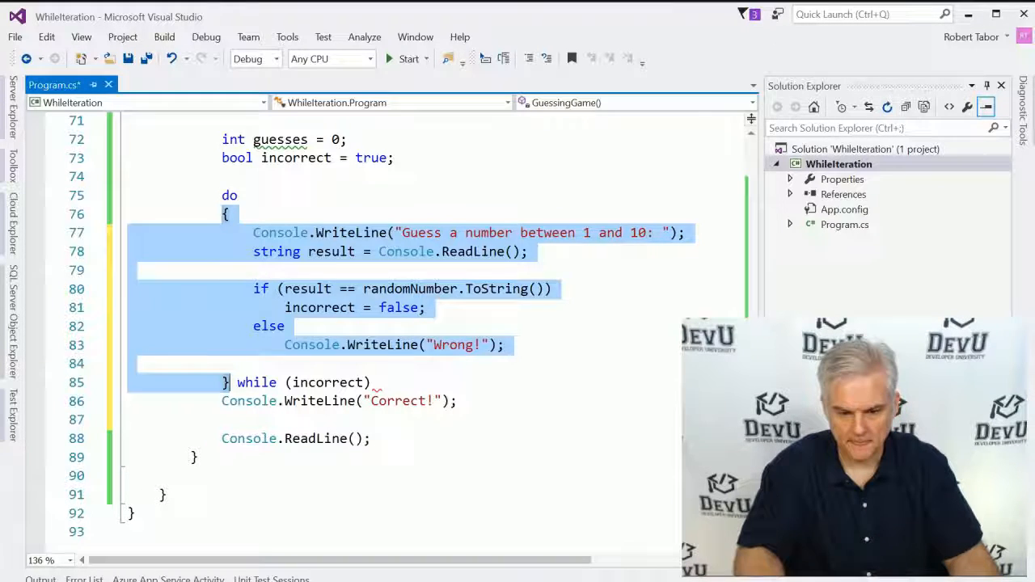
Step: Add guesses++; after reading each guess in the loop
click(372, 382)
text(;)
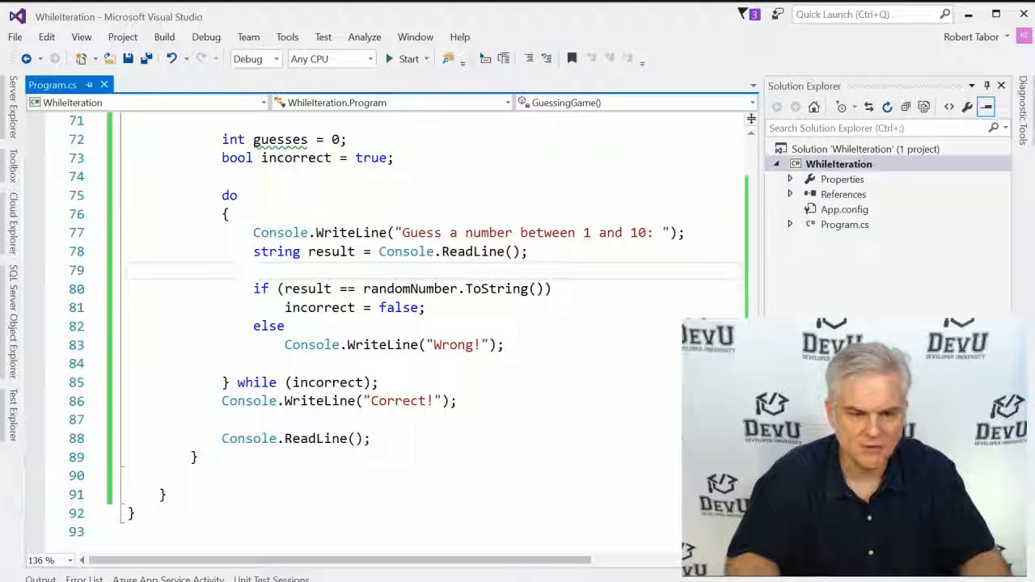
double_click(282, 139)
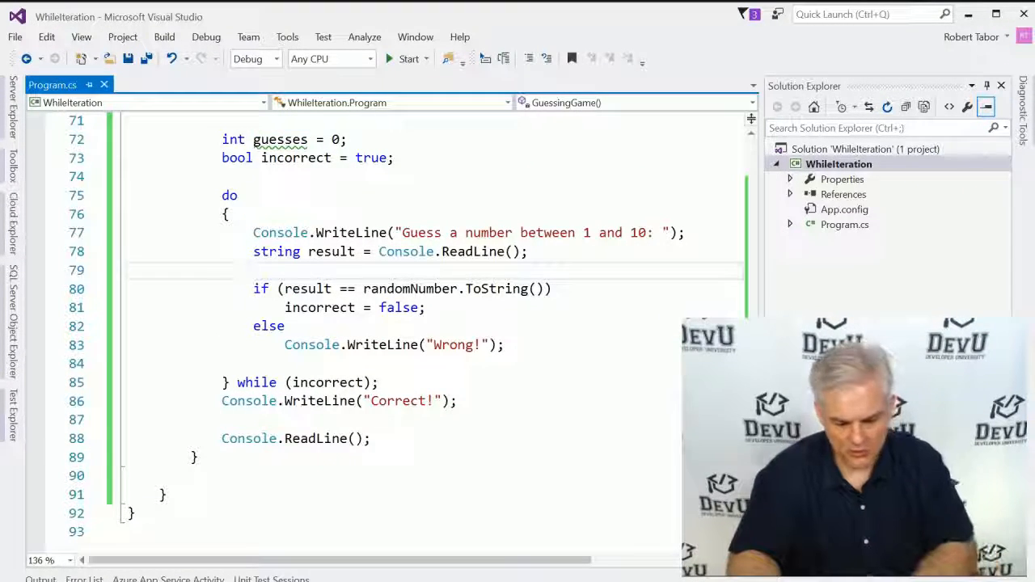
text(guesses++;)
click(432, 401)
text(  I)
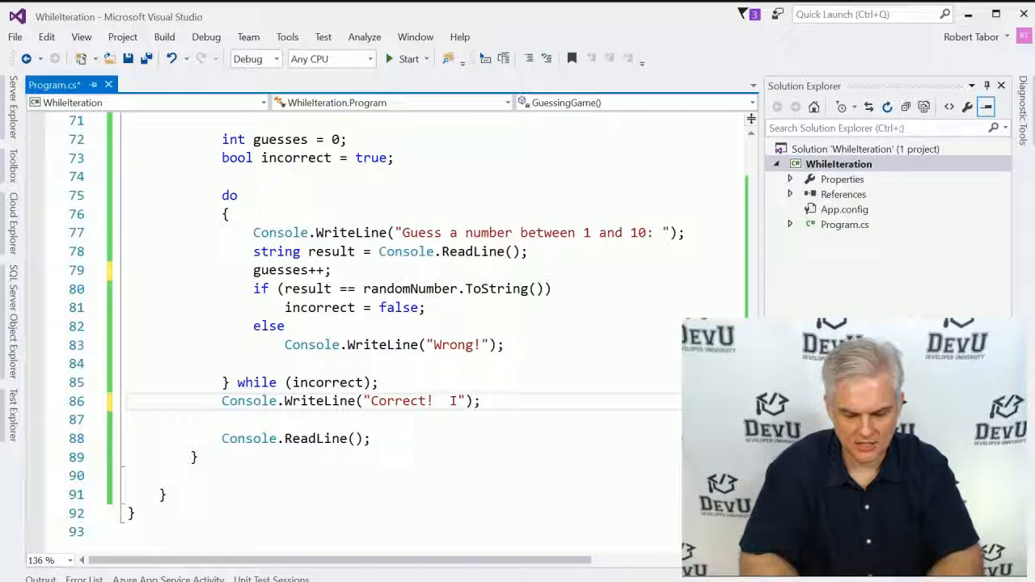
Step: Change the final message to "Correct! It took you {0} guesses.", guesses and add Console.ReadLine();
text(t took {})
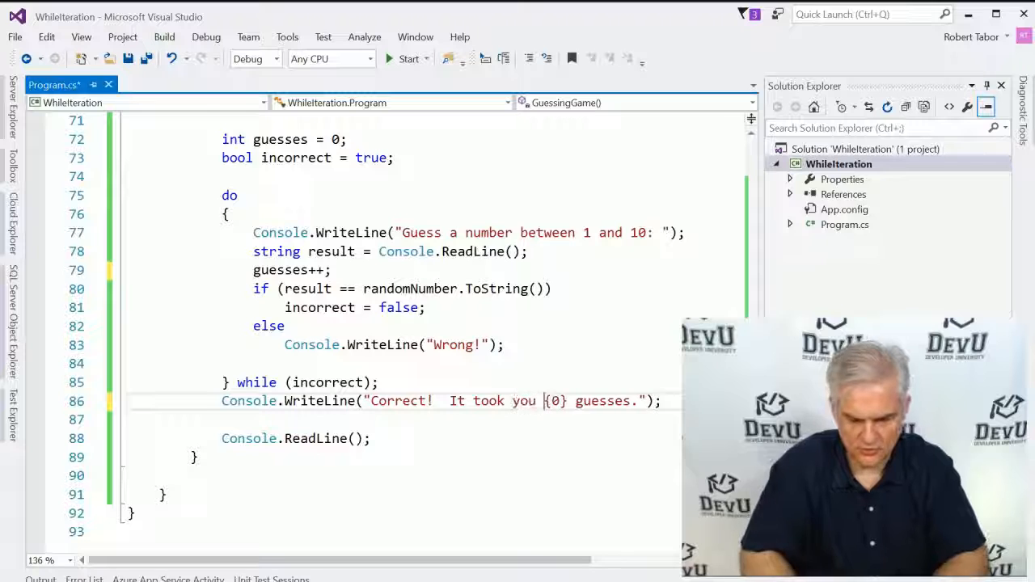
text(, gu)
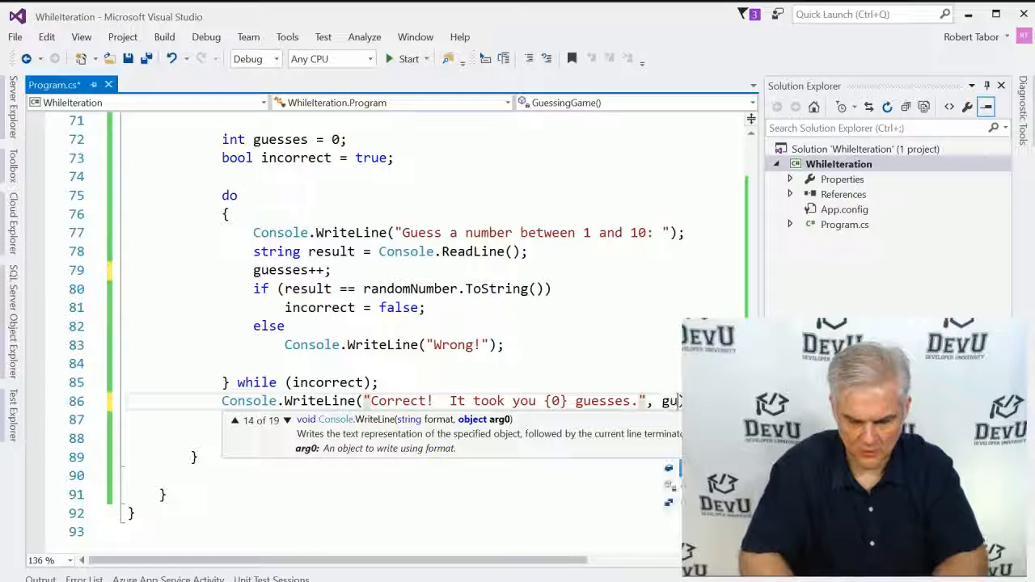
text(Console.ReadLine();)
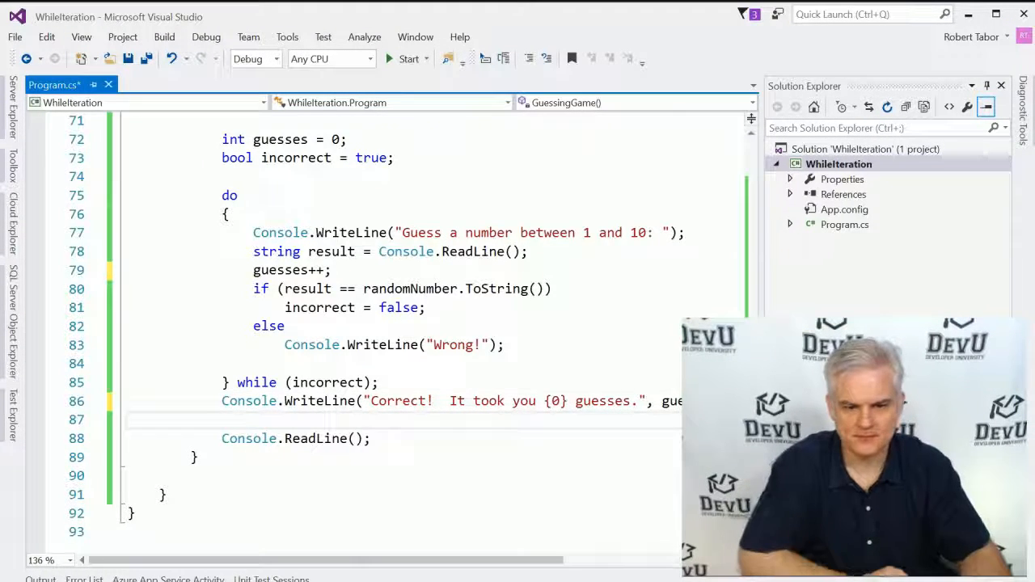
scroll(down, 3)
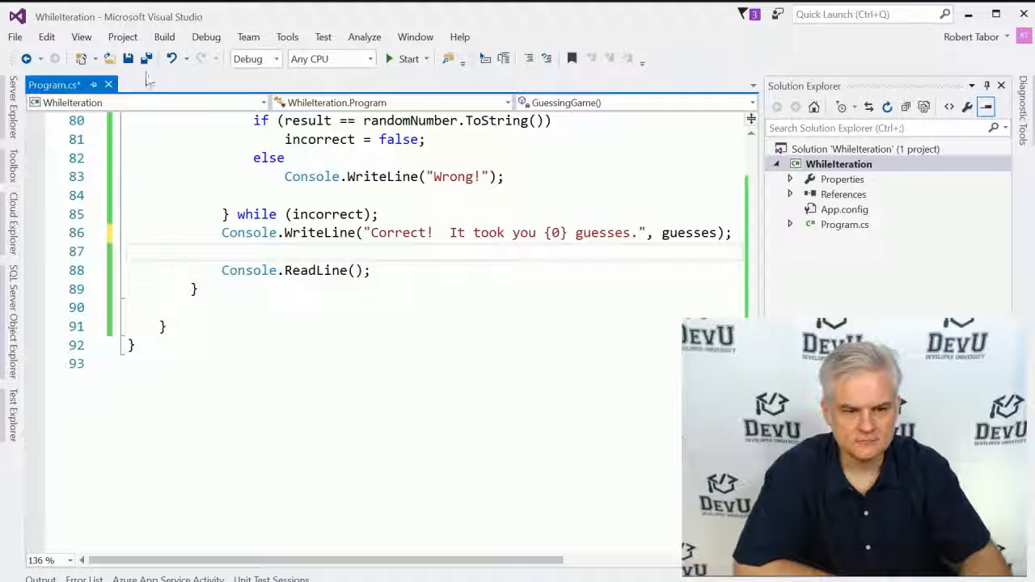
click(407, 59)
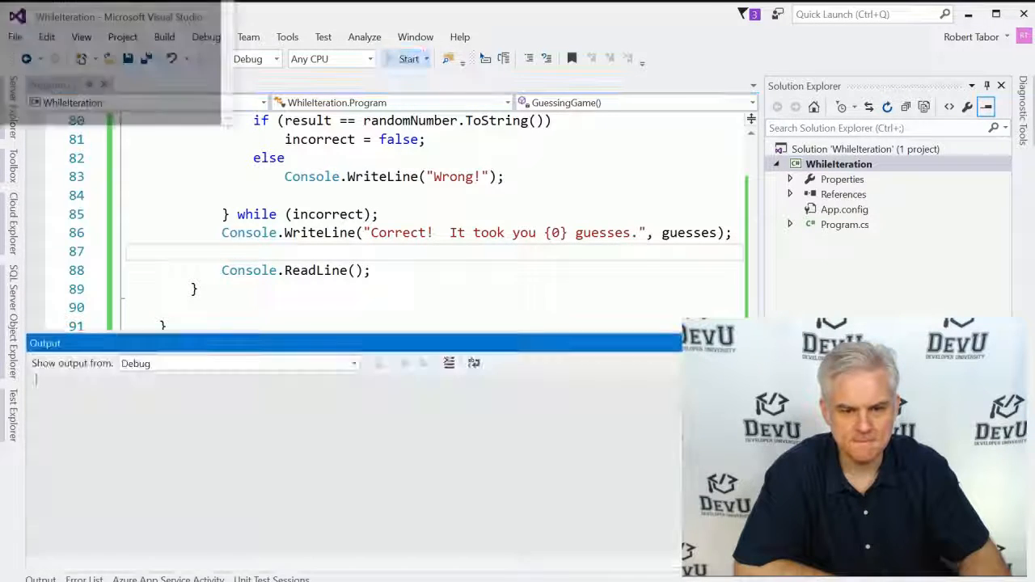
click(408, 59)
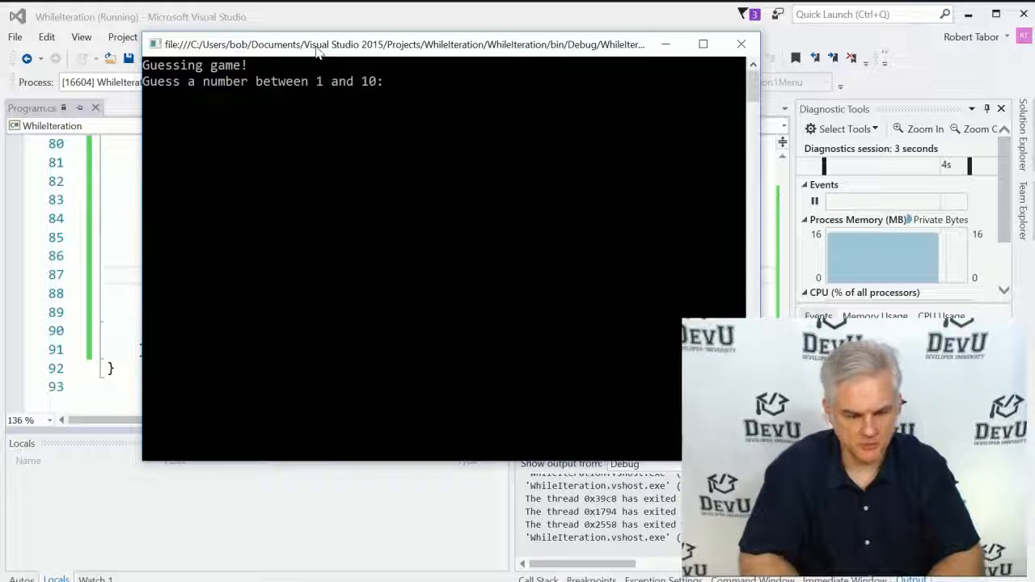
text(3)
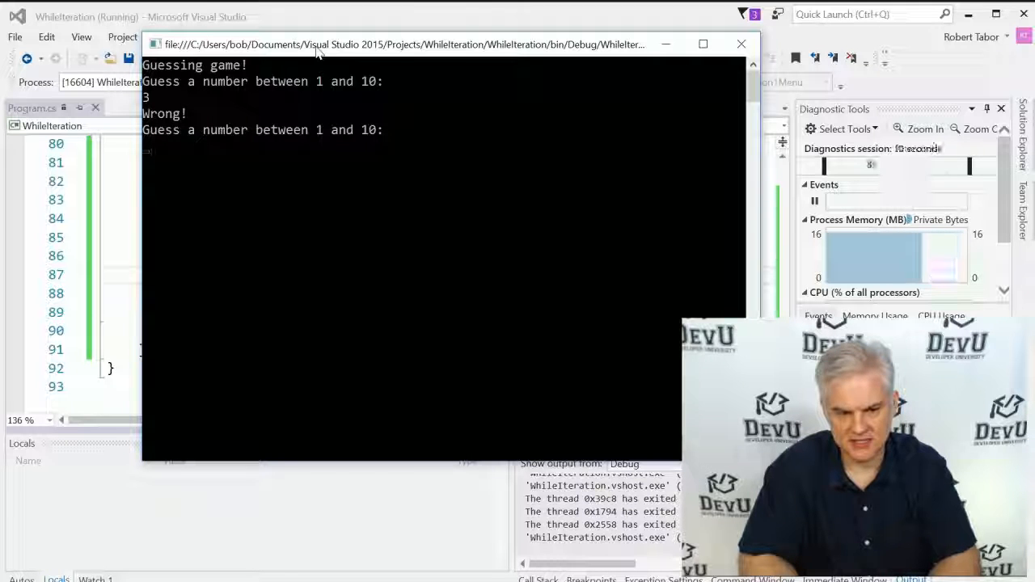
text(4)
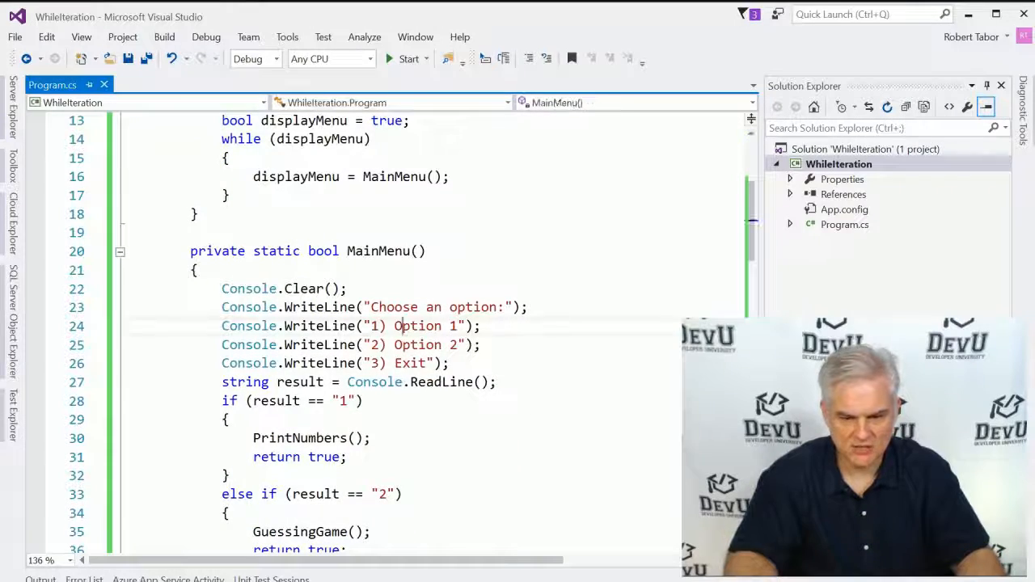
Step: Rename the menu options to "1) Print Numbers" and "2) Guessing Game"
text(Pr)
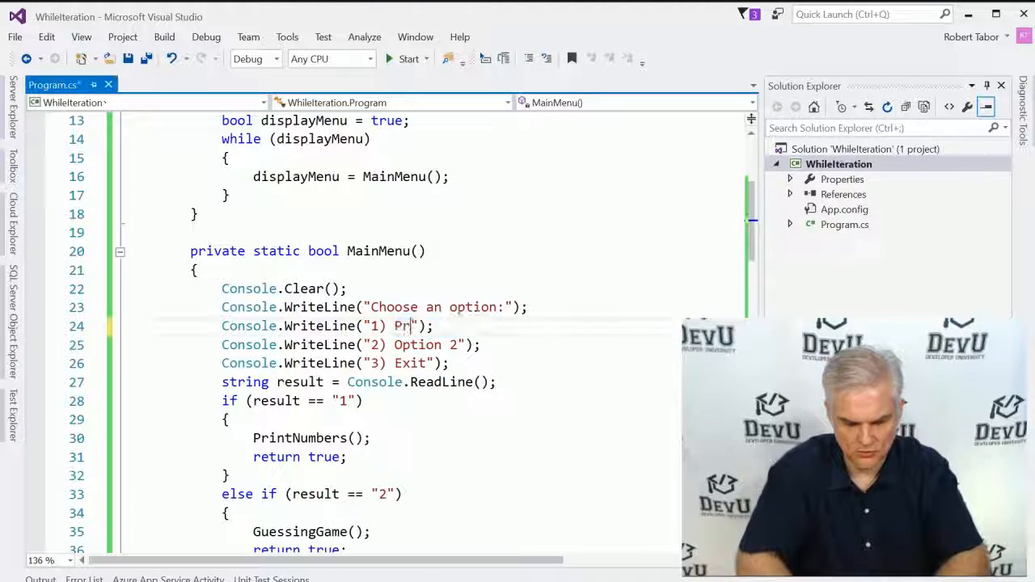
text(int Numbers)
click(351, 345)
text(Gue)
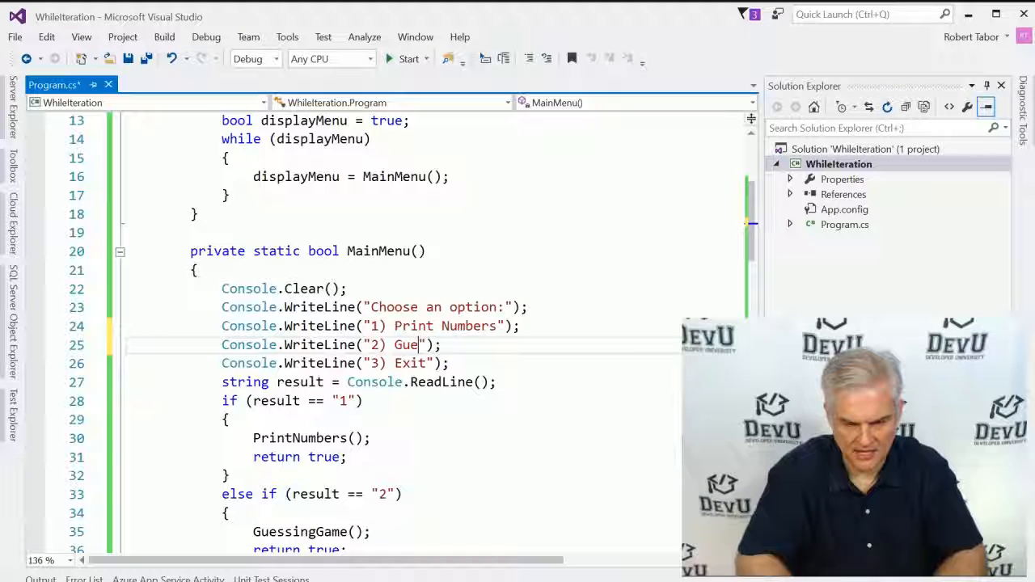
text(ssing Game)
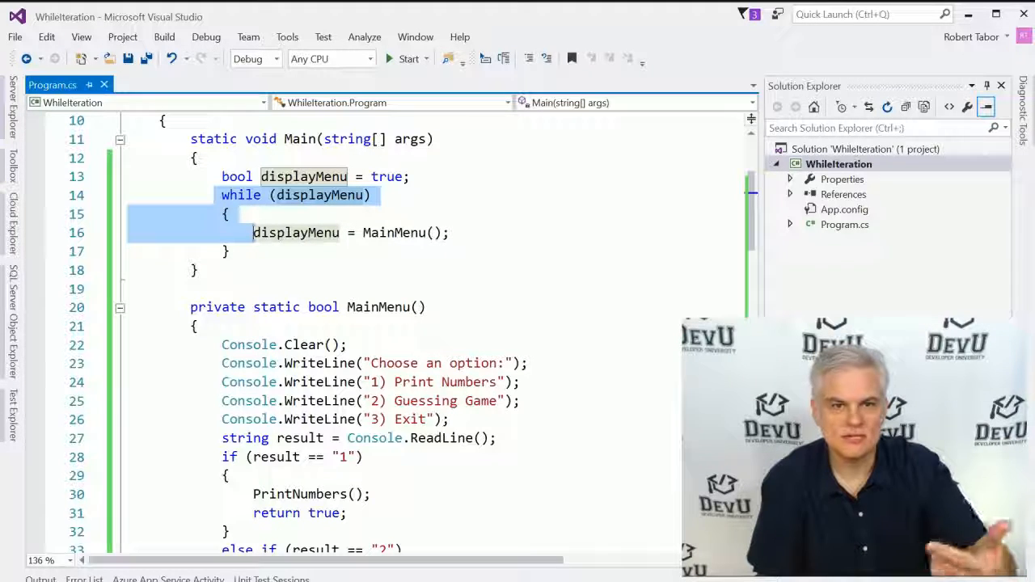
click(223, 382)
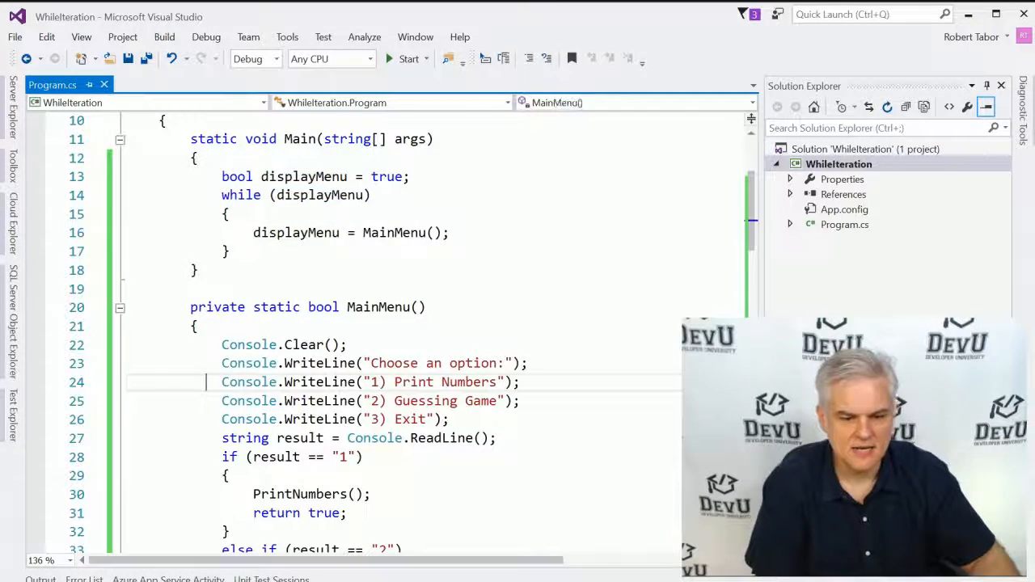
Step: Review the PrintNumbers while loop and the GuessingGame do-while loop by selecting them
scroll(down, 3)
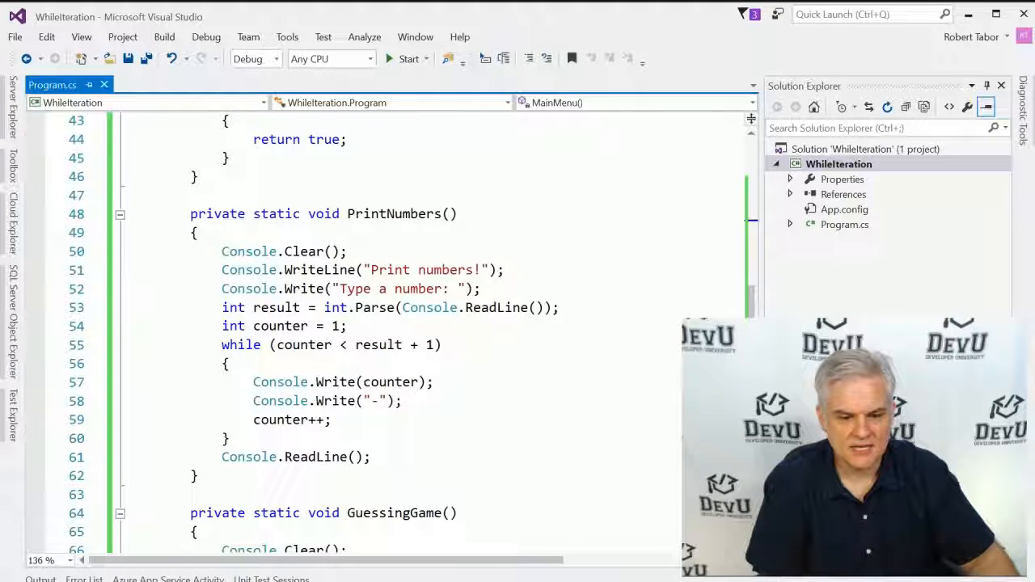
drag(220, 345, 229, 439)
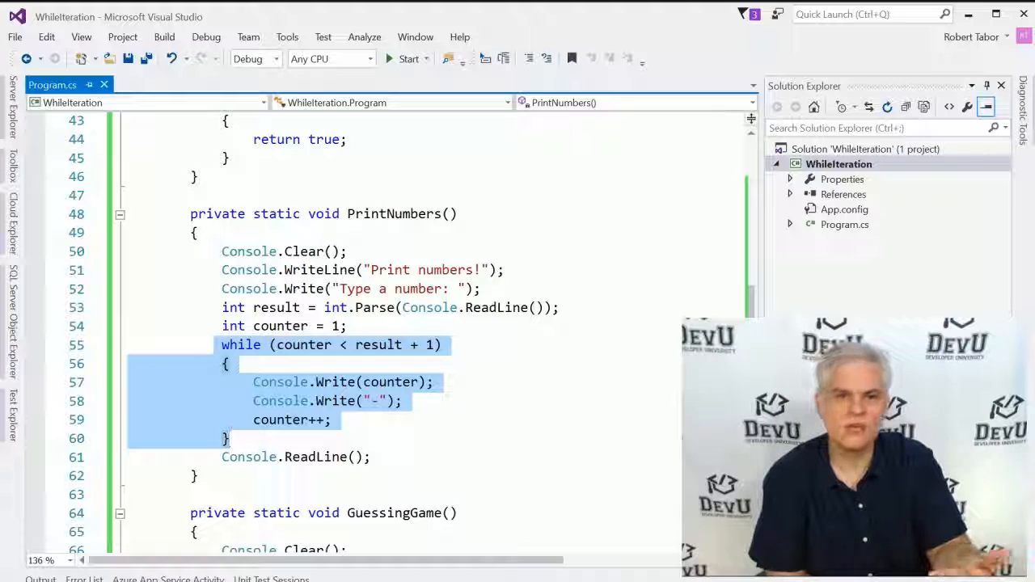
scroll(down, 3)
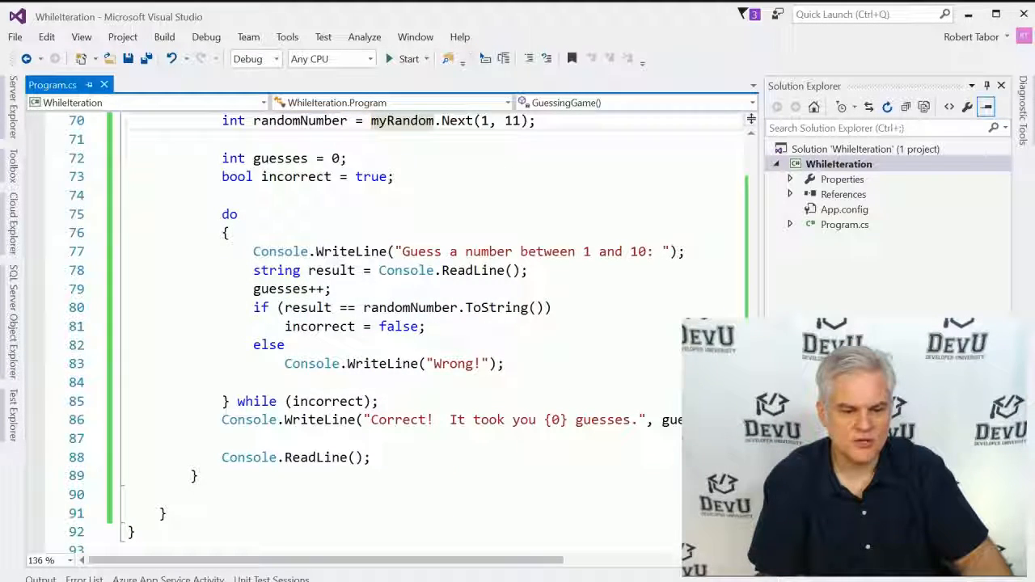
drag(222, 214, 380, 401)
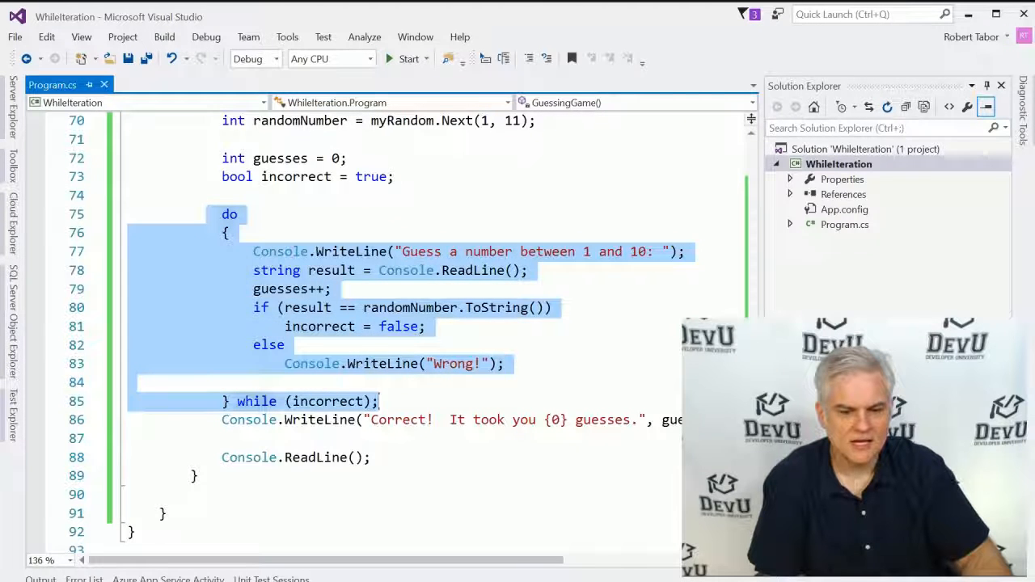